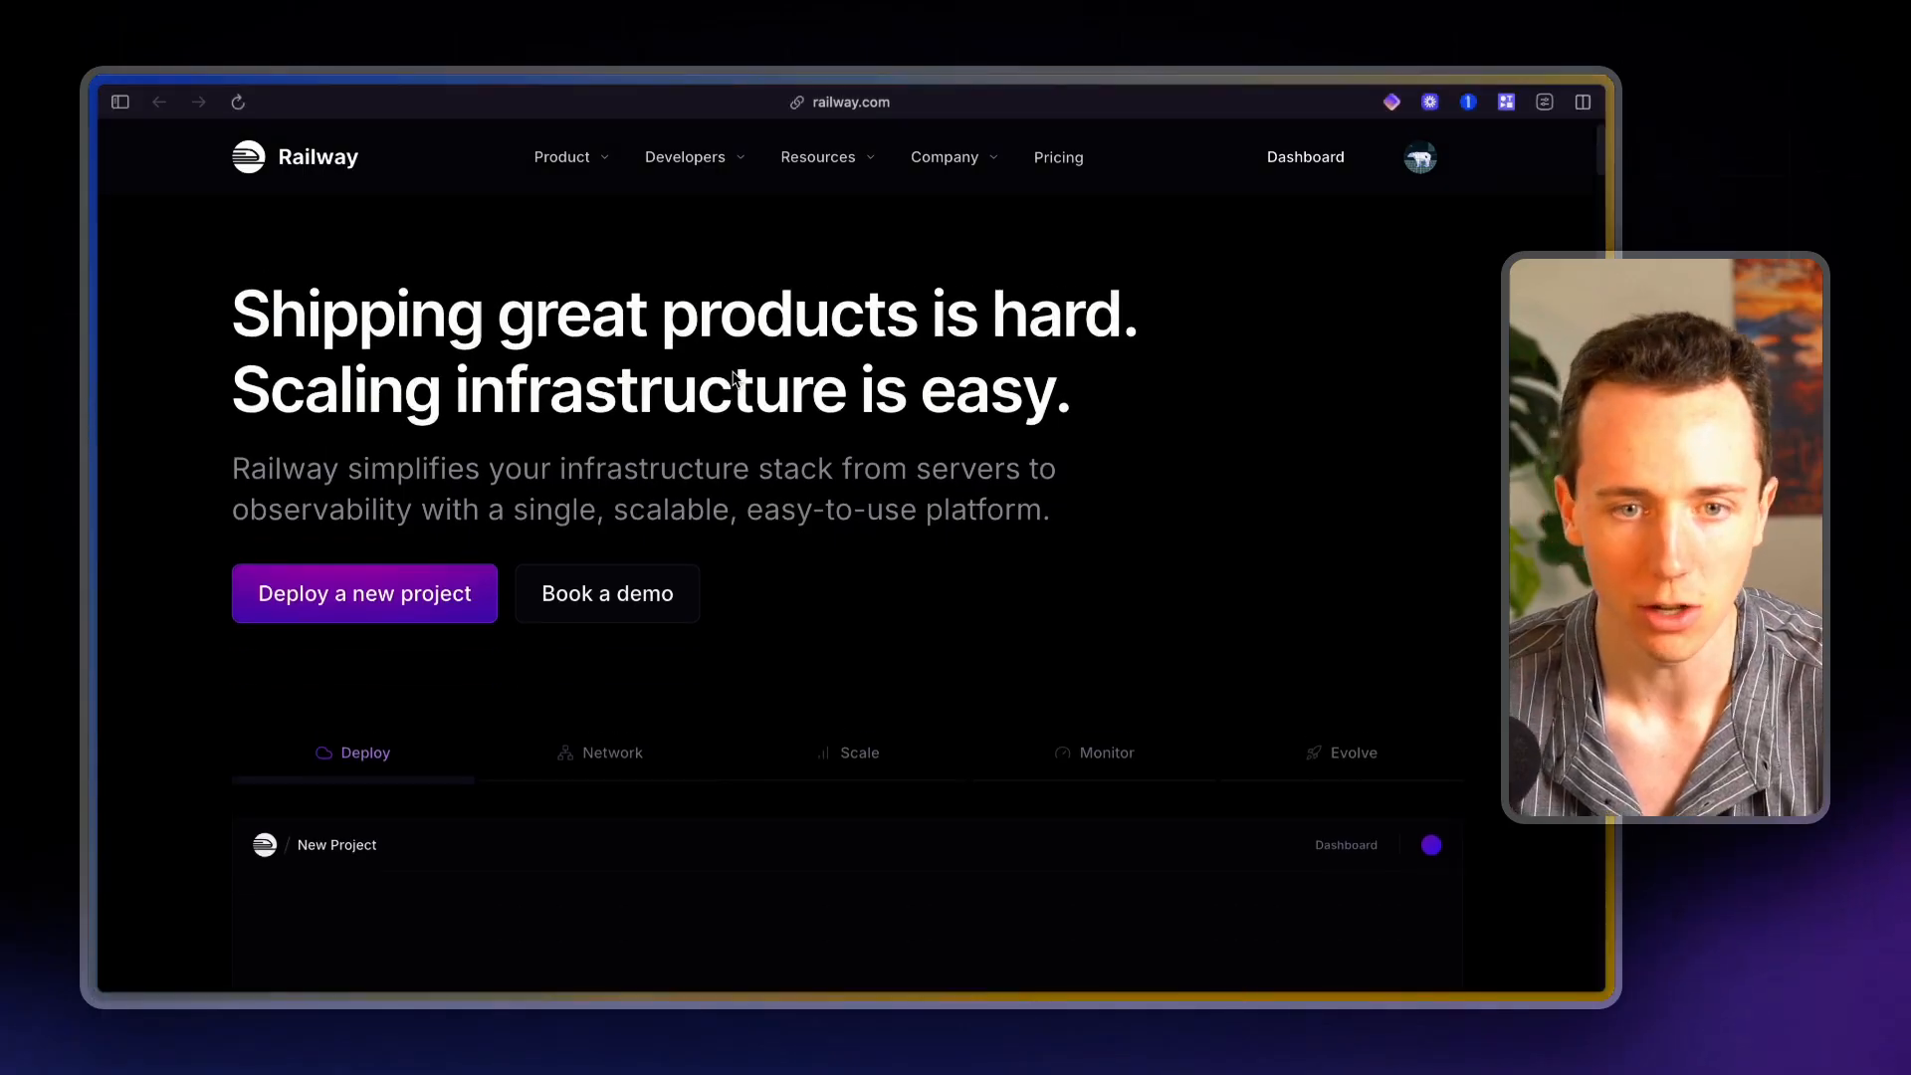
# Leave the Railway marketing homepage for the account's Dashboard listing existing projects
pyautogui.scroll(-3)
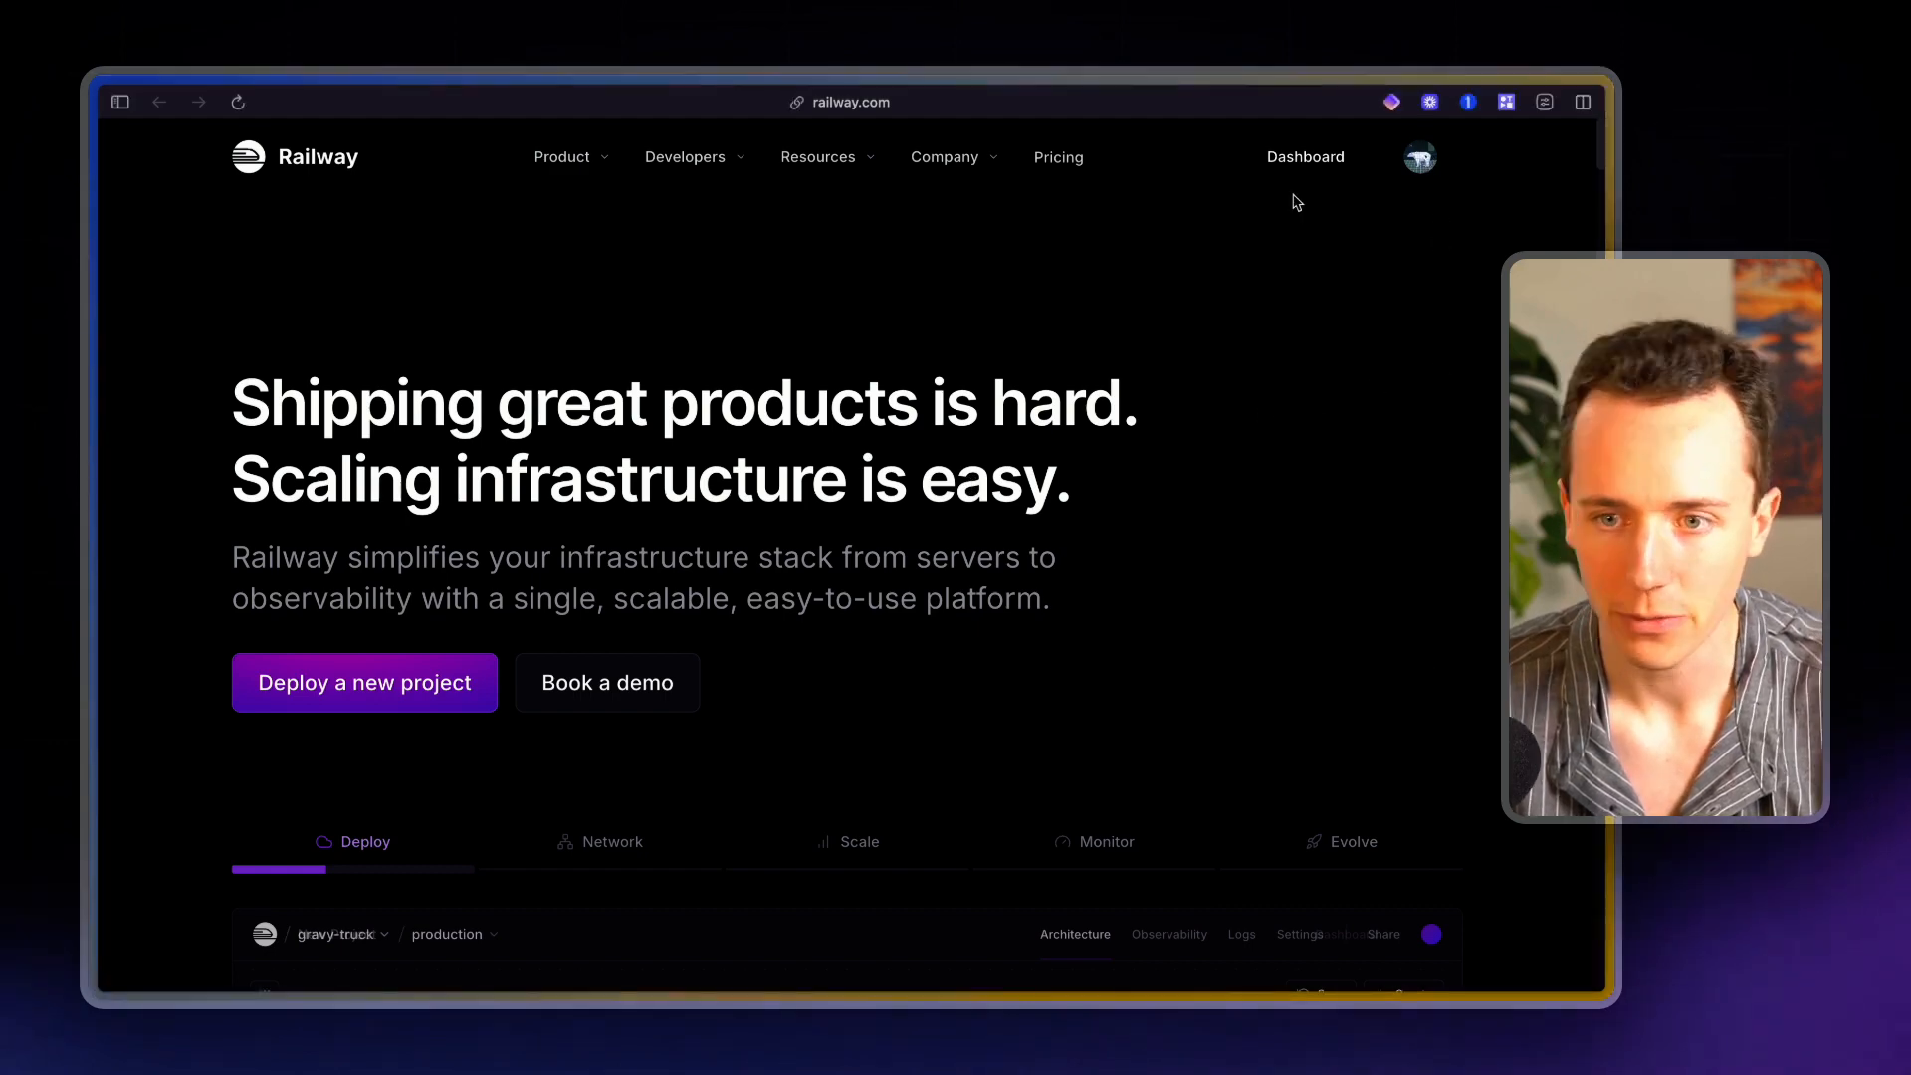
pyautogui.click(1304, 156)
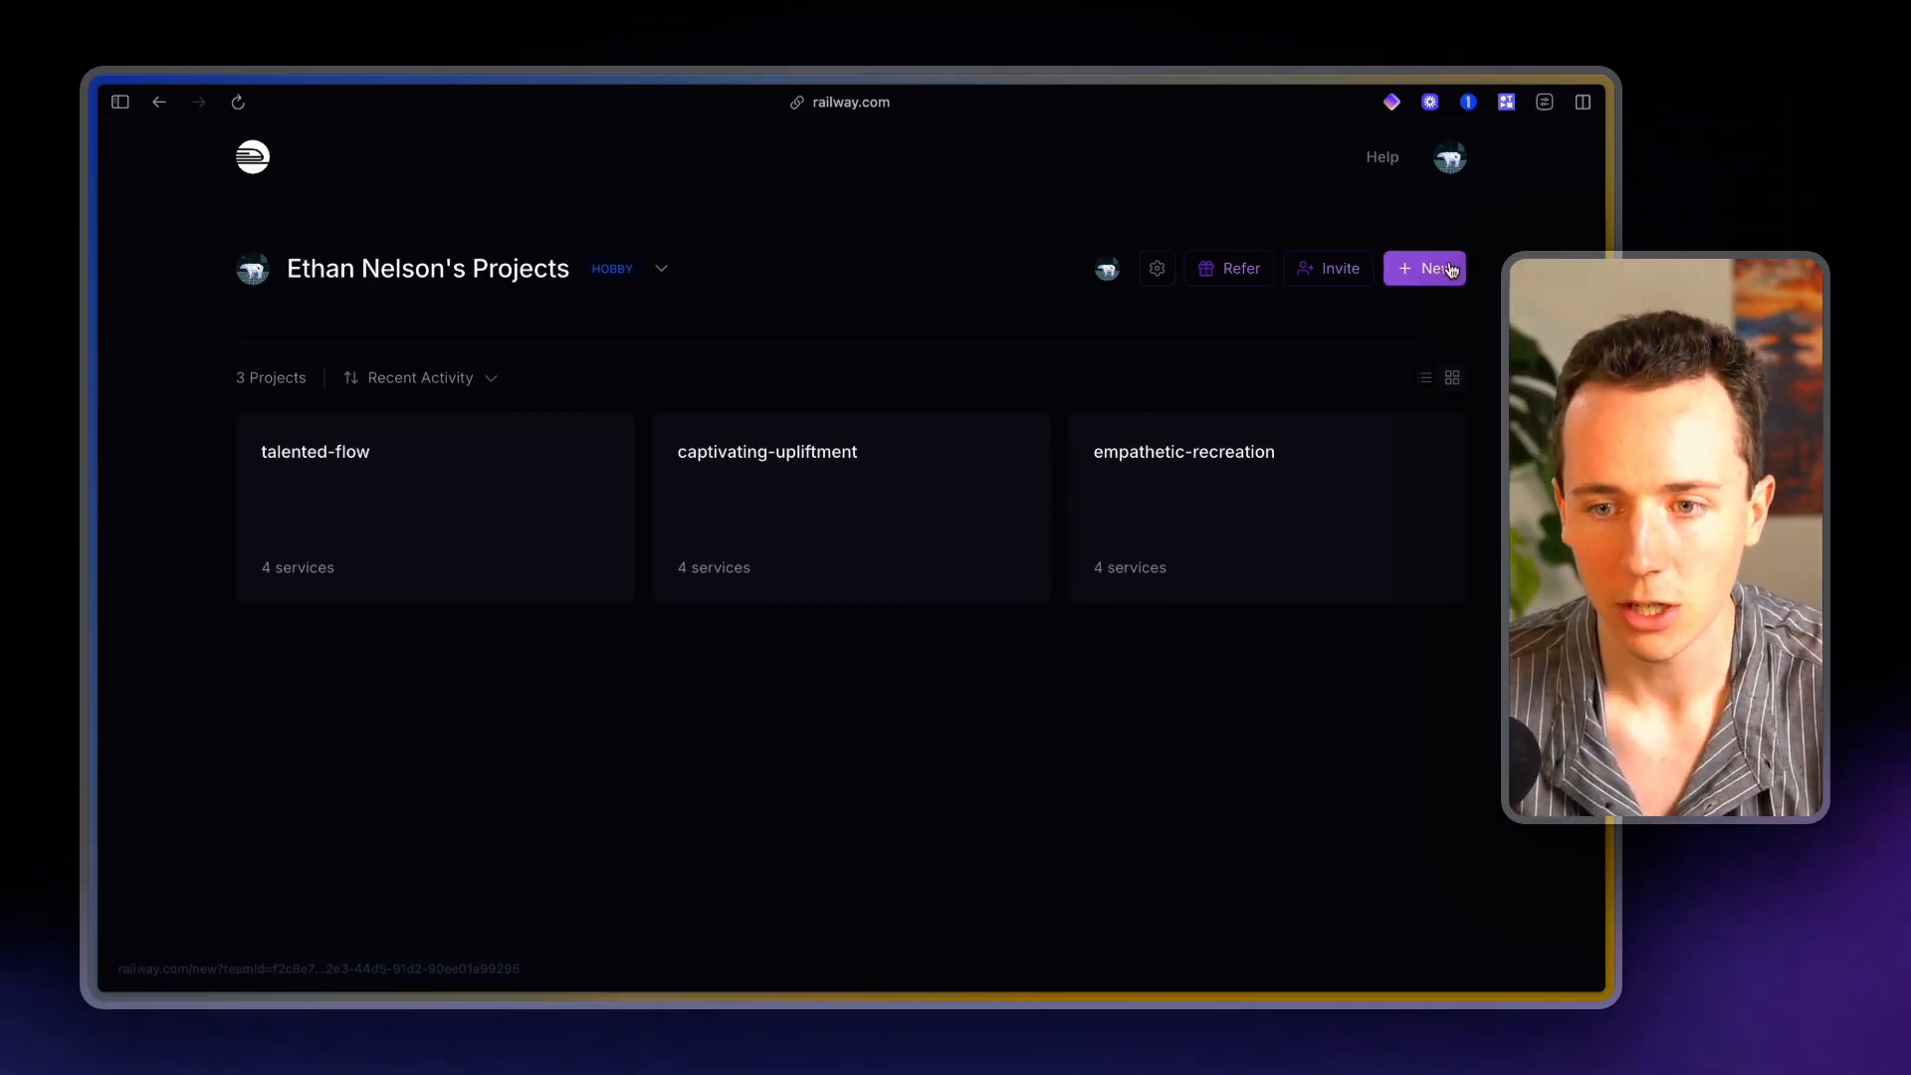
# Create a new project from the N8N (w/ workers) template found by searching 'n8n'
pyautogui.click(1425, 268)
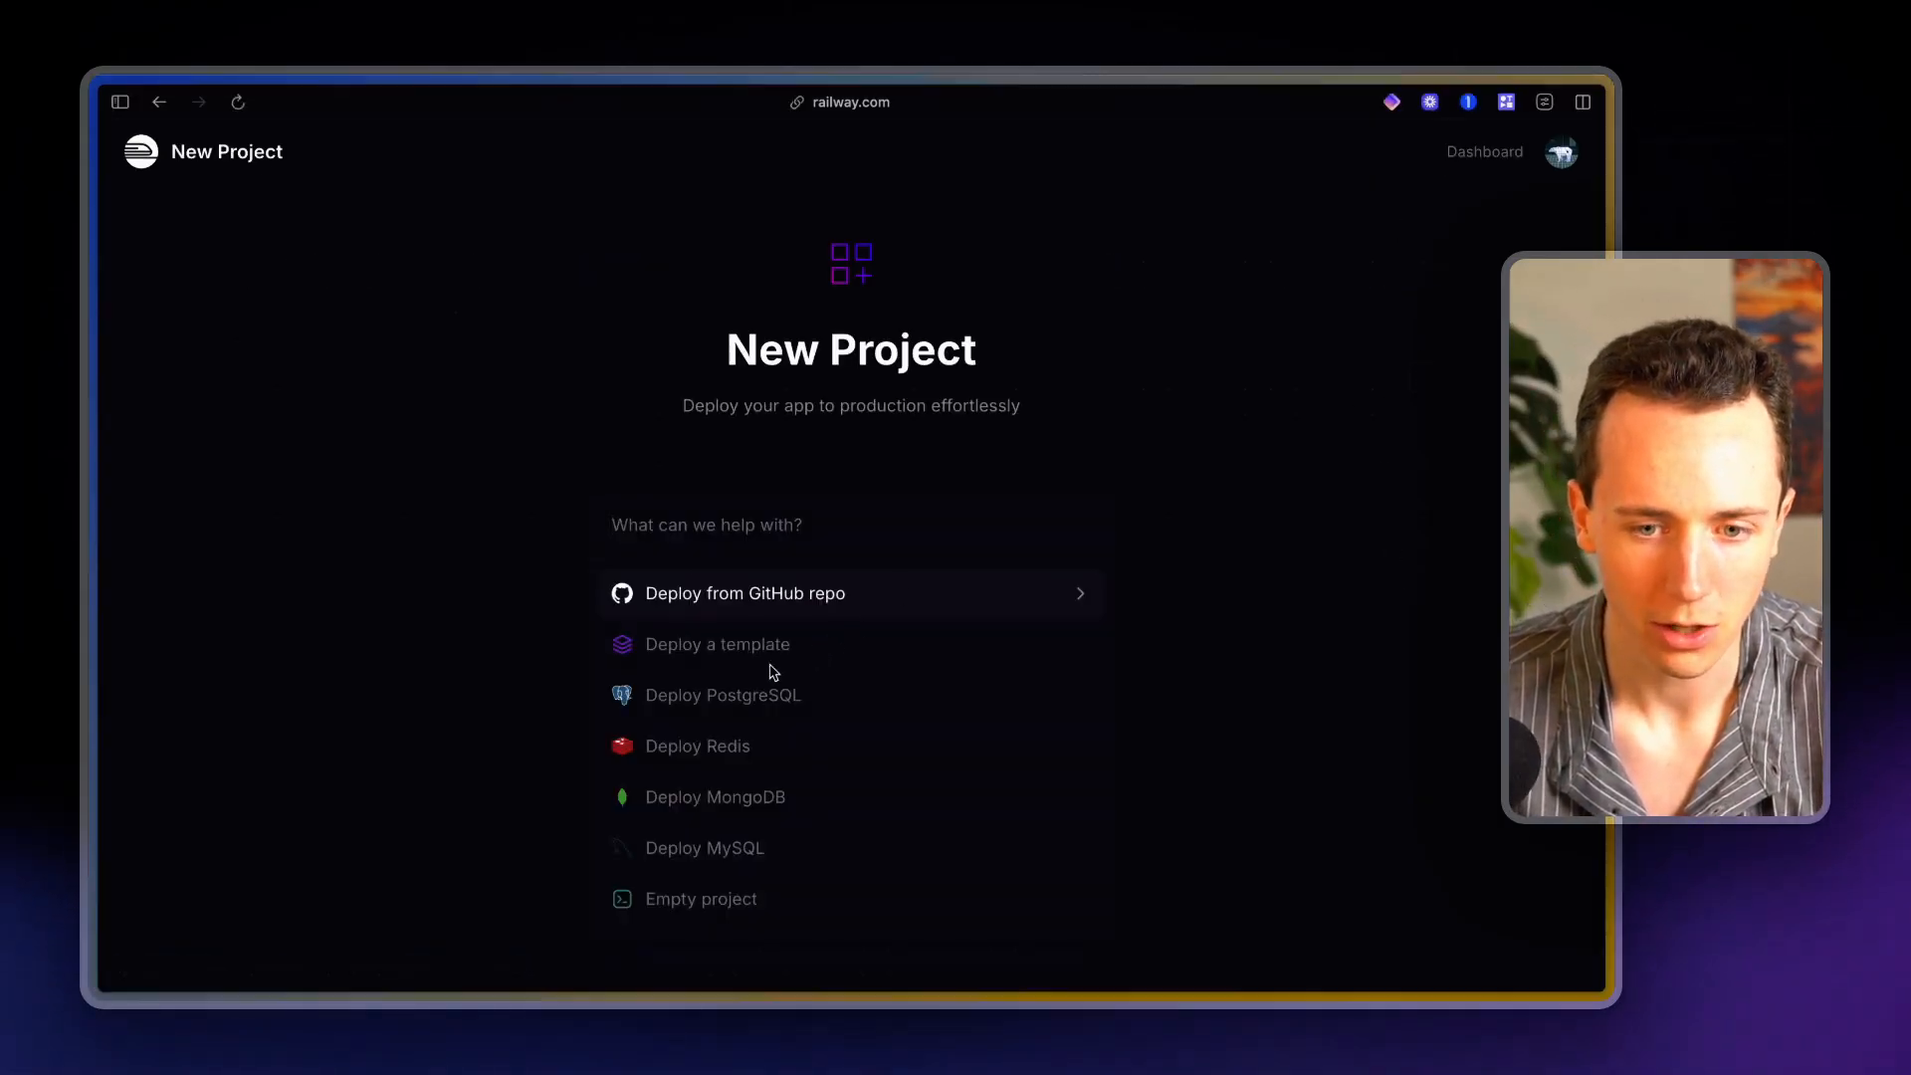
pyautogui.click(716, 643)
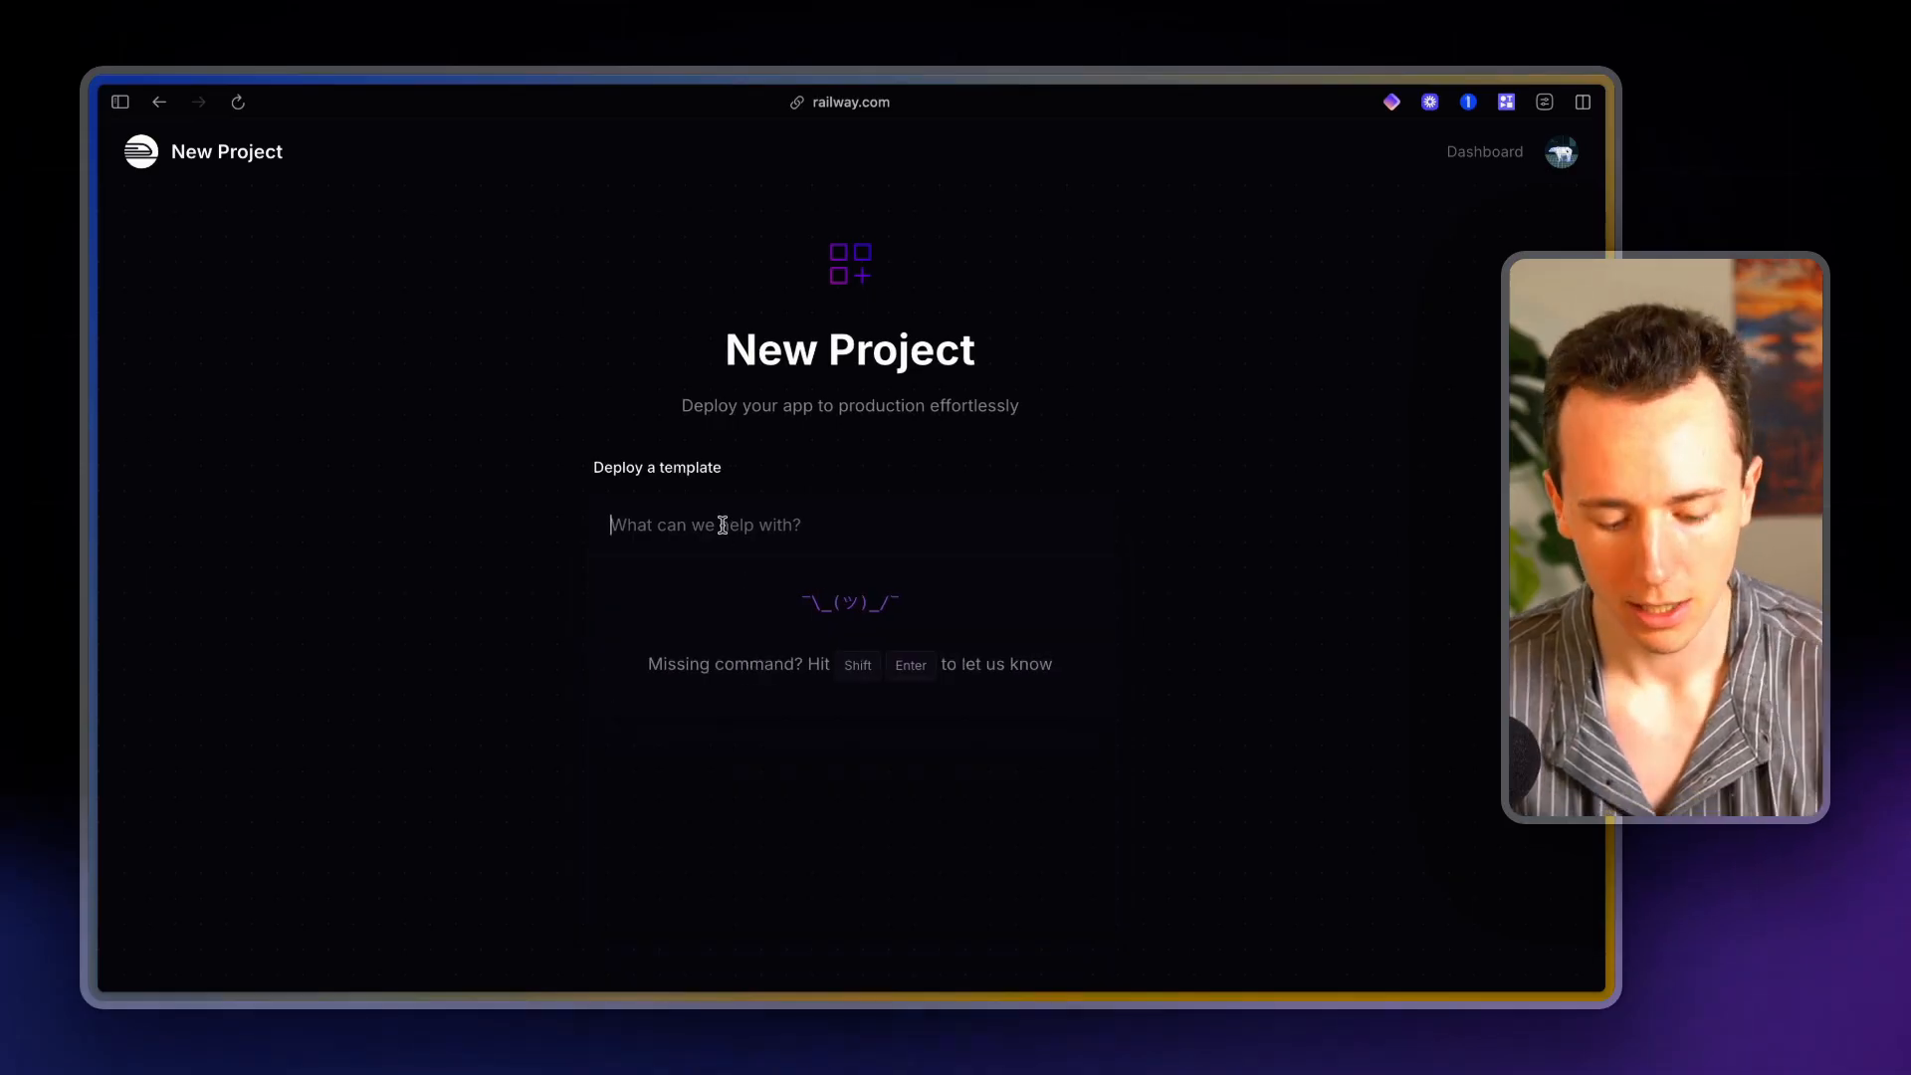
pyautogui.write('n8n')
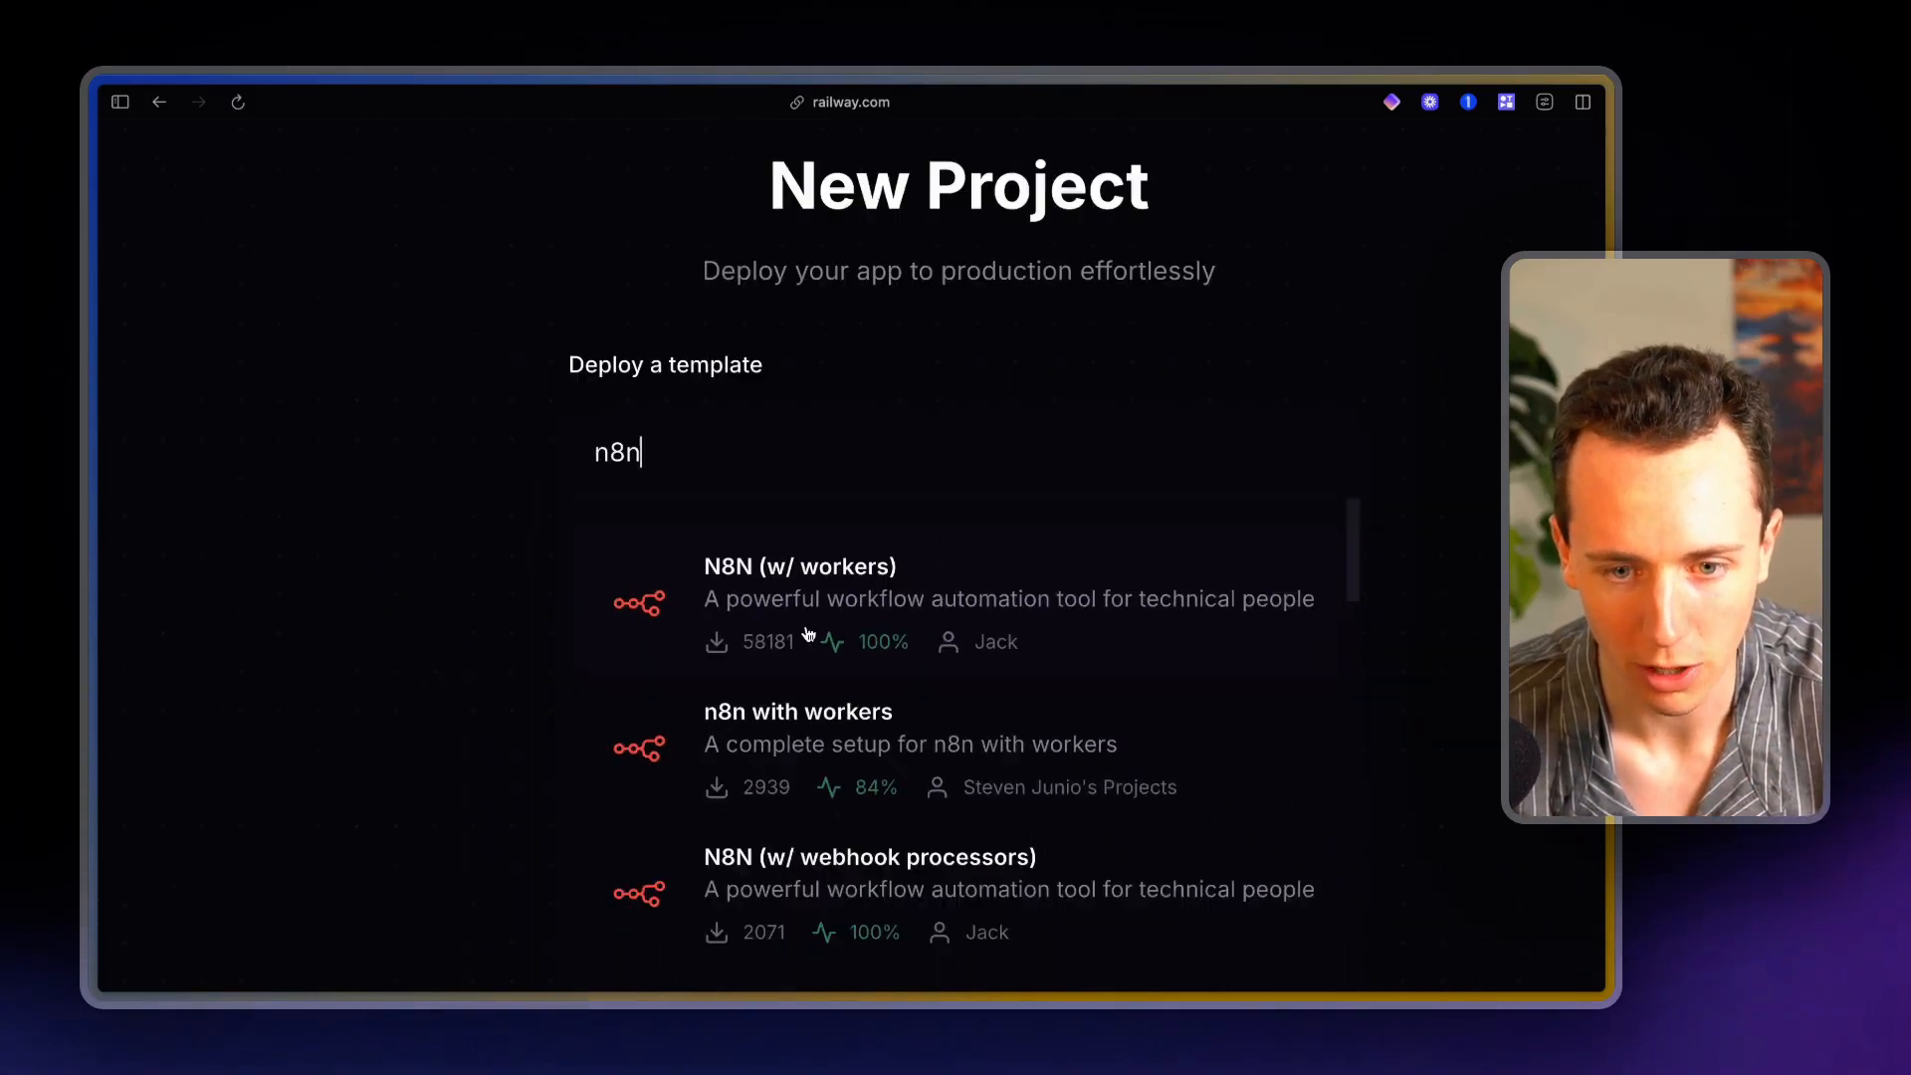
pyautogui.click(800, 597)
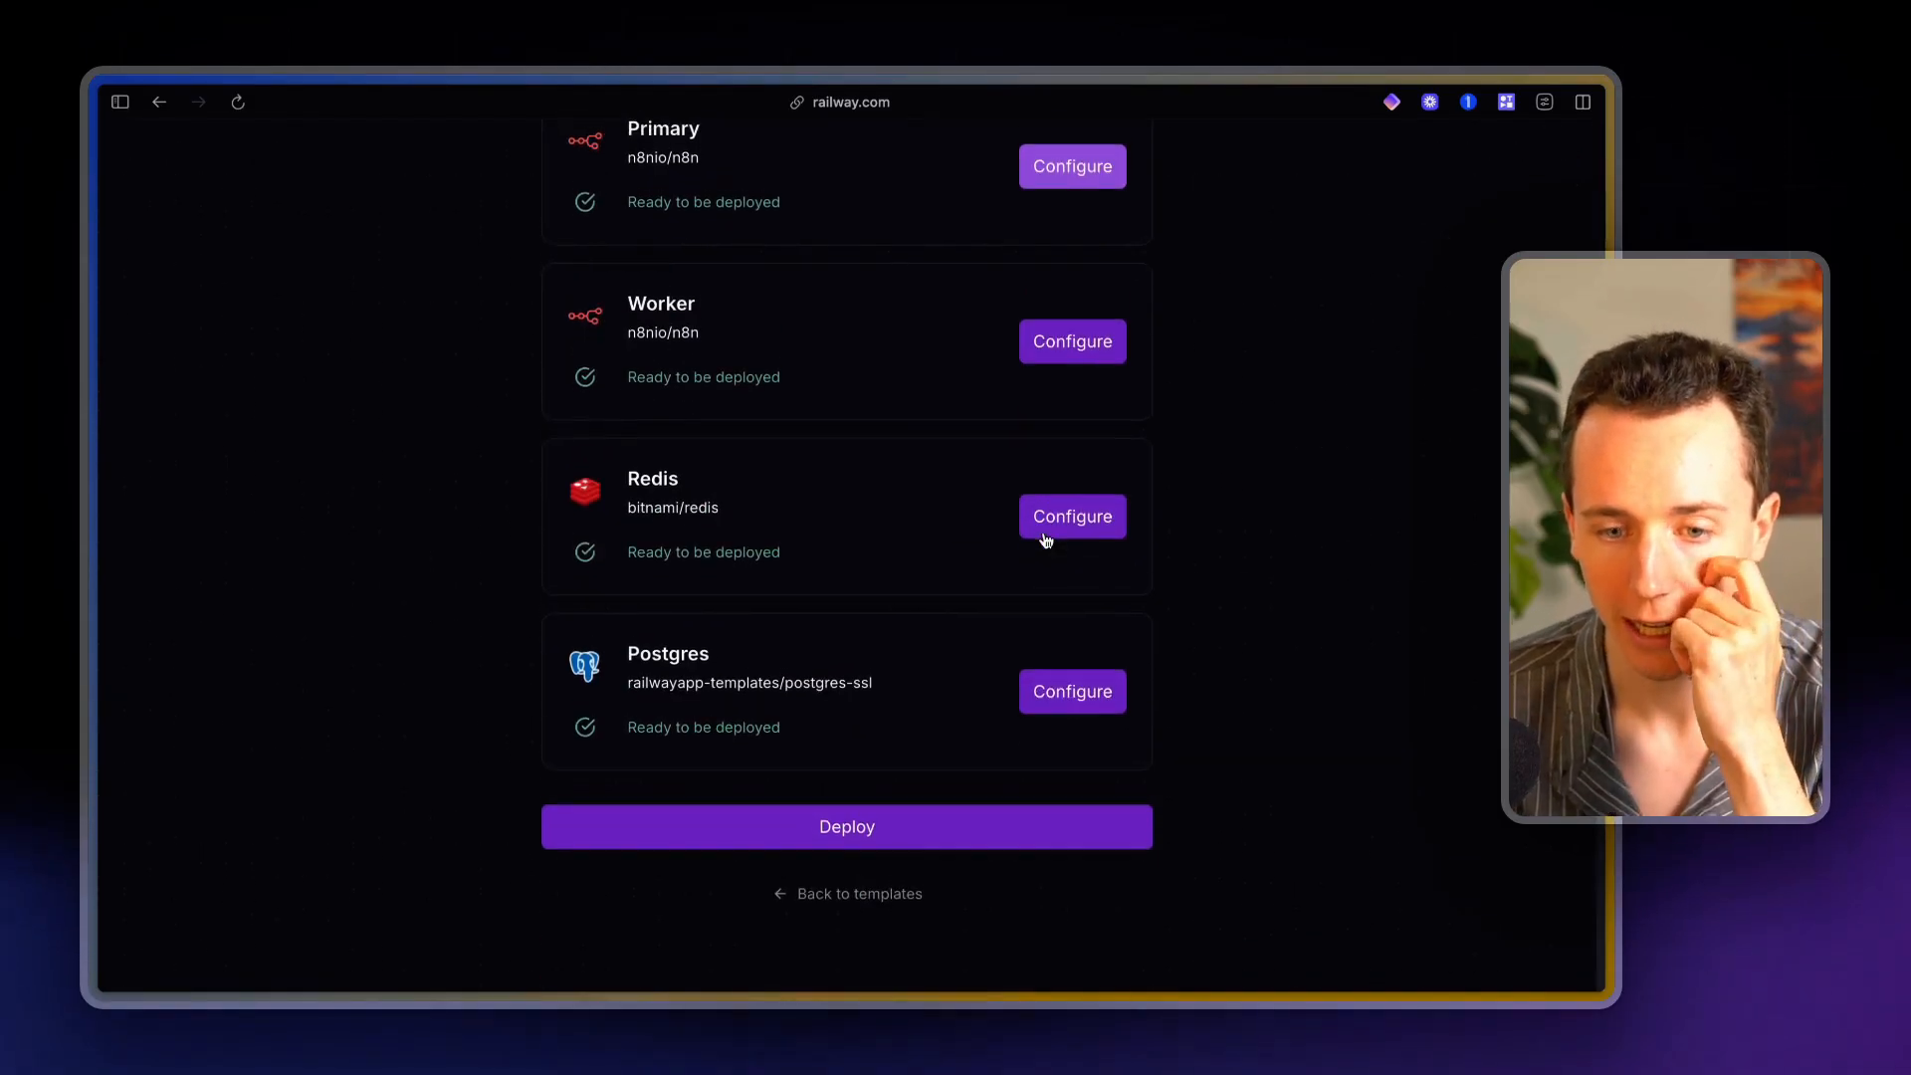
# Deploy the template's four services so Postgres and Redis run while Worker and Primary queue
pyautogui.click(846, 826)
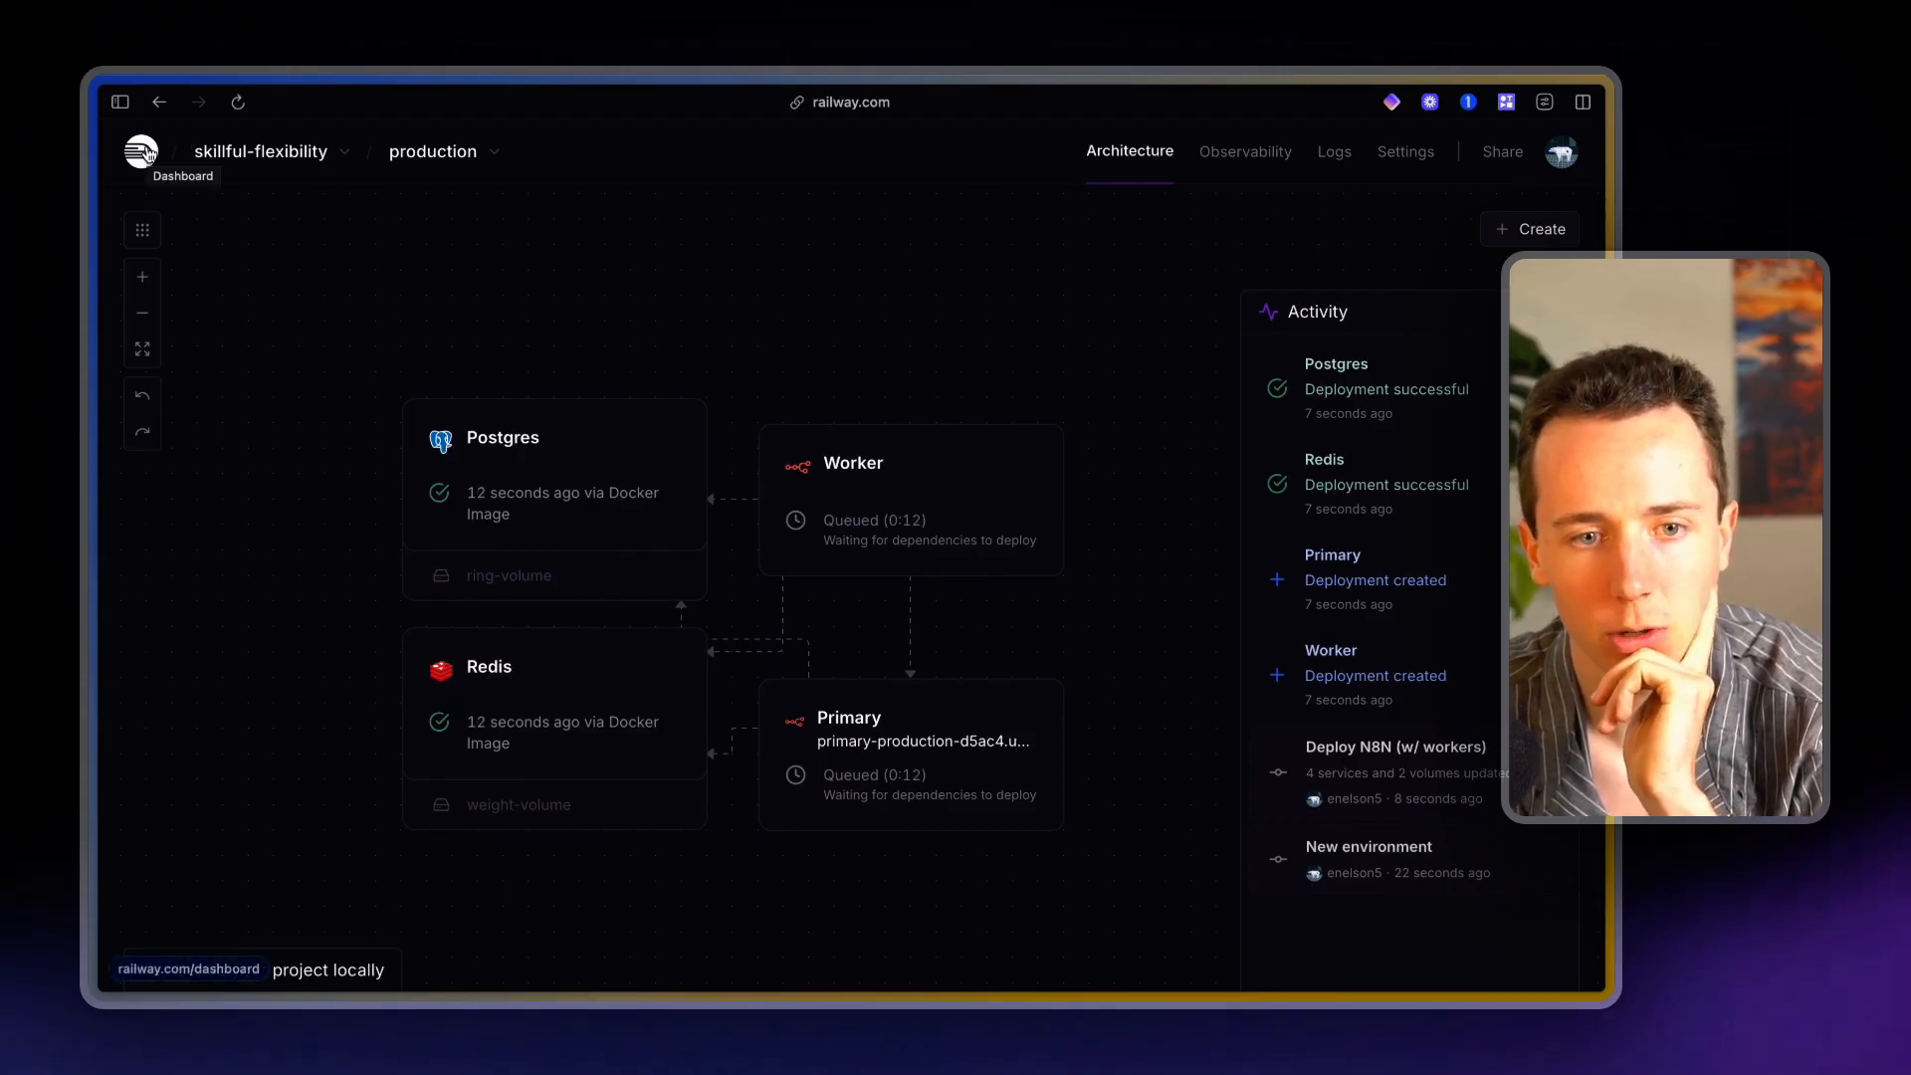
# Return to the project list showing four projects and reveal the account menu
pyautogui.click(183, 175)
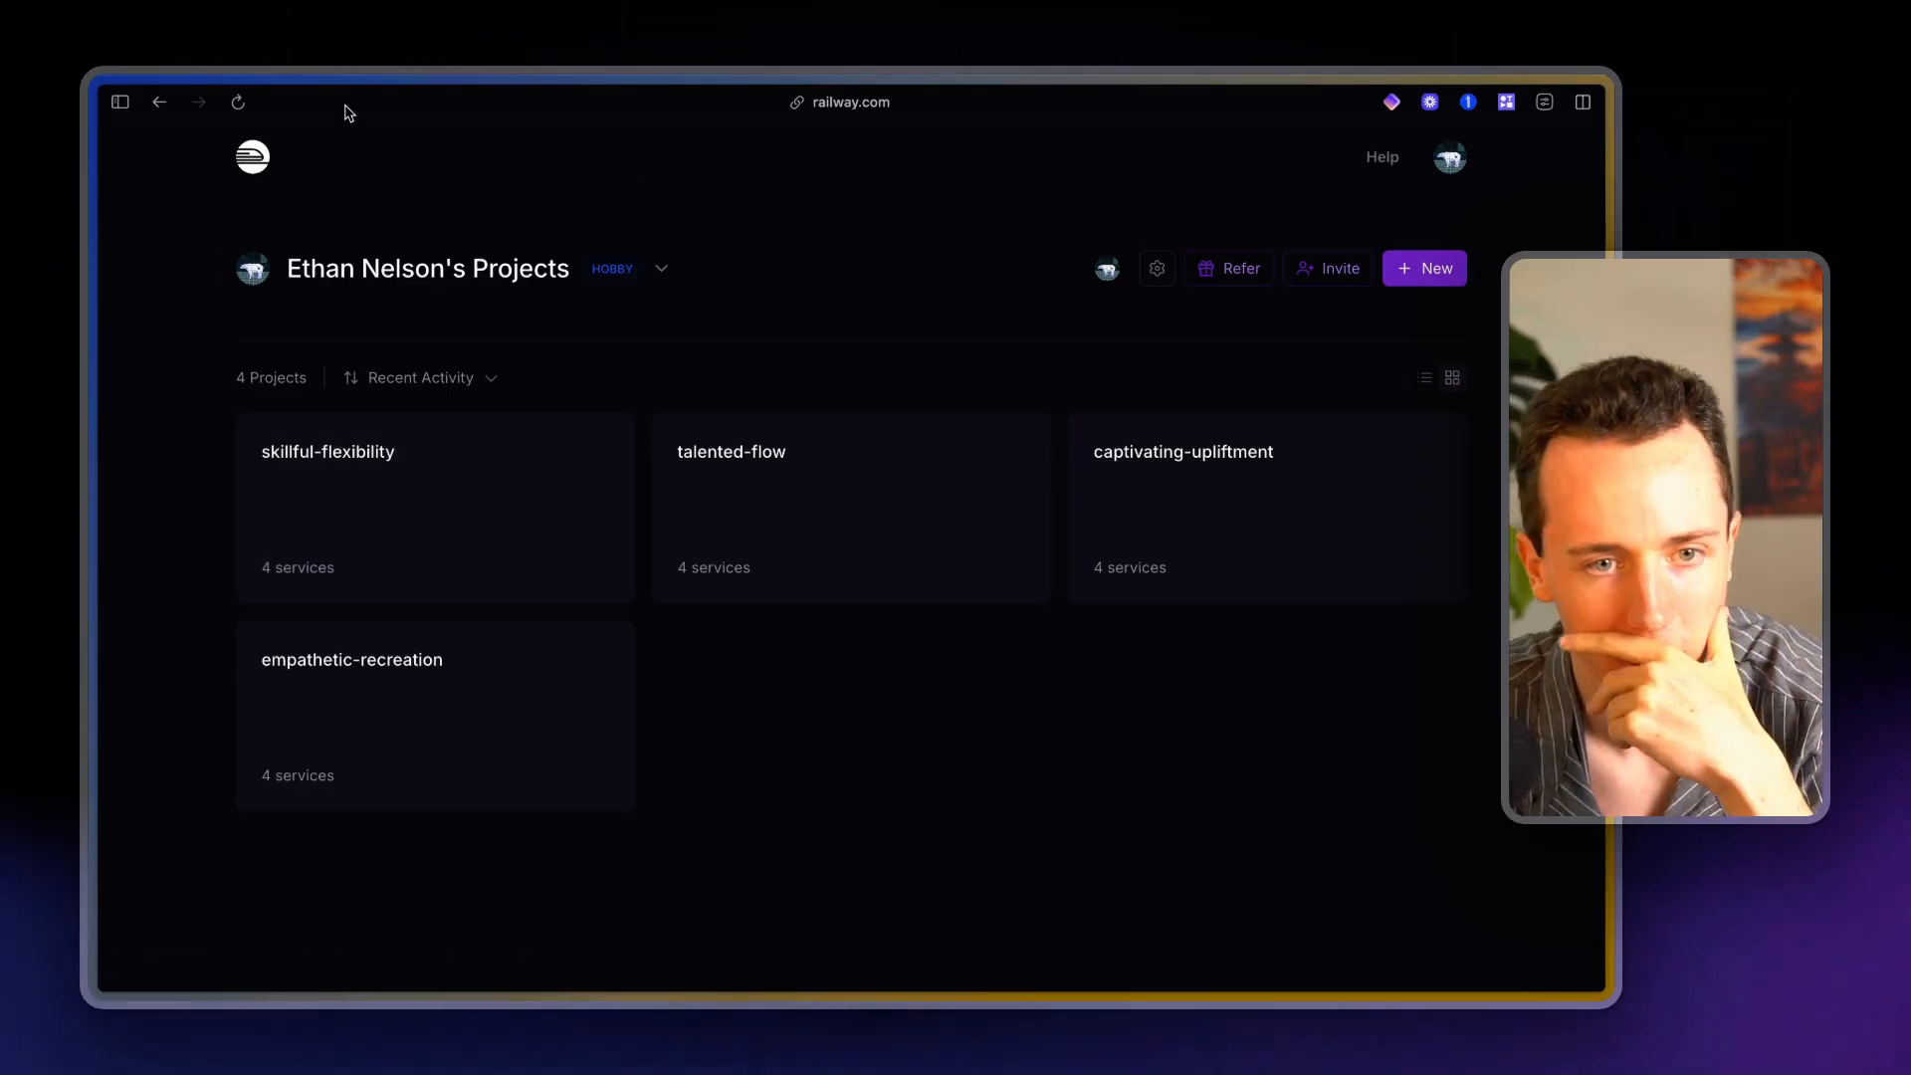
pyautogui.click(1449, 155)
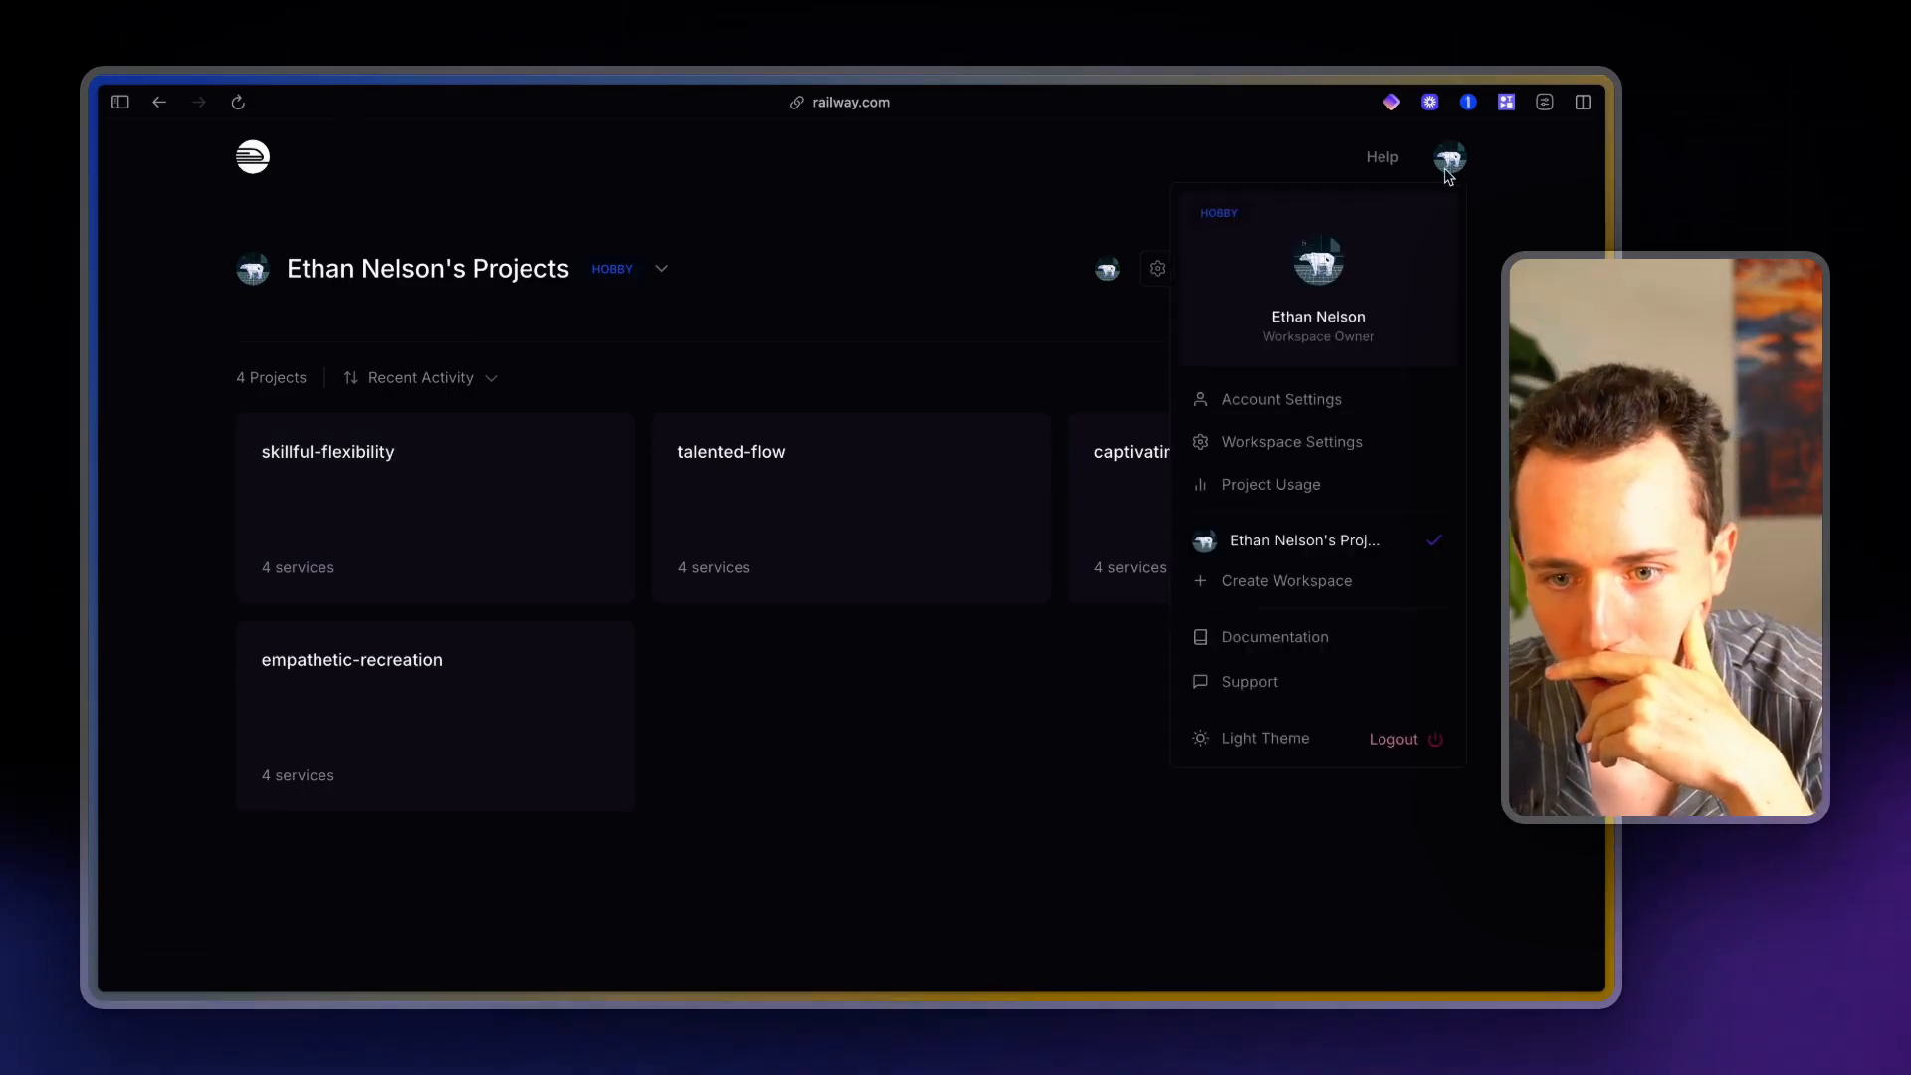
pyautogui.moveTo(1306, 603)
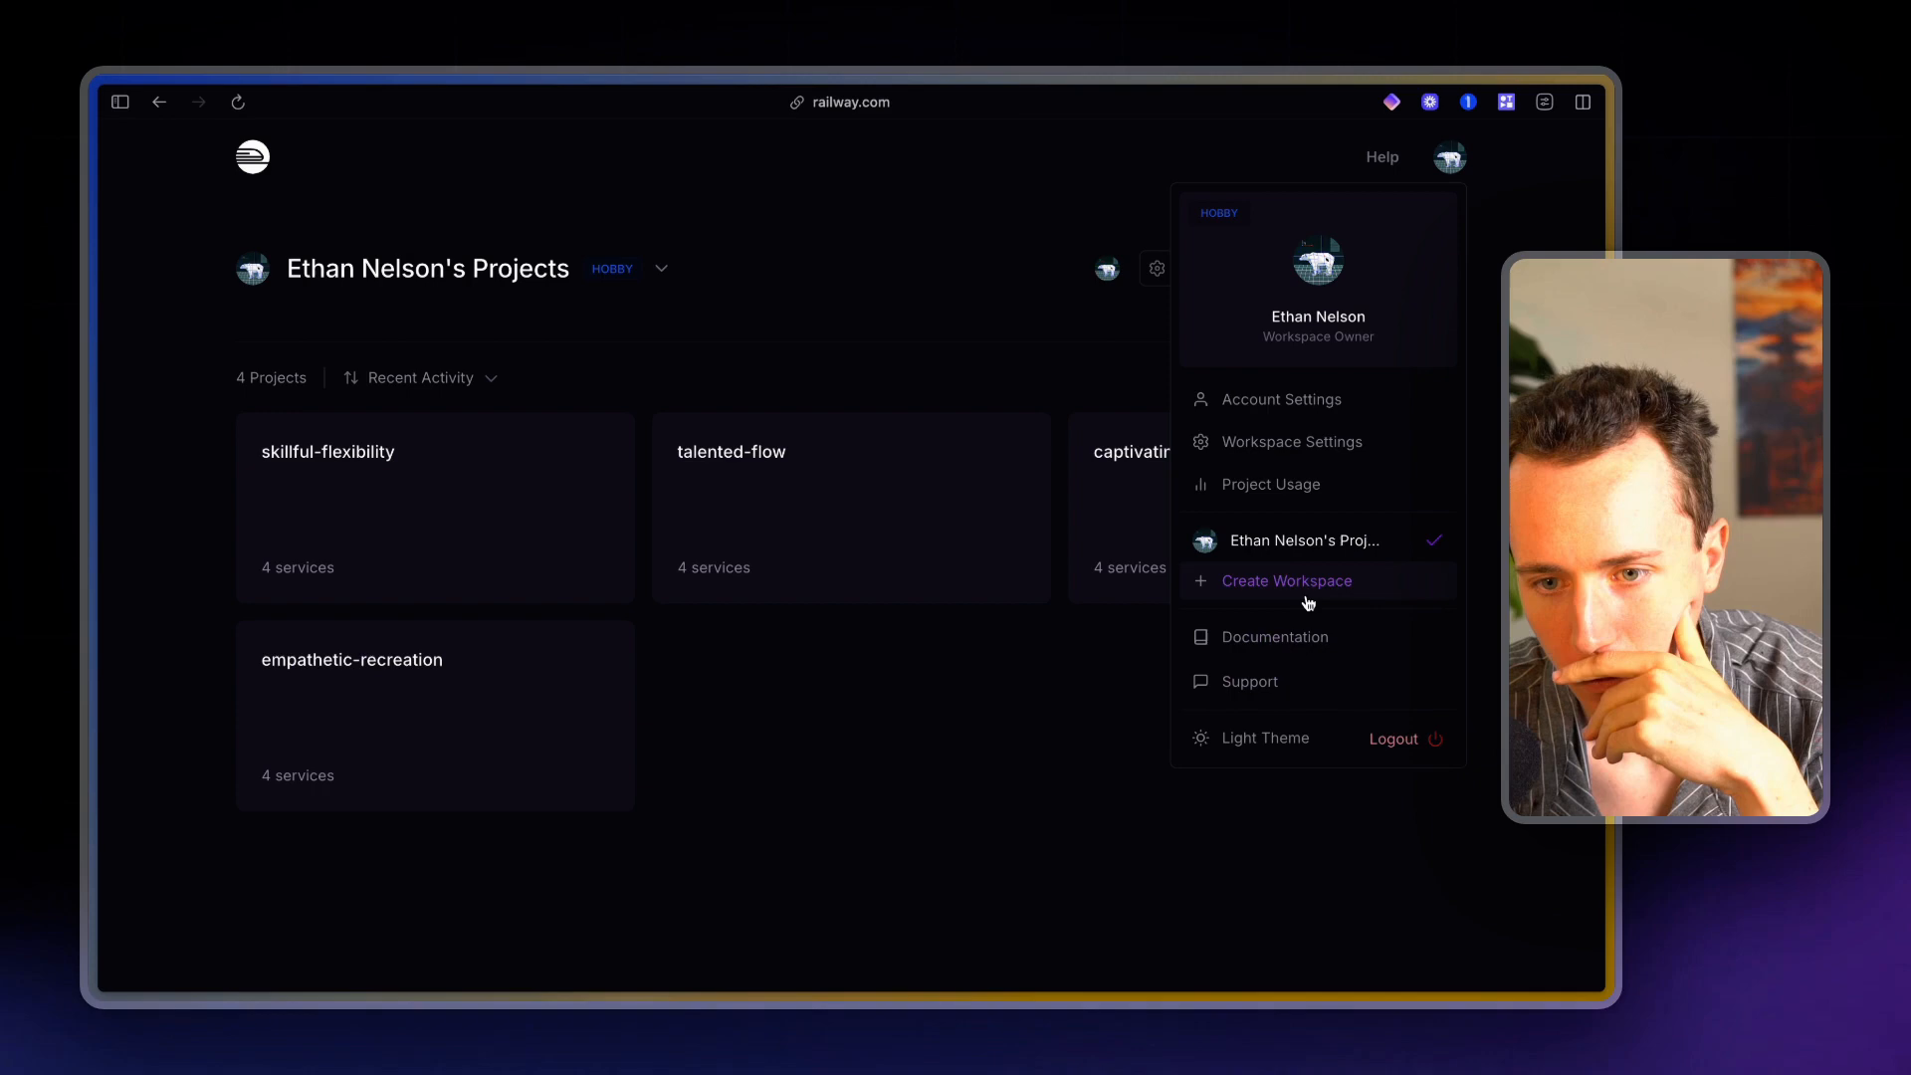
pyautogui.moveTo(1355, 520)
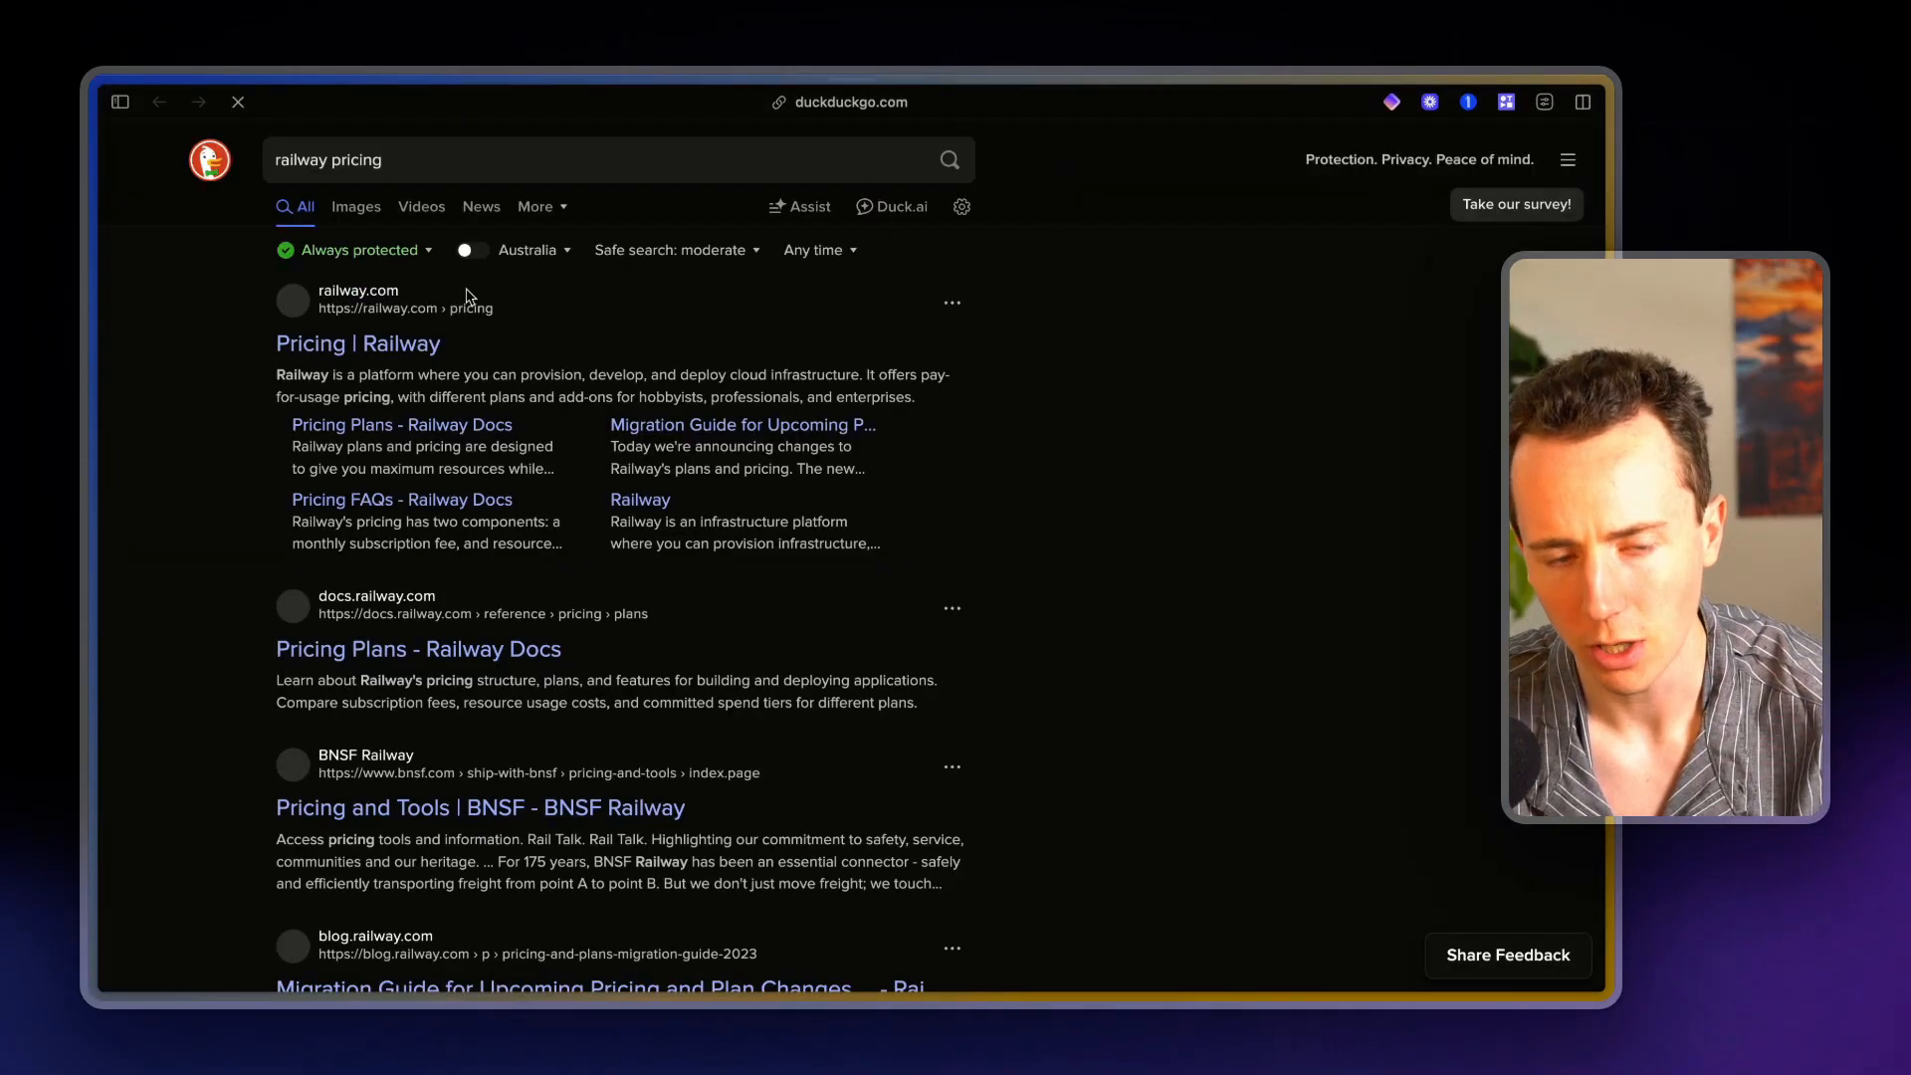
# View Railway's pricing page plan cards with Hobby $5 and Pro $20 monthly minimums
pyautogui.click(356, 343)
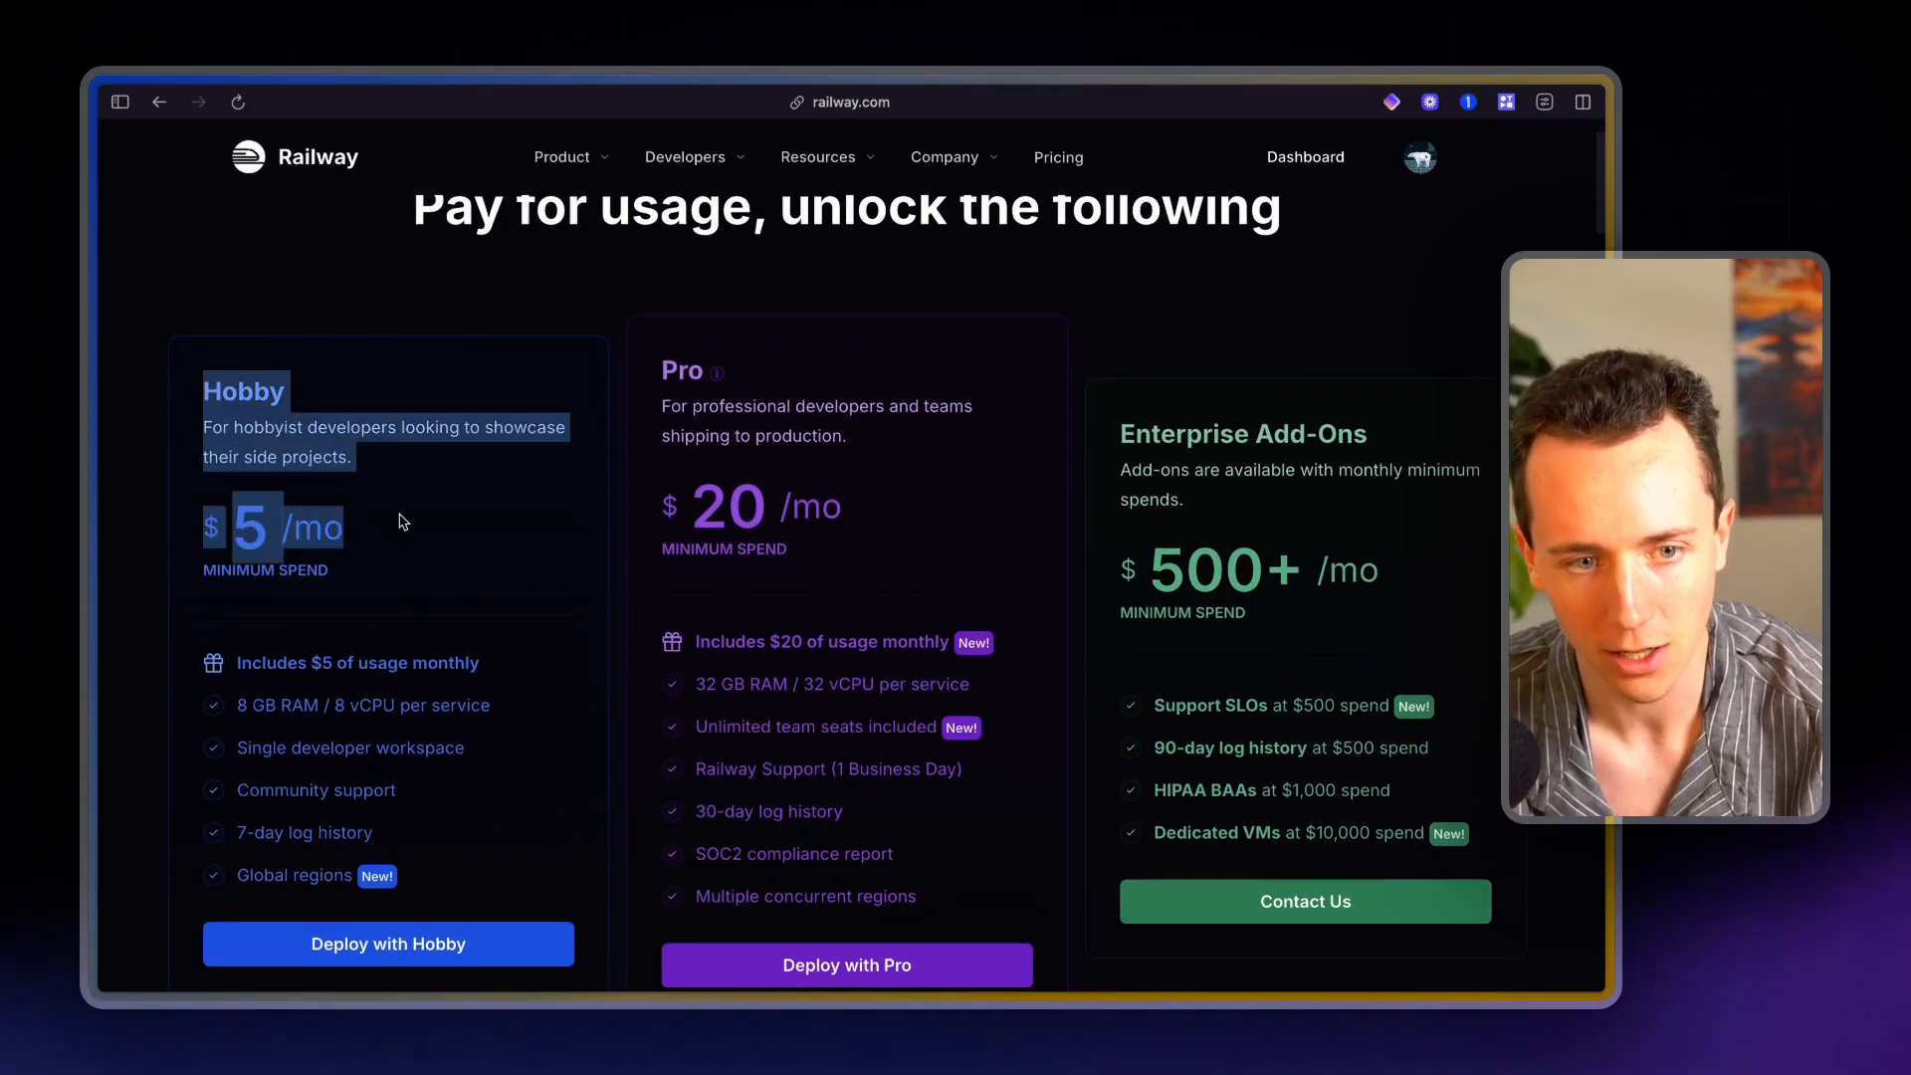
pyautogui.scroll(-3)
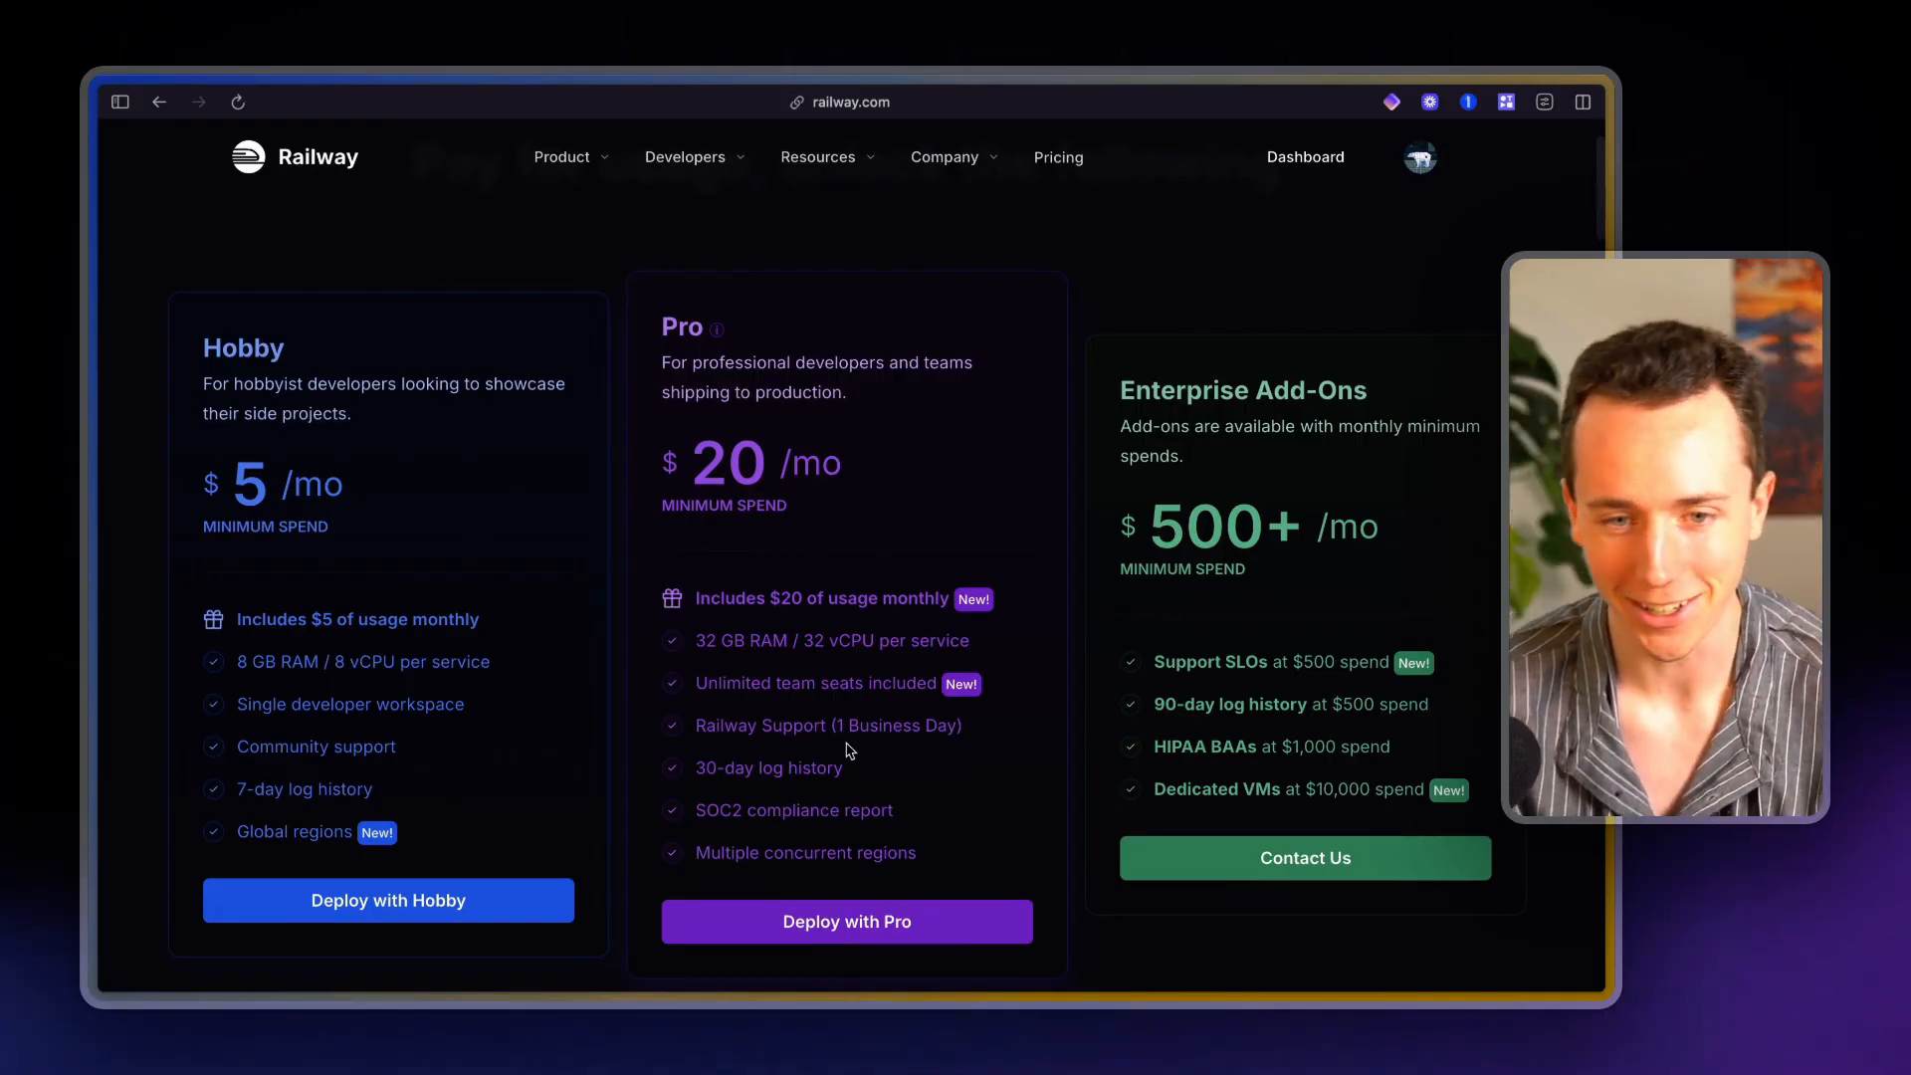
pyautogui.moveTo(724, 638); pyautogui.dragTo(865, 683)
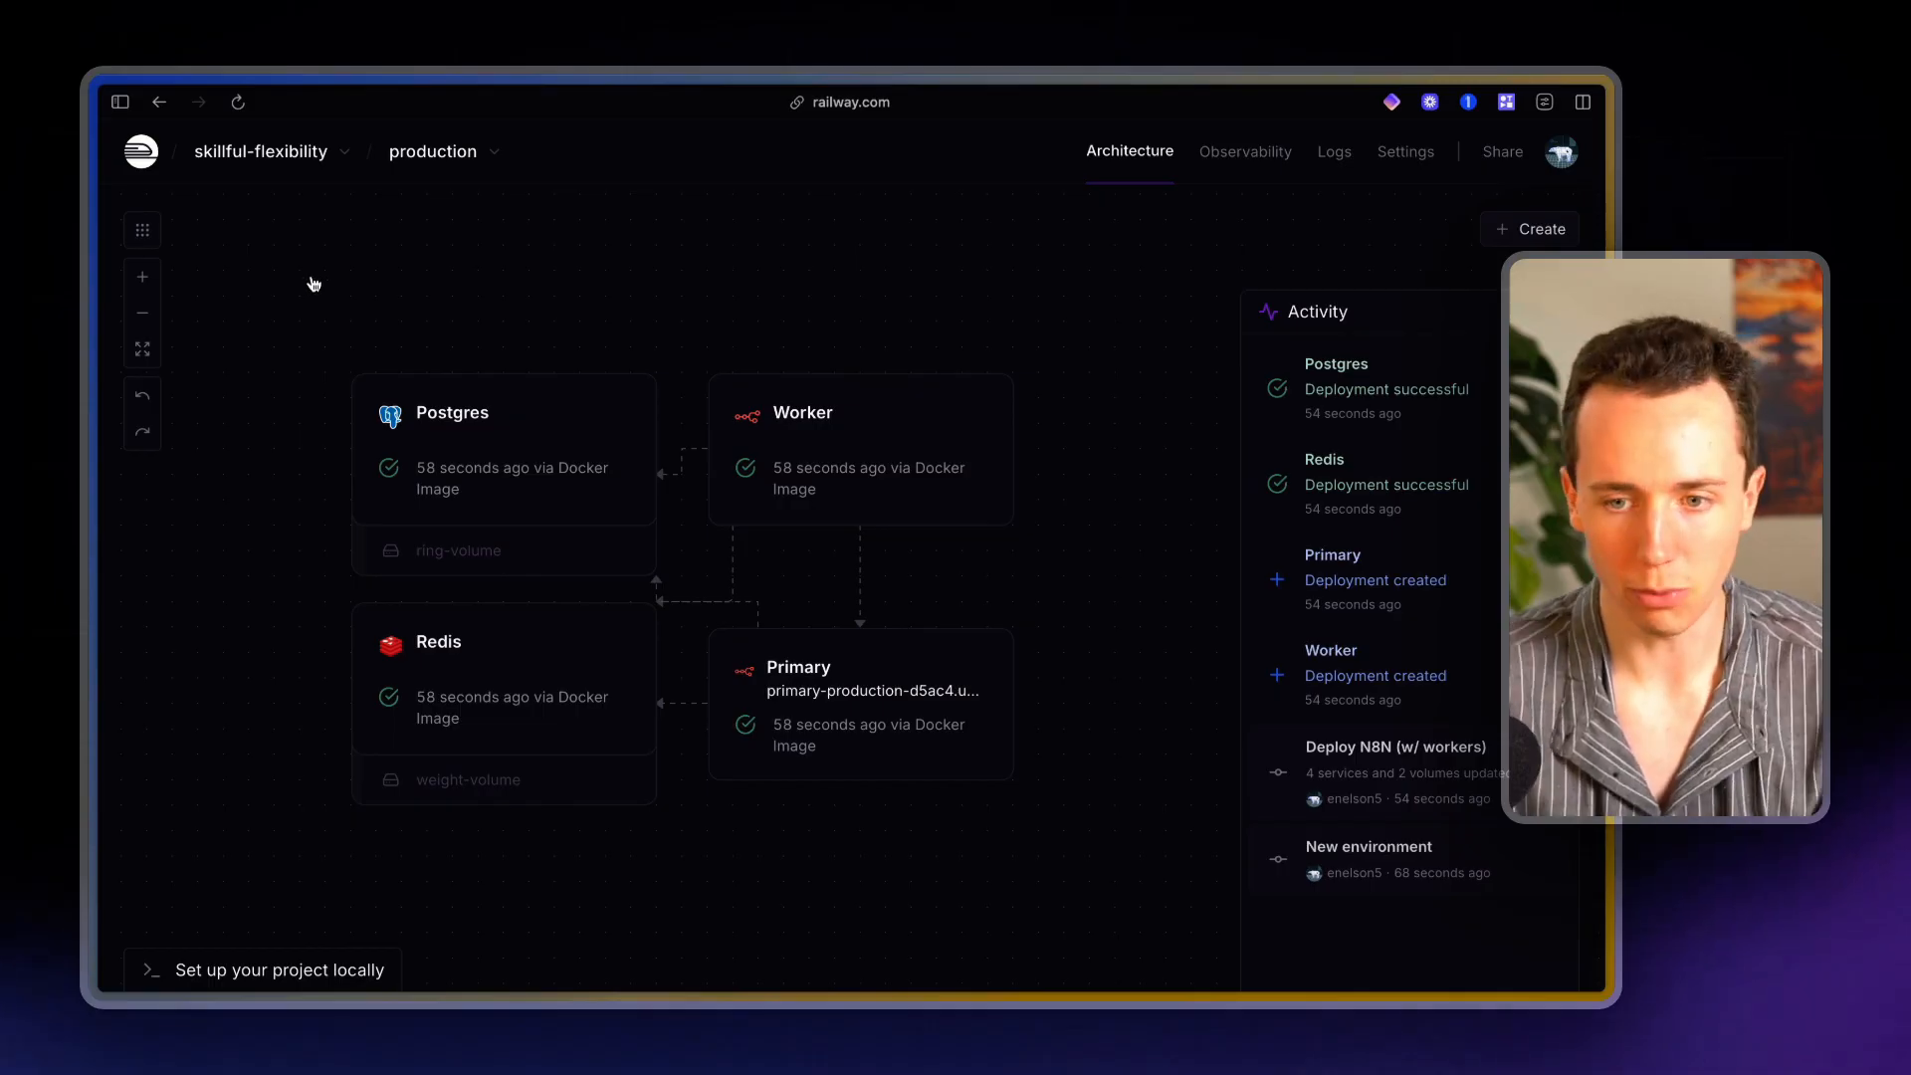
pyautogui.moveTo(1131, 794)
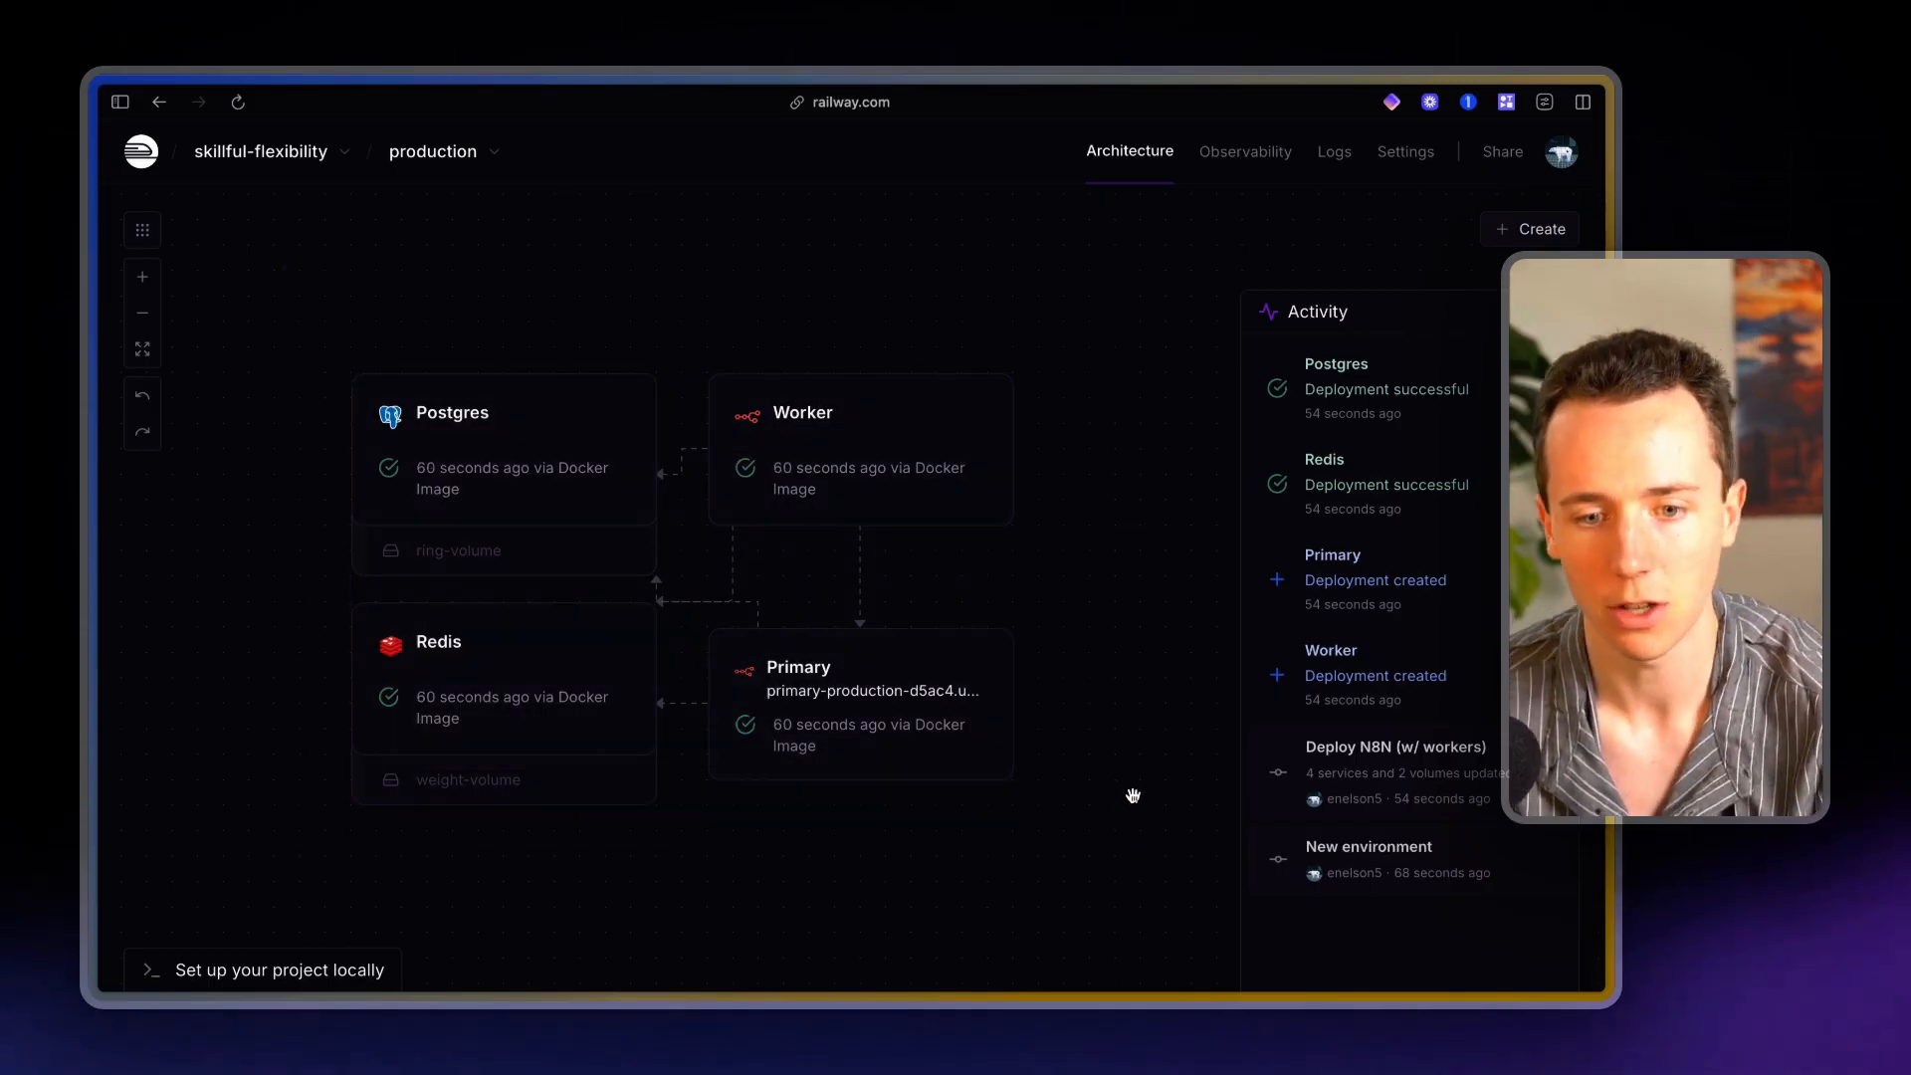
# Reach the Primary service's public railway.app URL showing the n8n owner setup form
pyautogui.rightClick(854, 683)
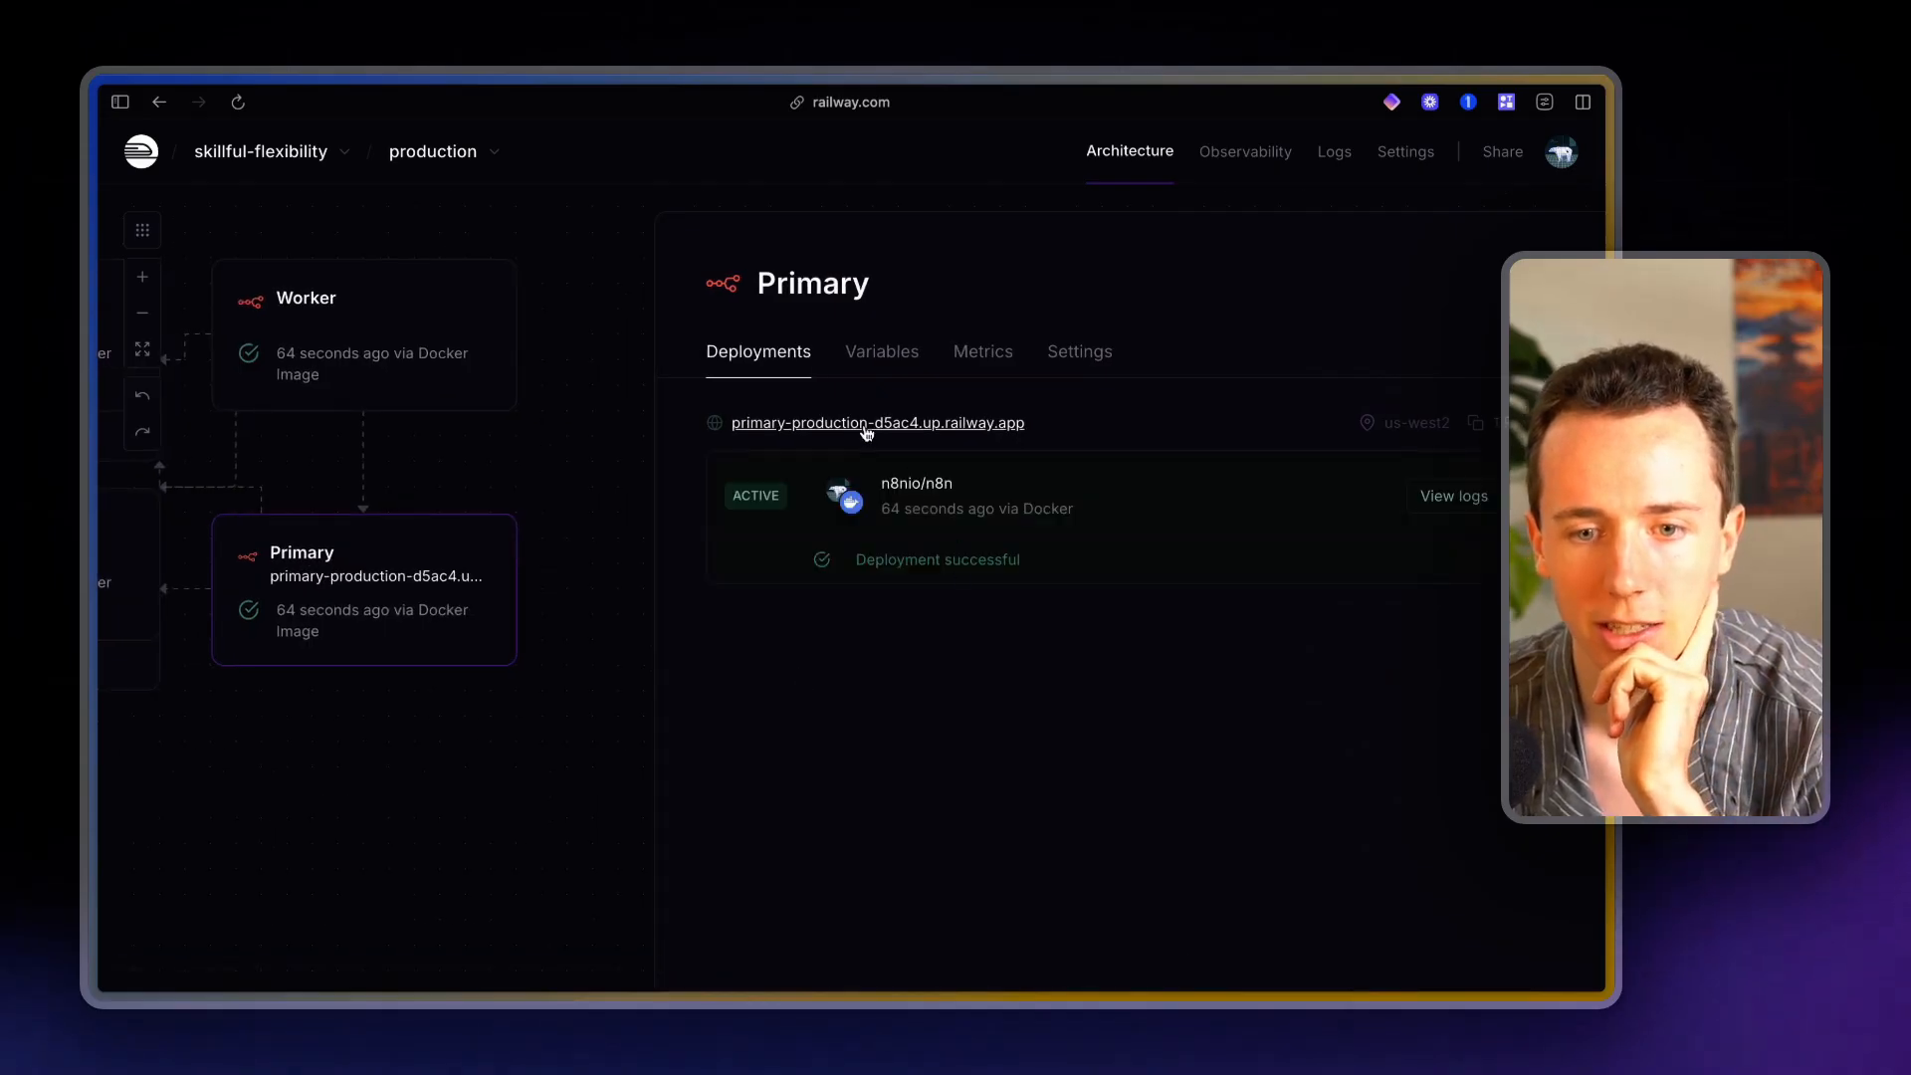
pyautogui.click(876, 422)
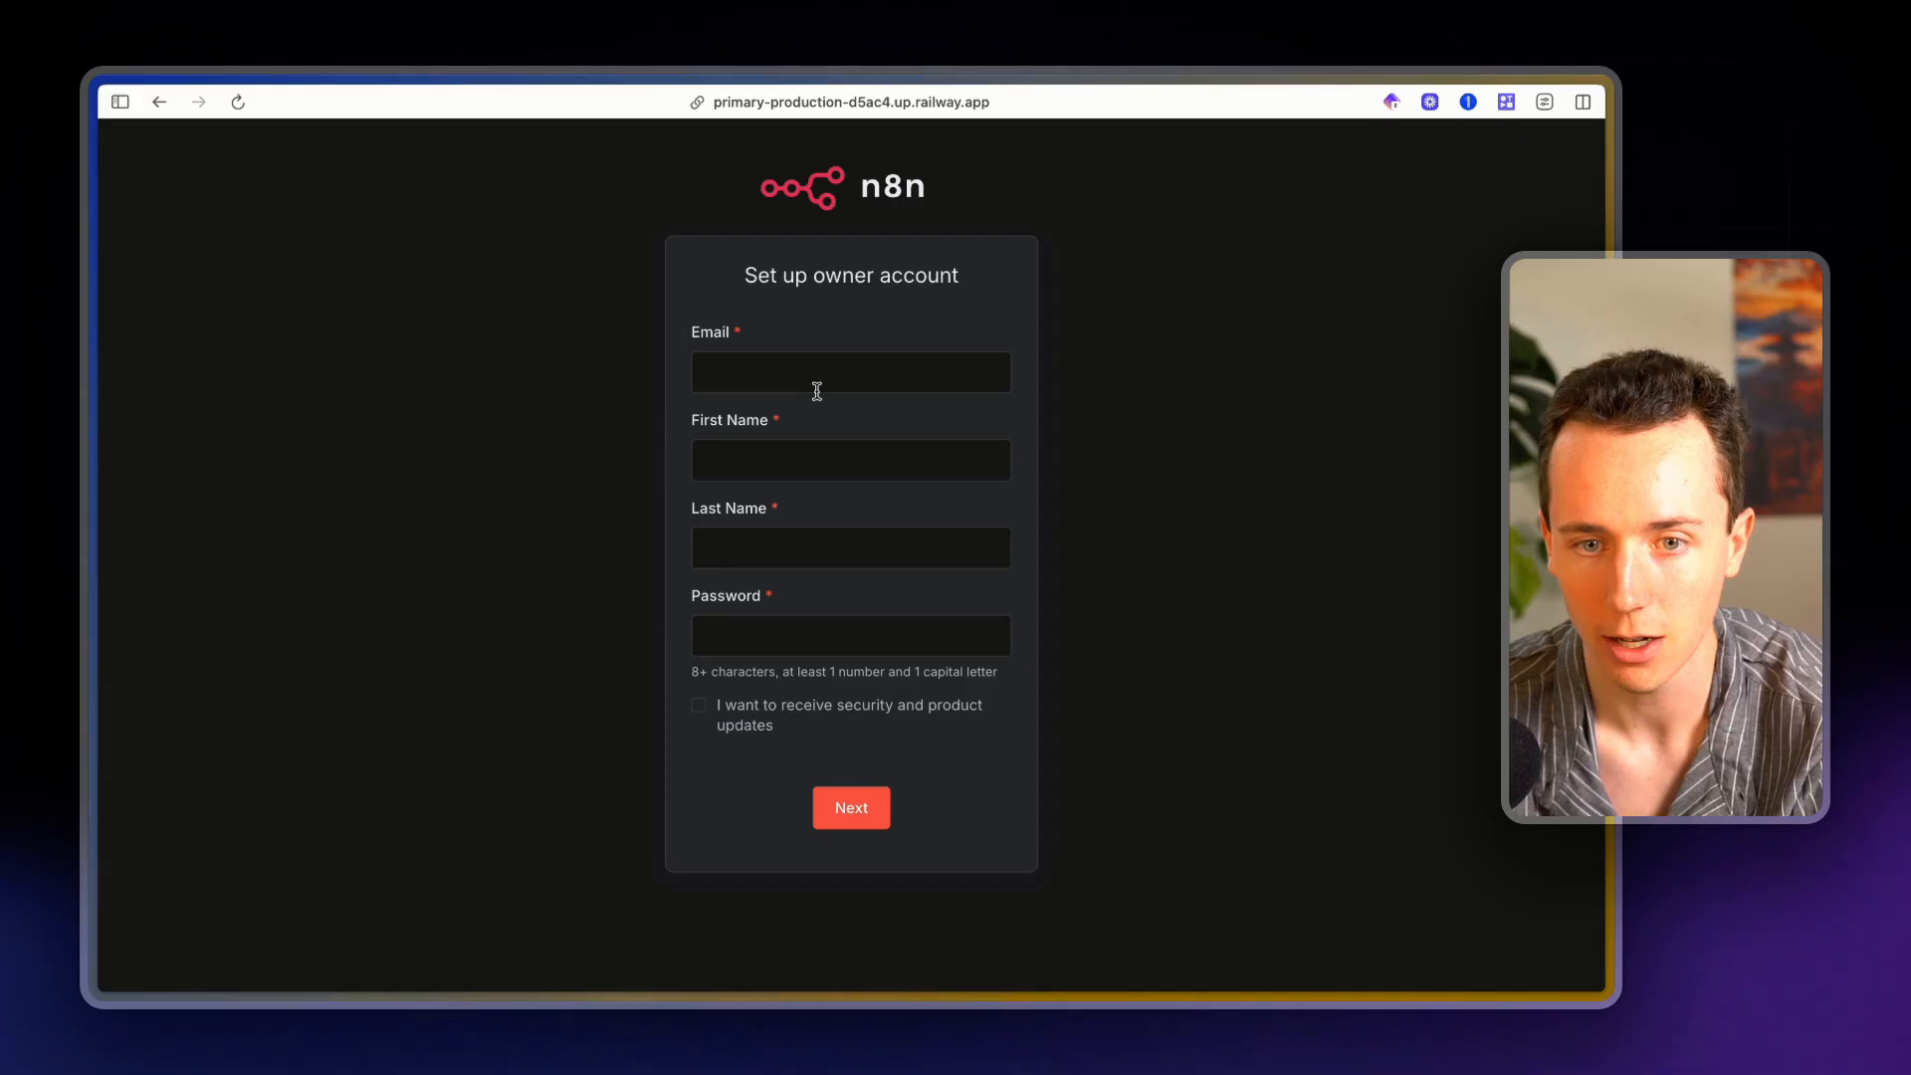
# Fill the owner account with email ewnelson1…, first name Nels…, last name and saved password, then submit
pyautogui.click(849, 372)
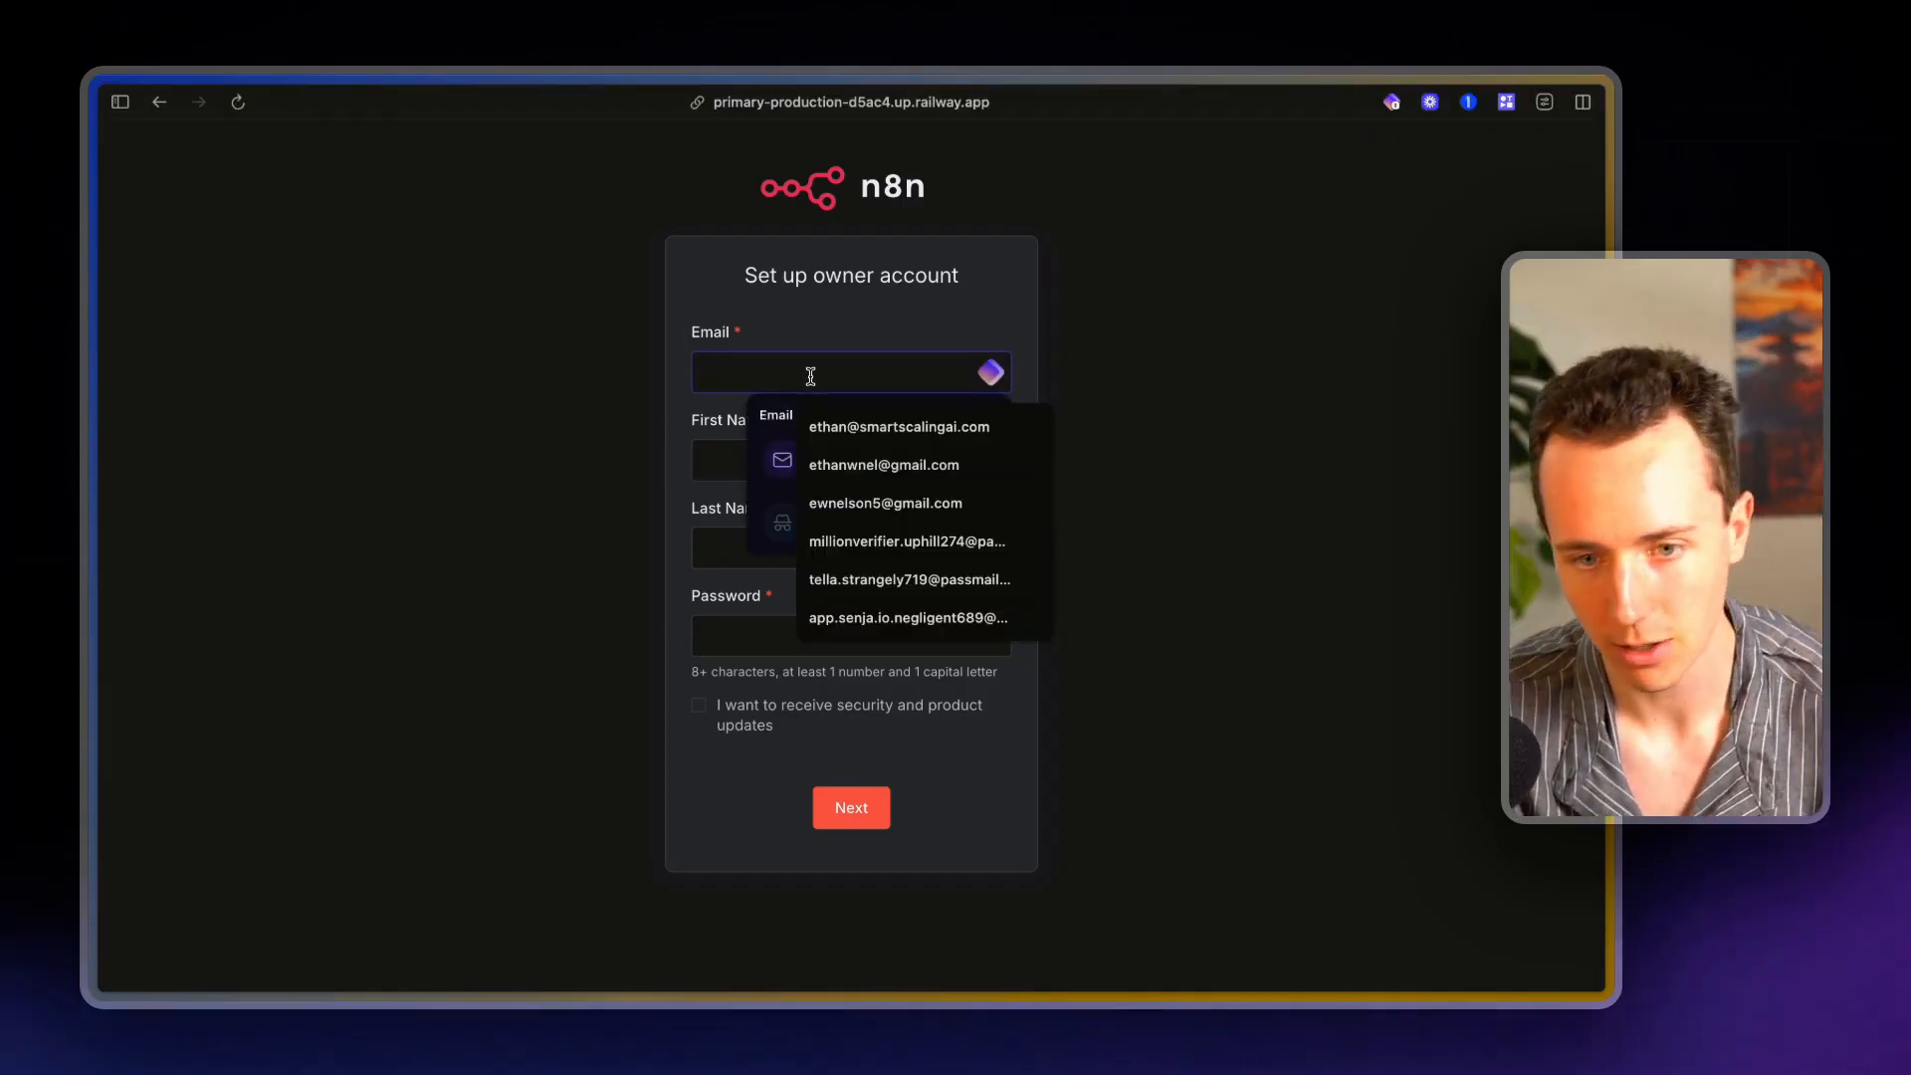
pyautogui.write('ewnelson1')
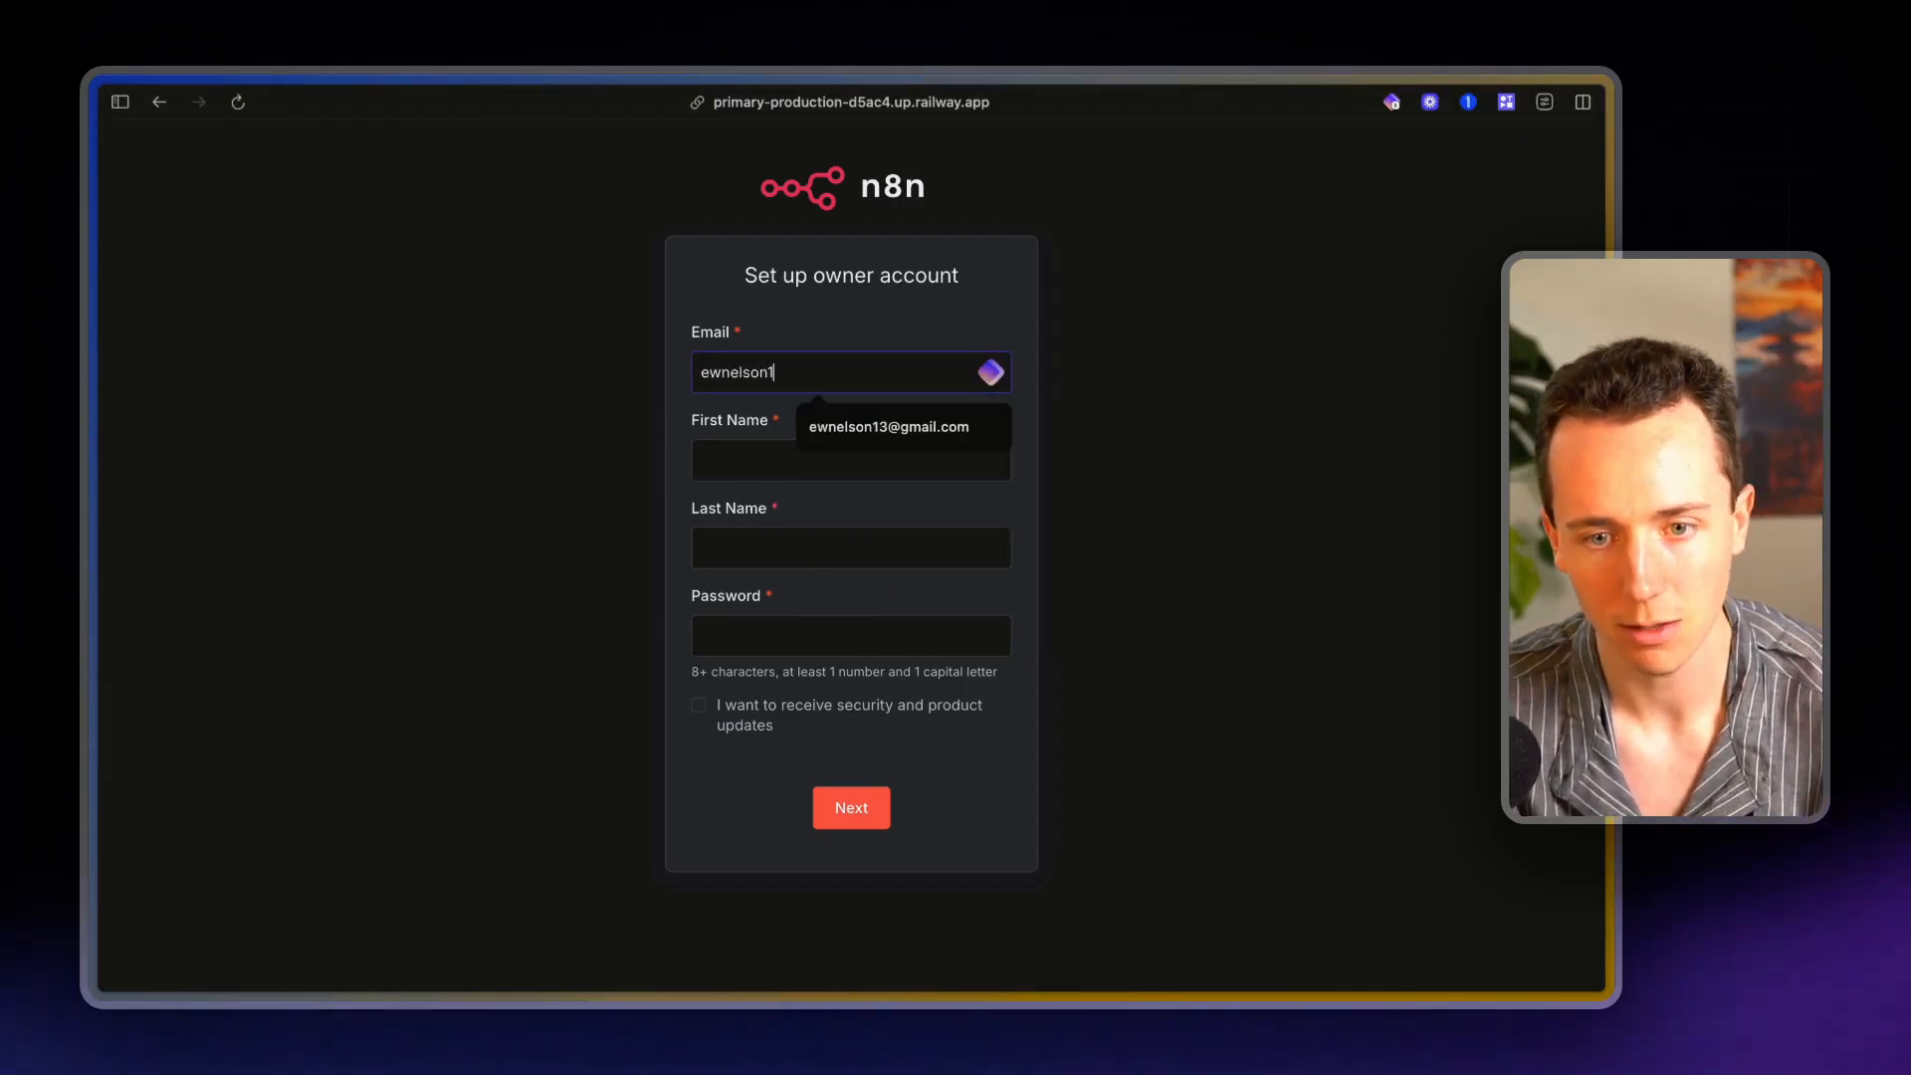
pyautogui.click(888, 426)
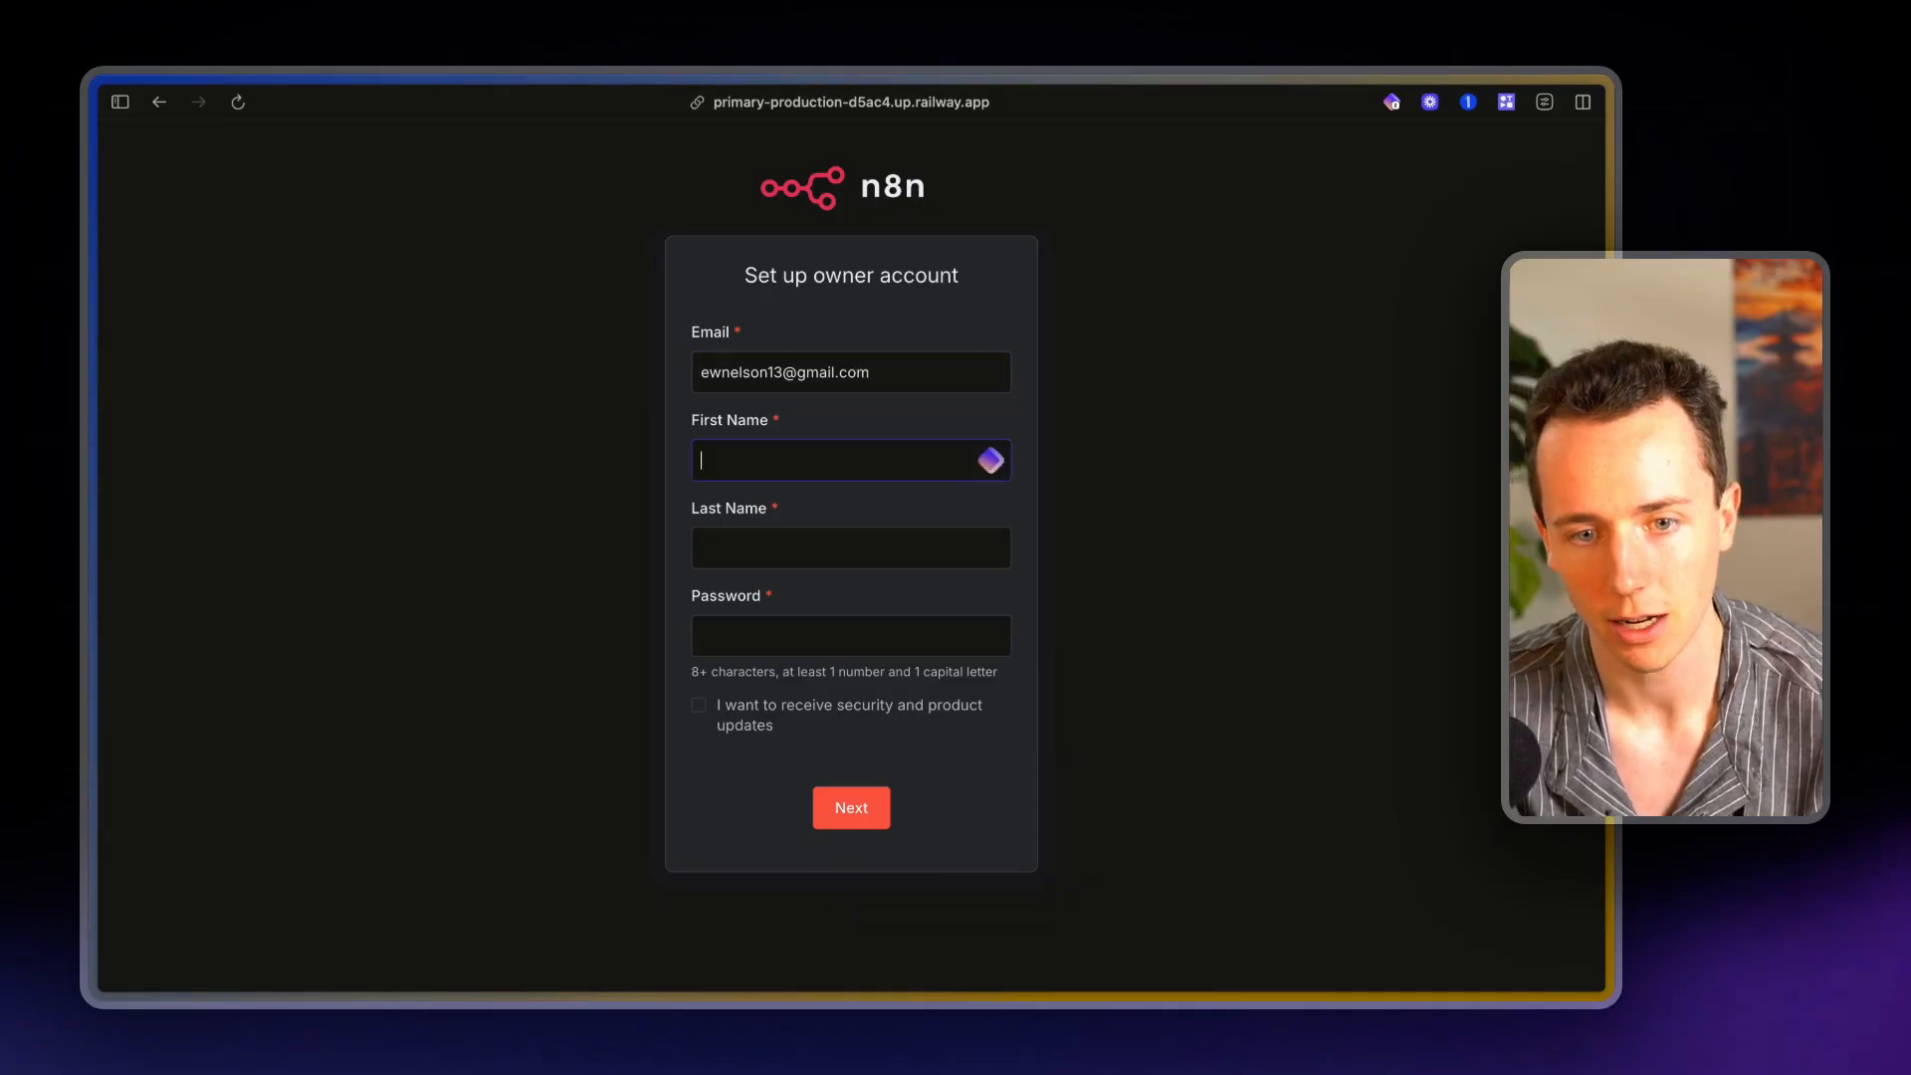
pyautogui.write('Nels')
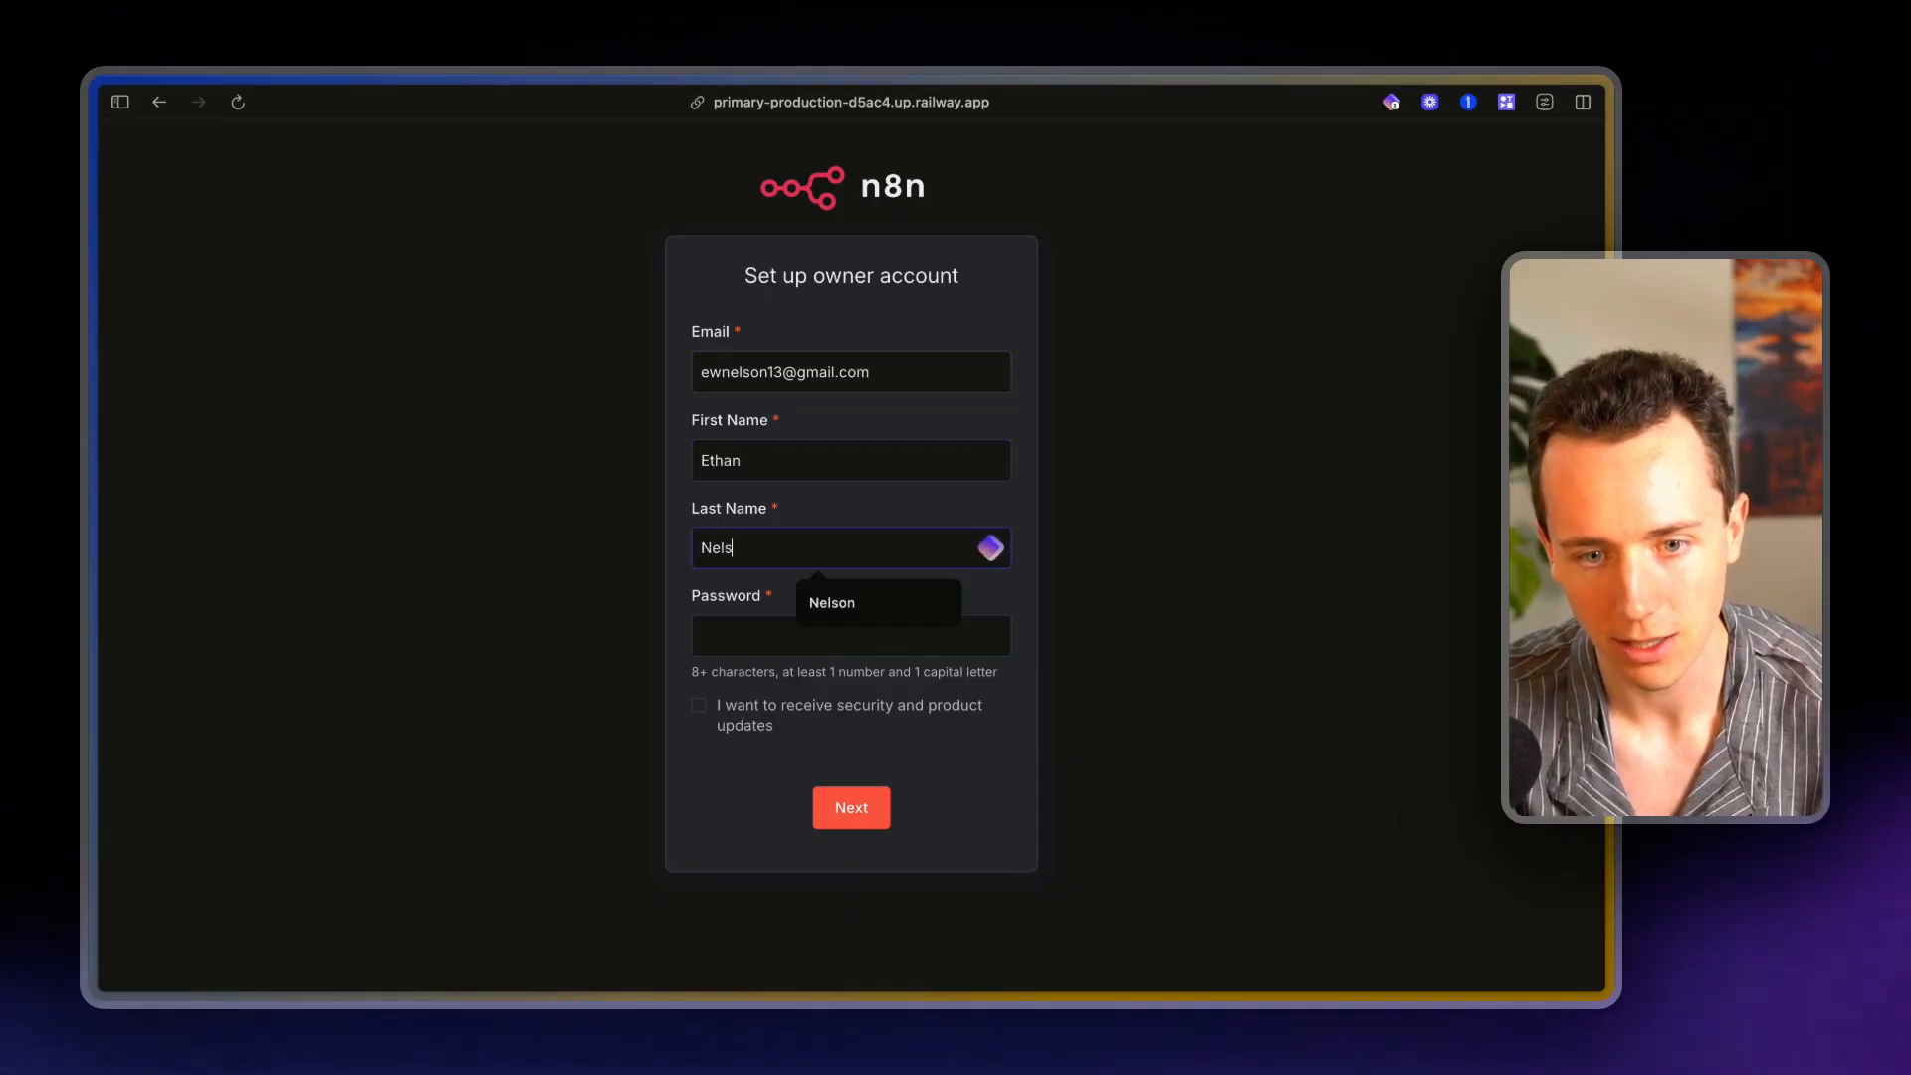
pyautogui.click(850, 635)
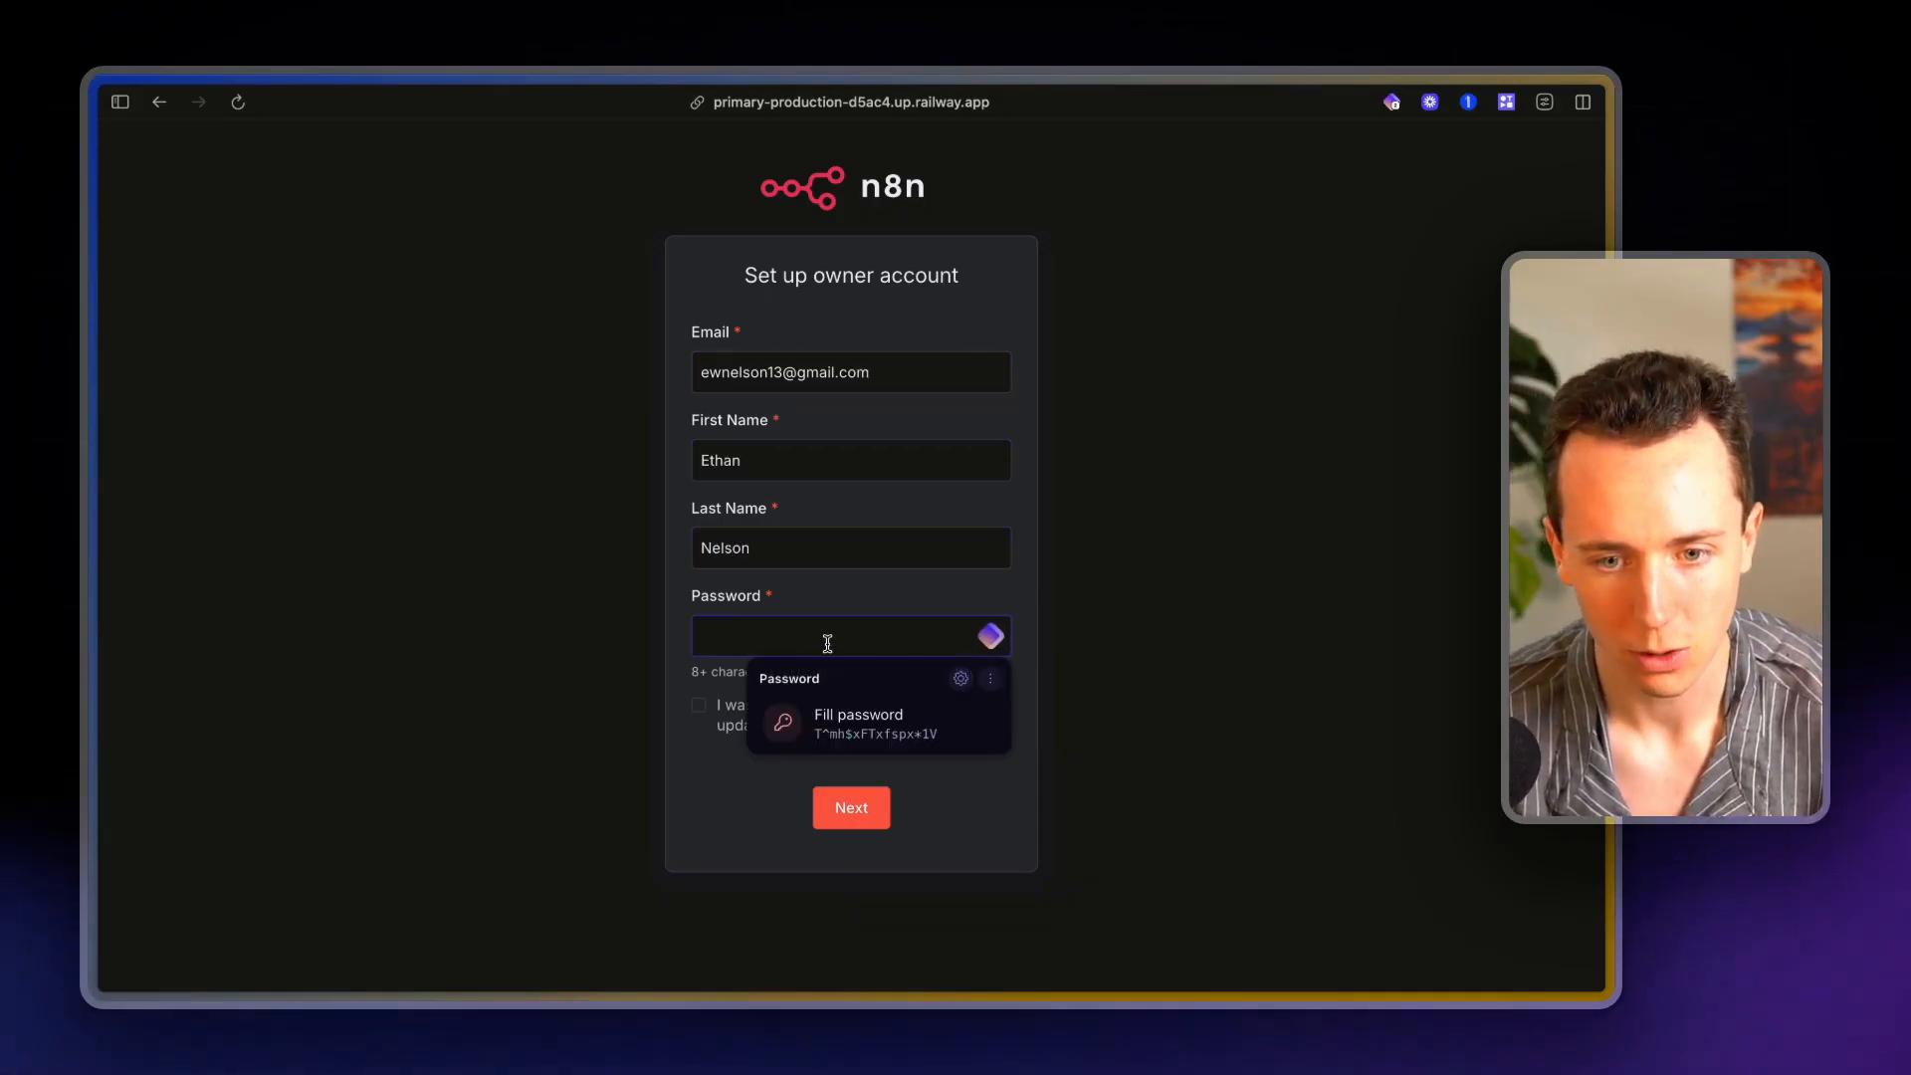
pyautogui.click(856, 715)
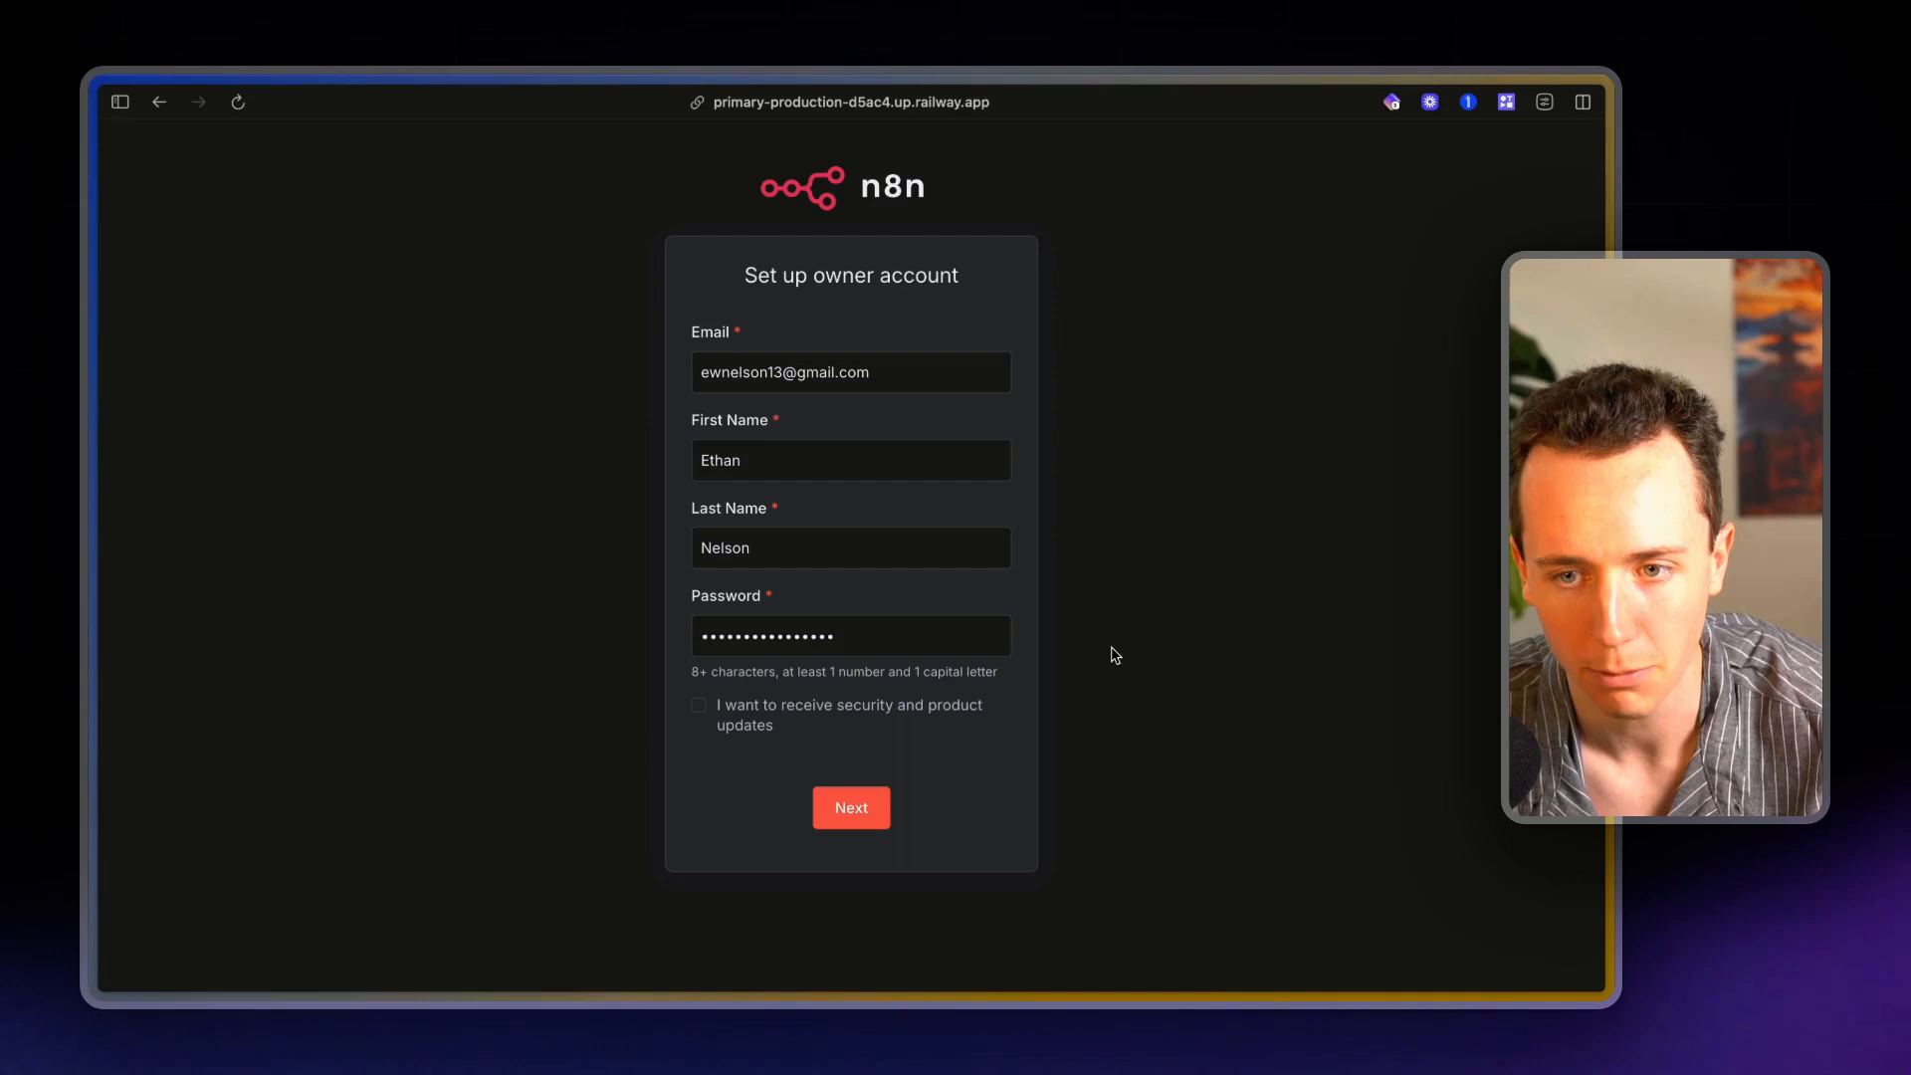
pyautogui.click(849, 806)
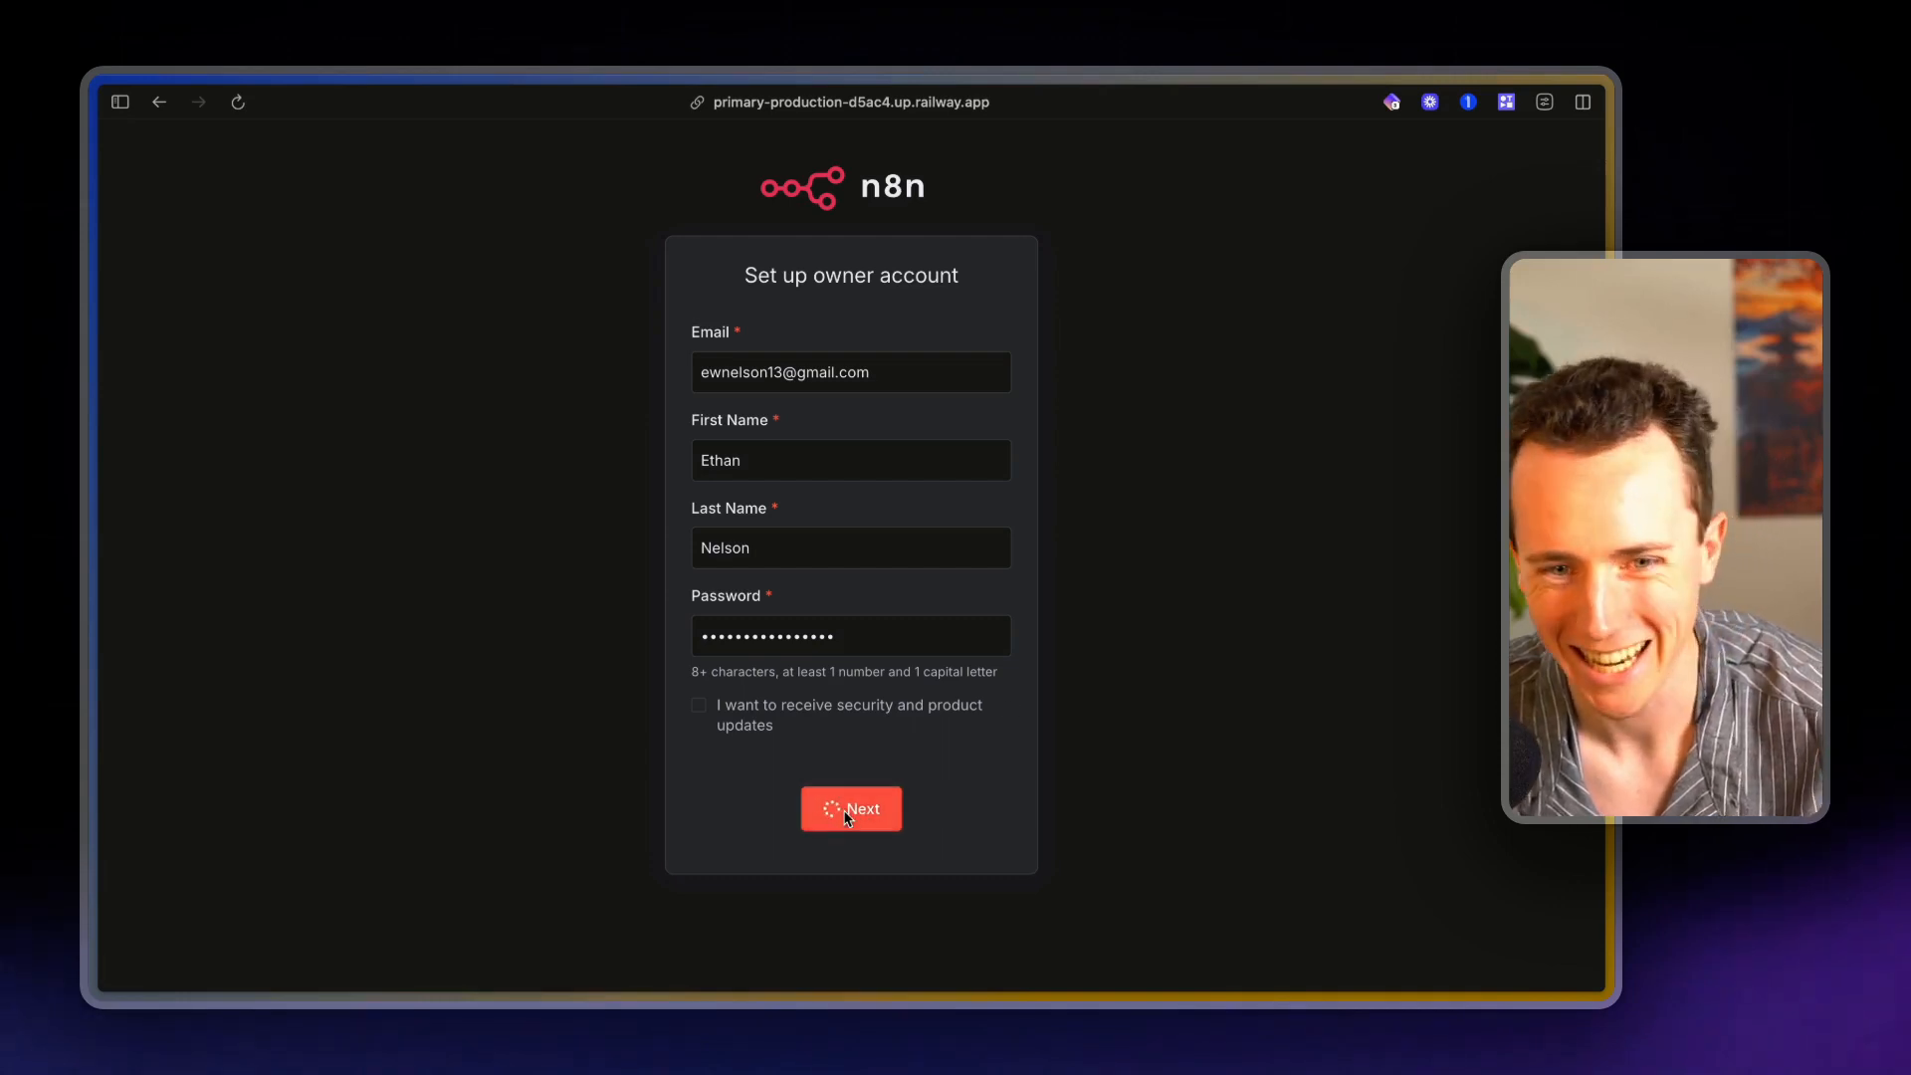
# Answer the survey with Less than 20 people and Friend / Word of mouth, then get started
pyautogui.click(850, 808)
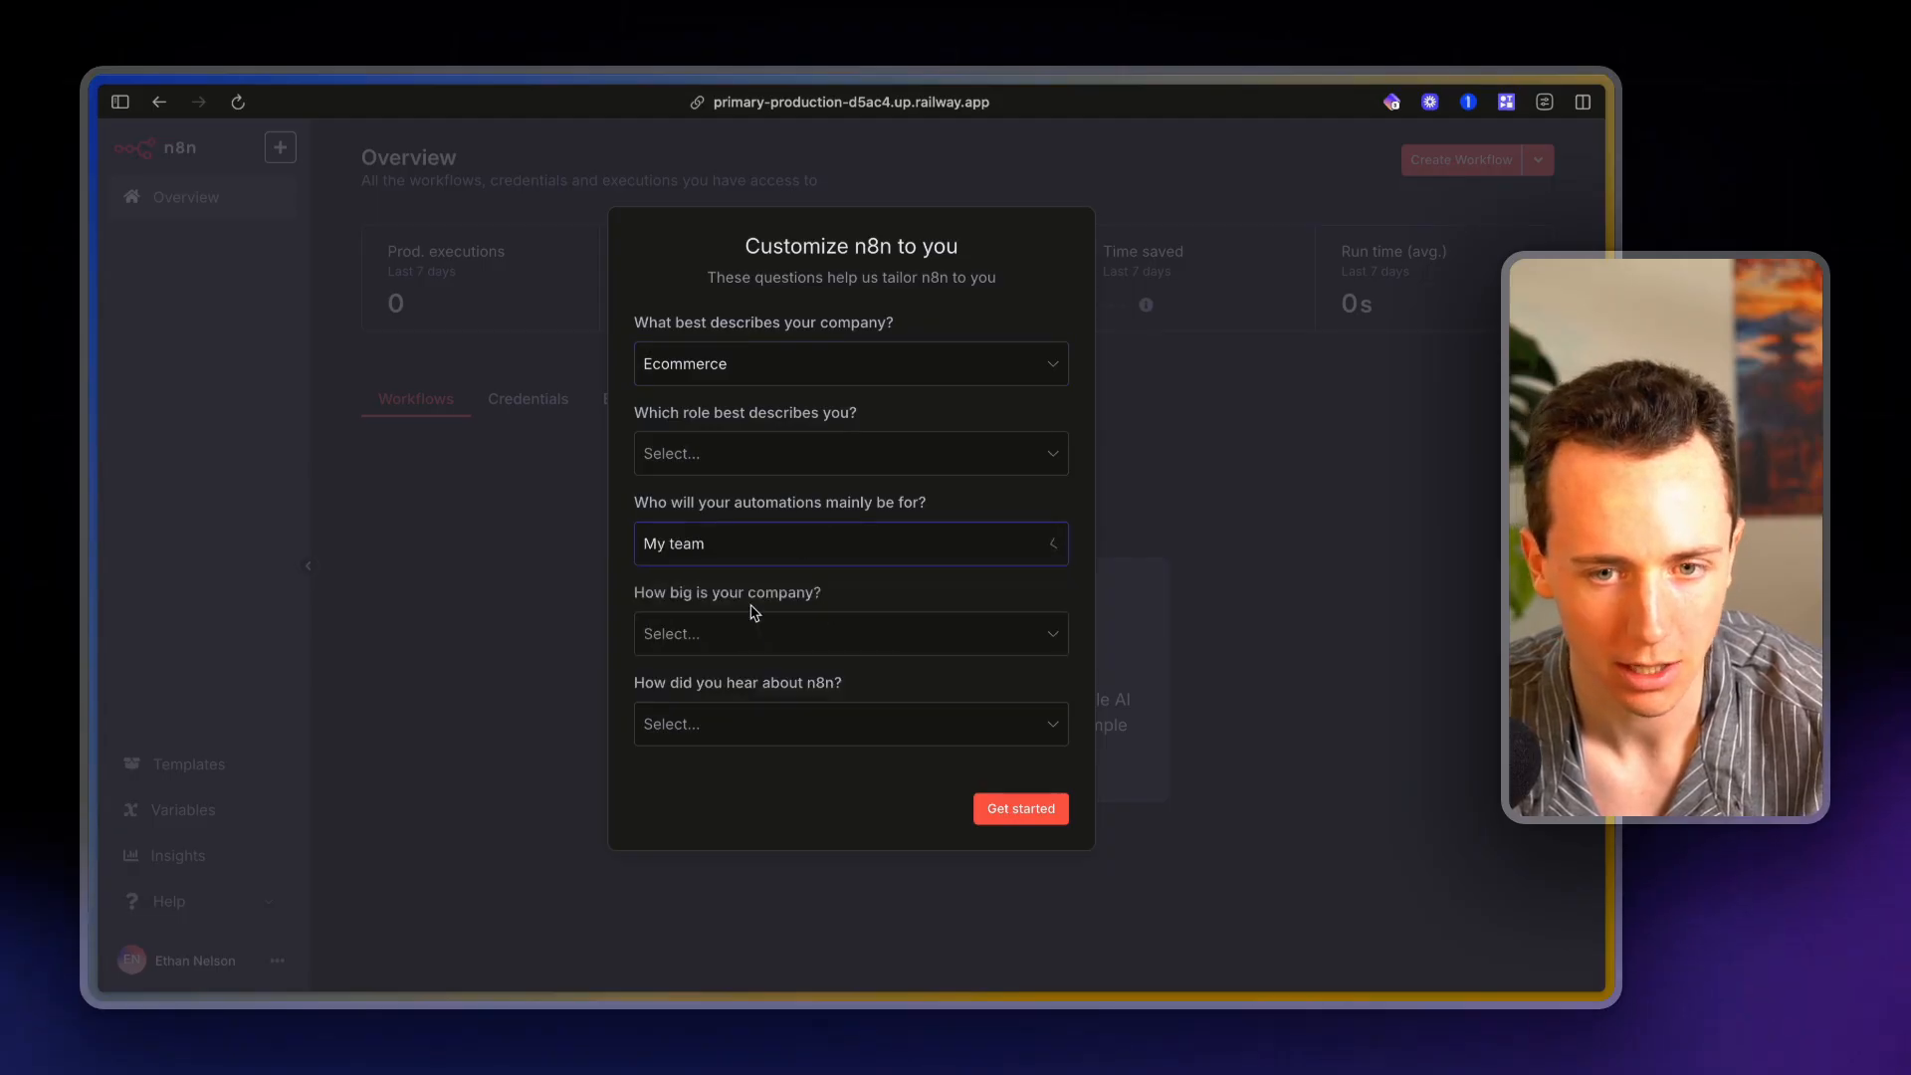
pyautogui.click(849, 633)
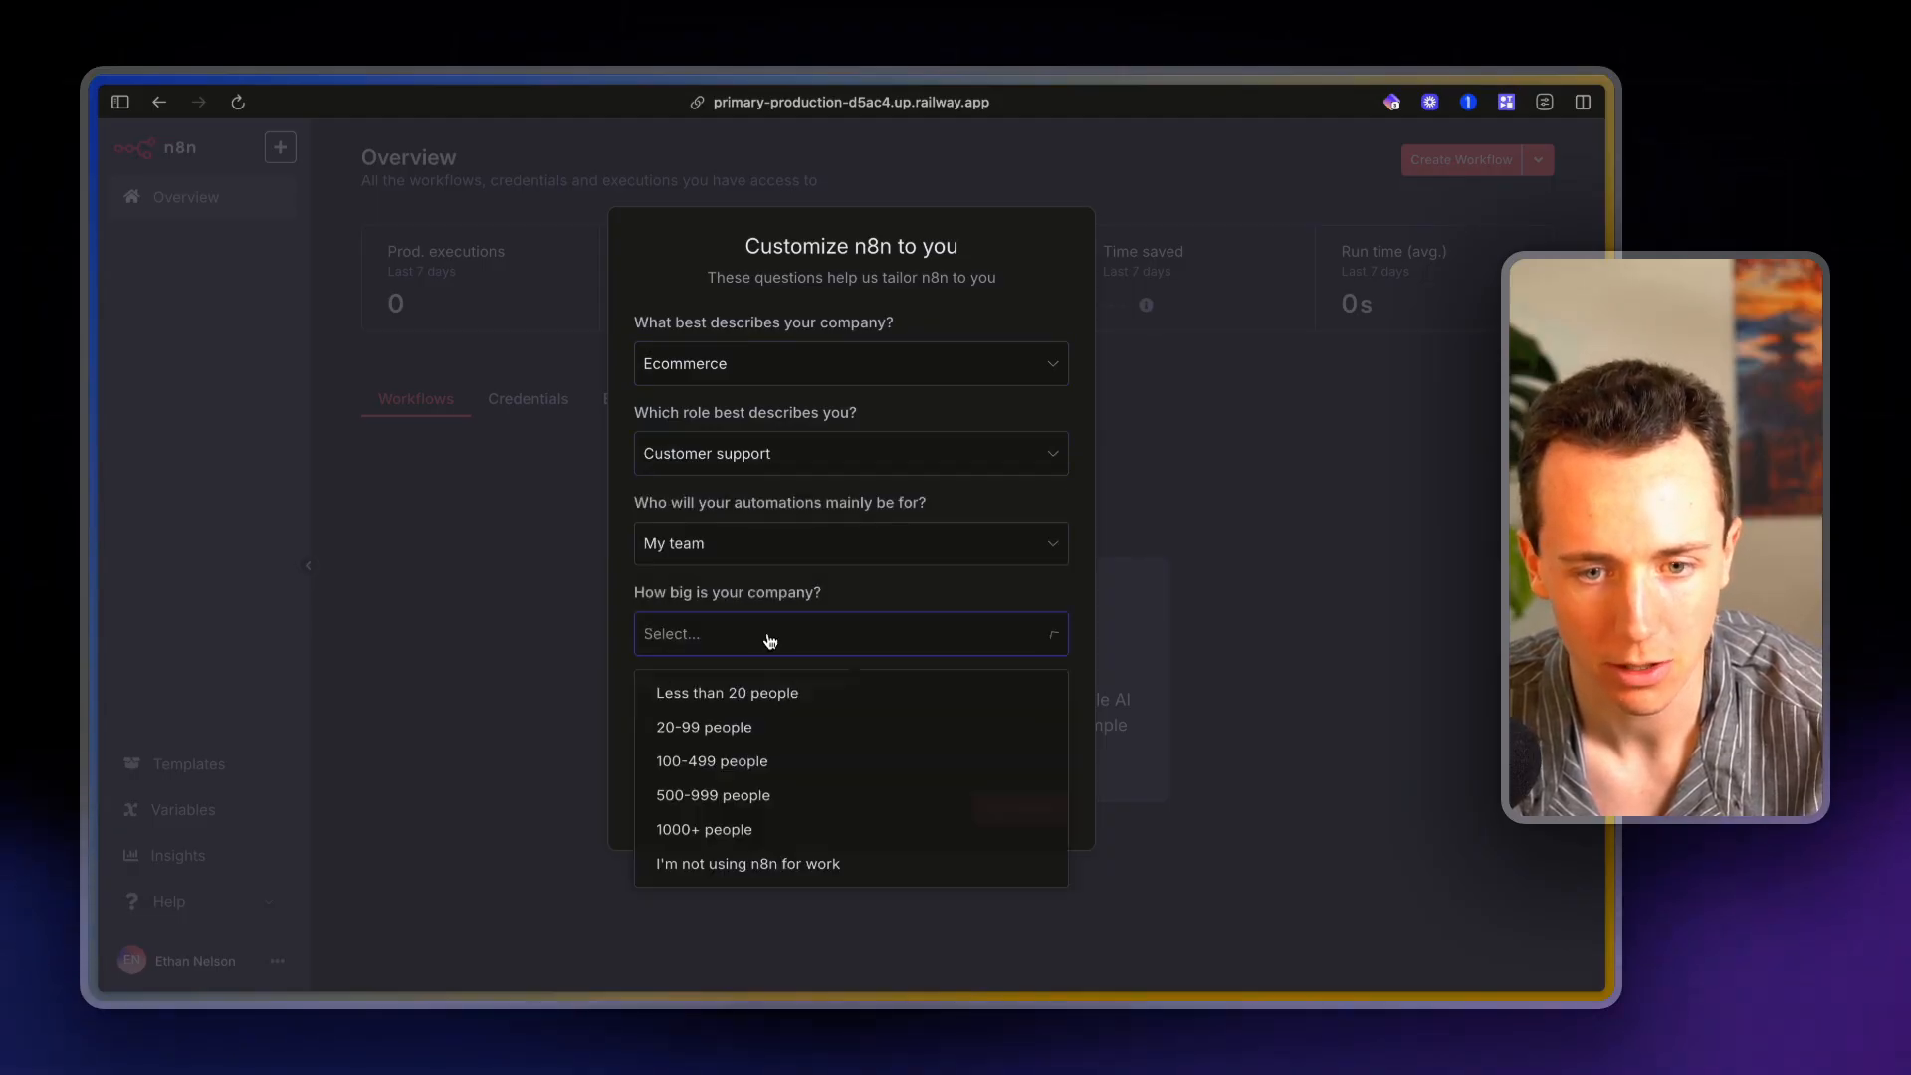
pyautogui.click(727, 693)
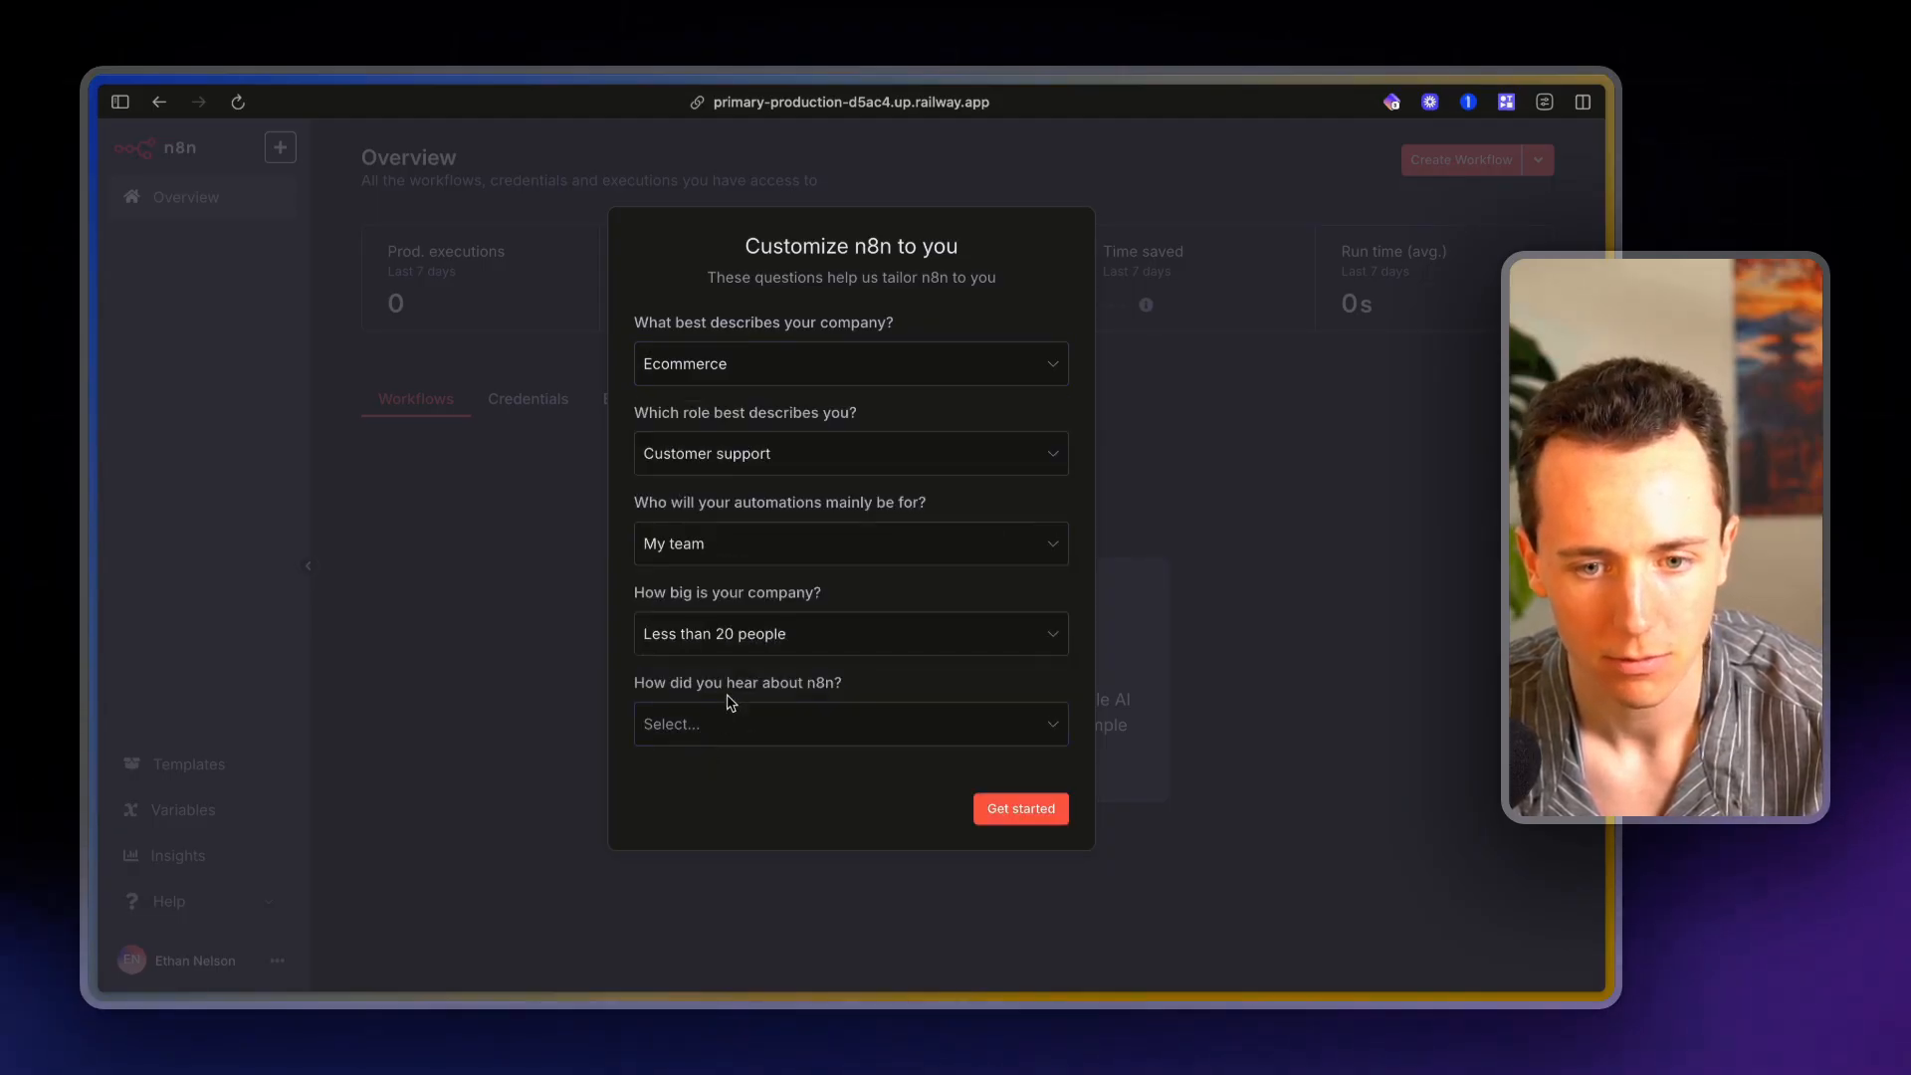
pyautogui.click(1019, 808)
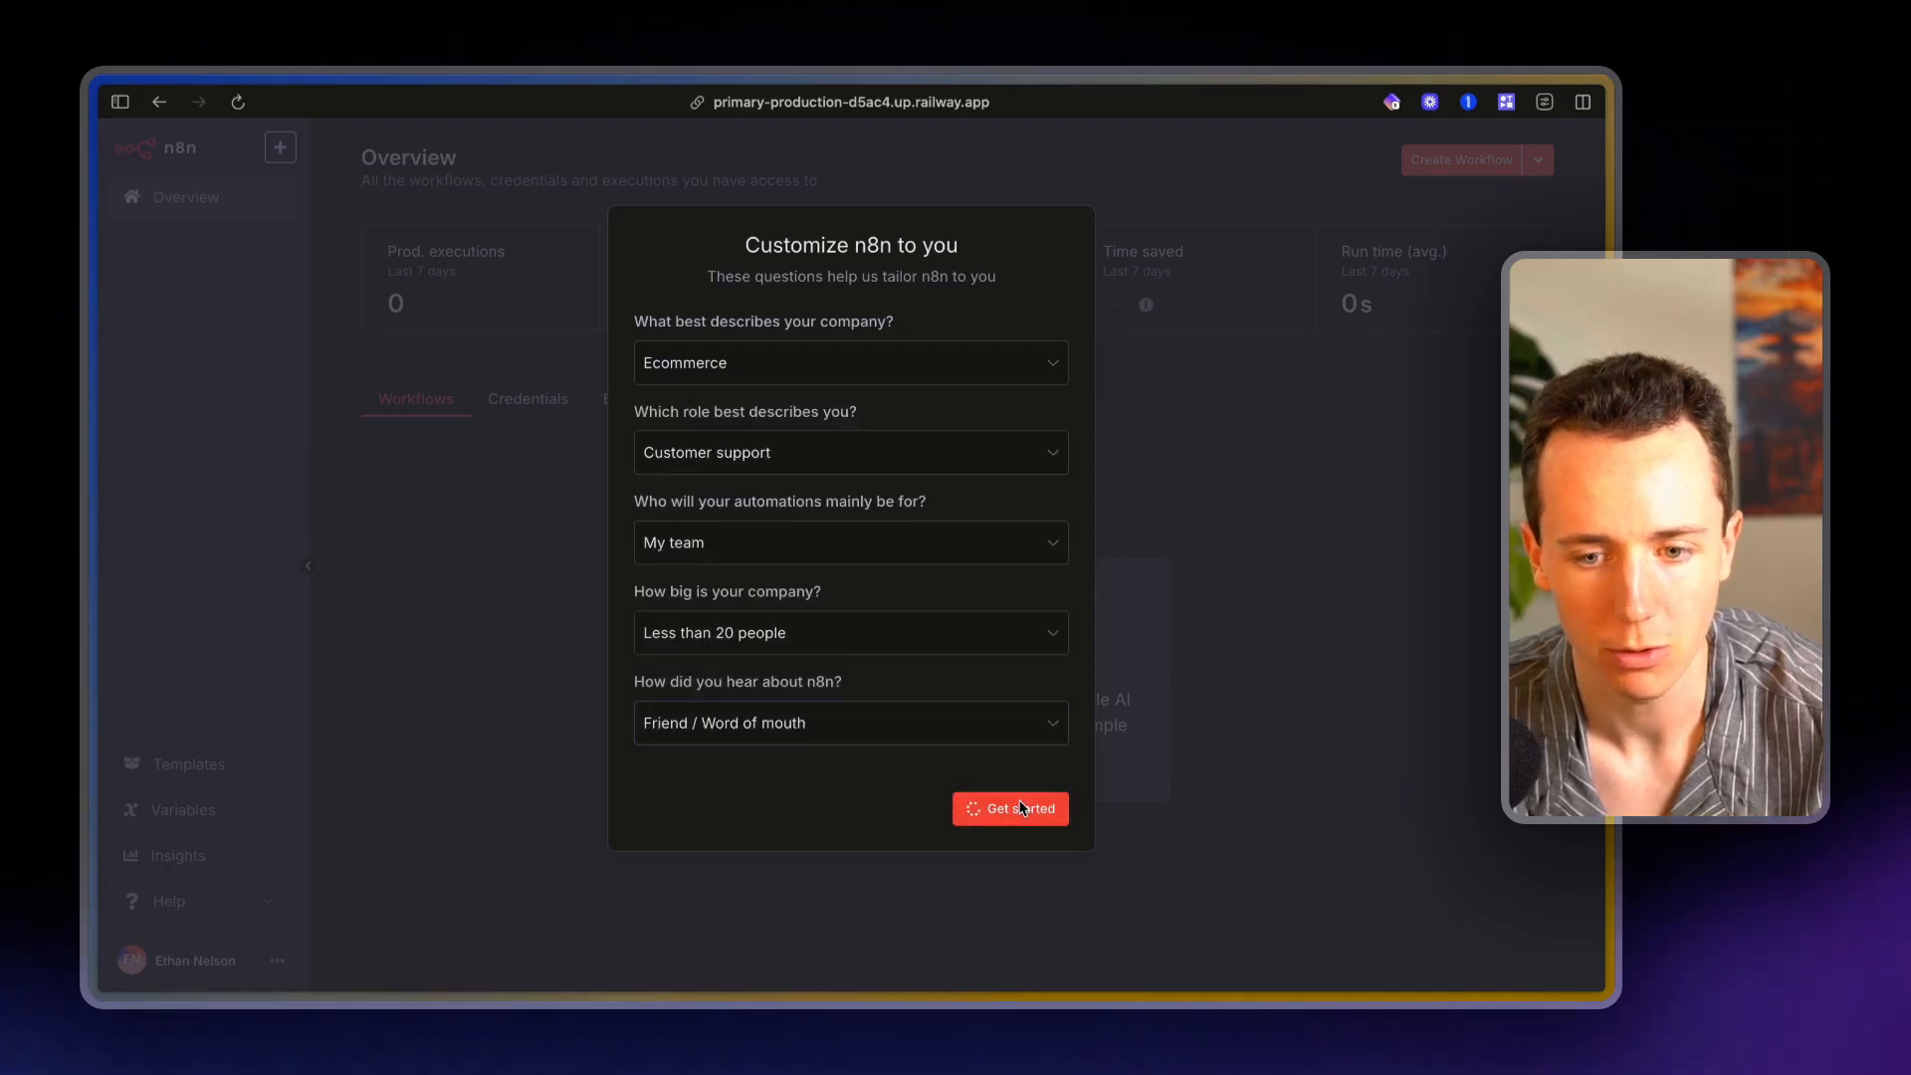
pyautogui.click(1011, 808)
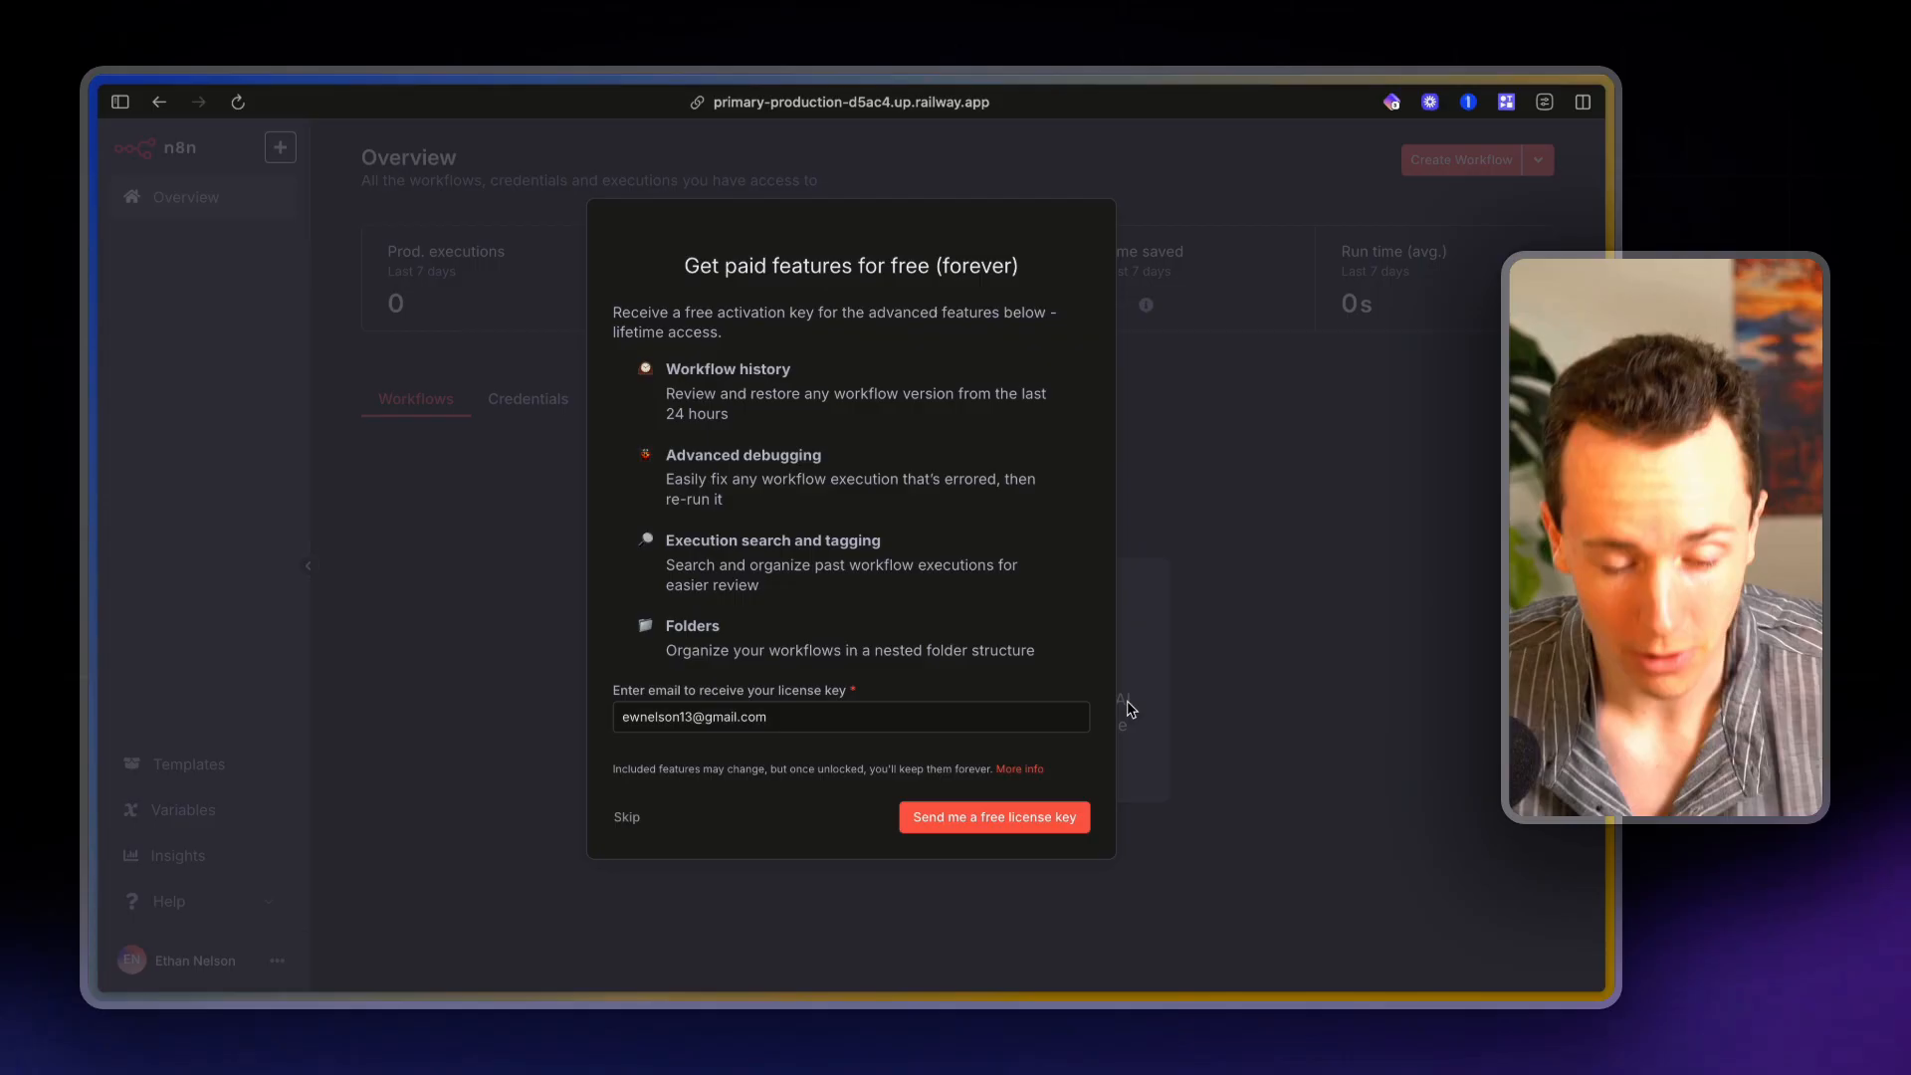
pyautogui.moveTo(957, 815)
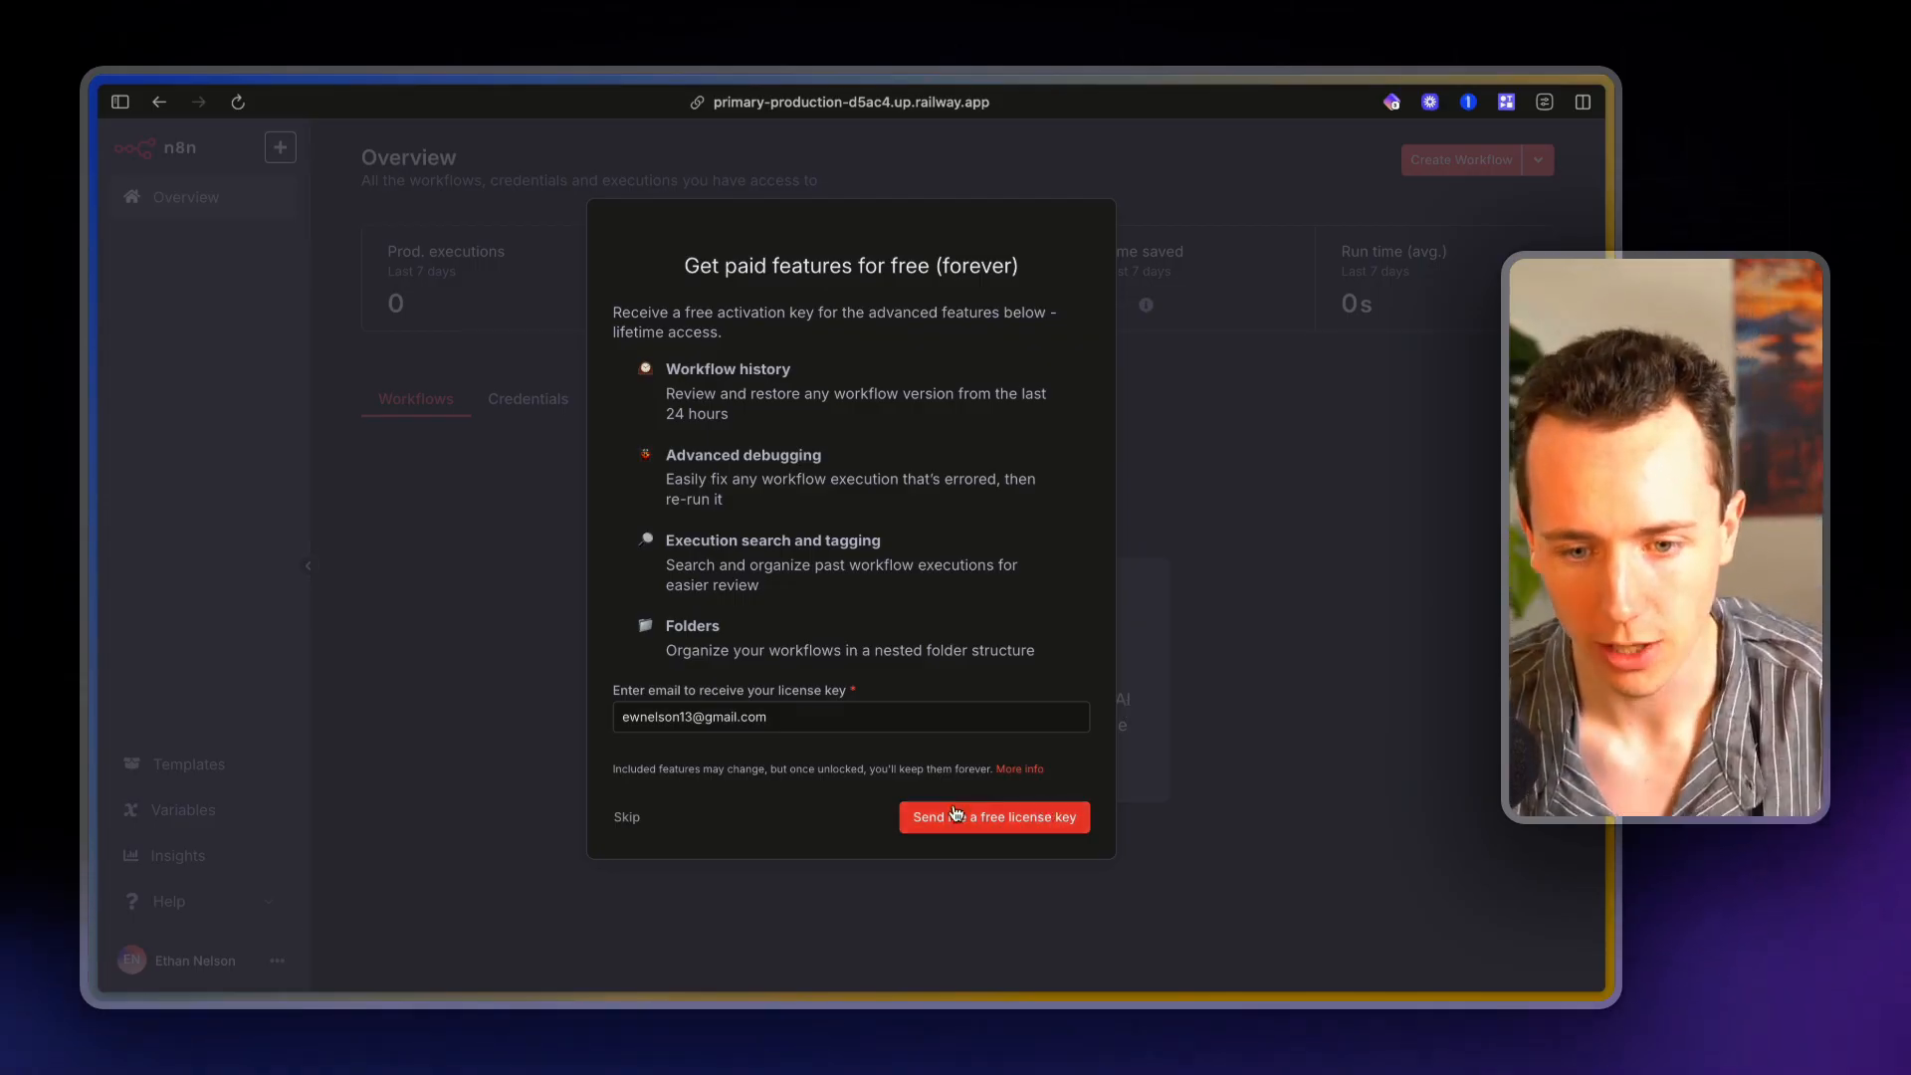
# Request the free lifetime license key to be sent by email
pyautogui.click(993, 816)
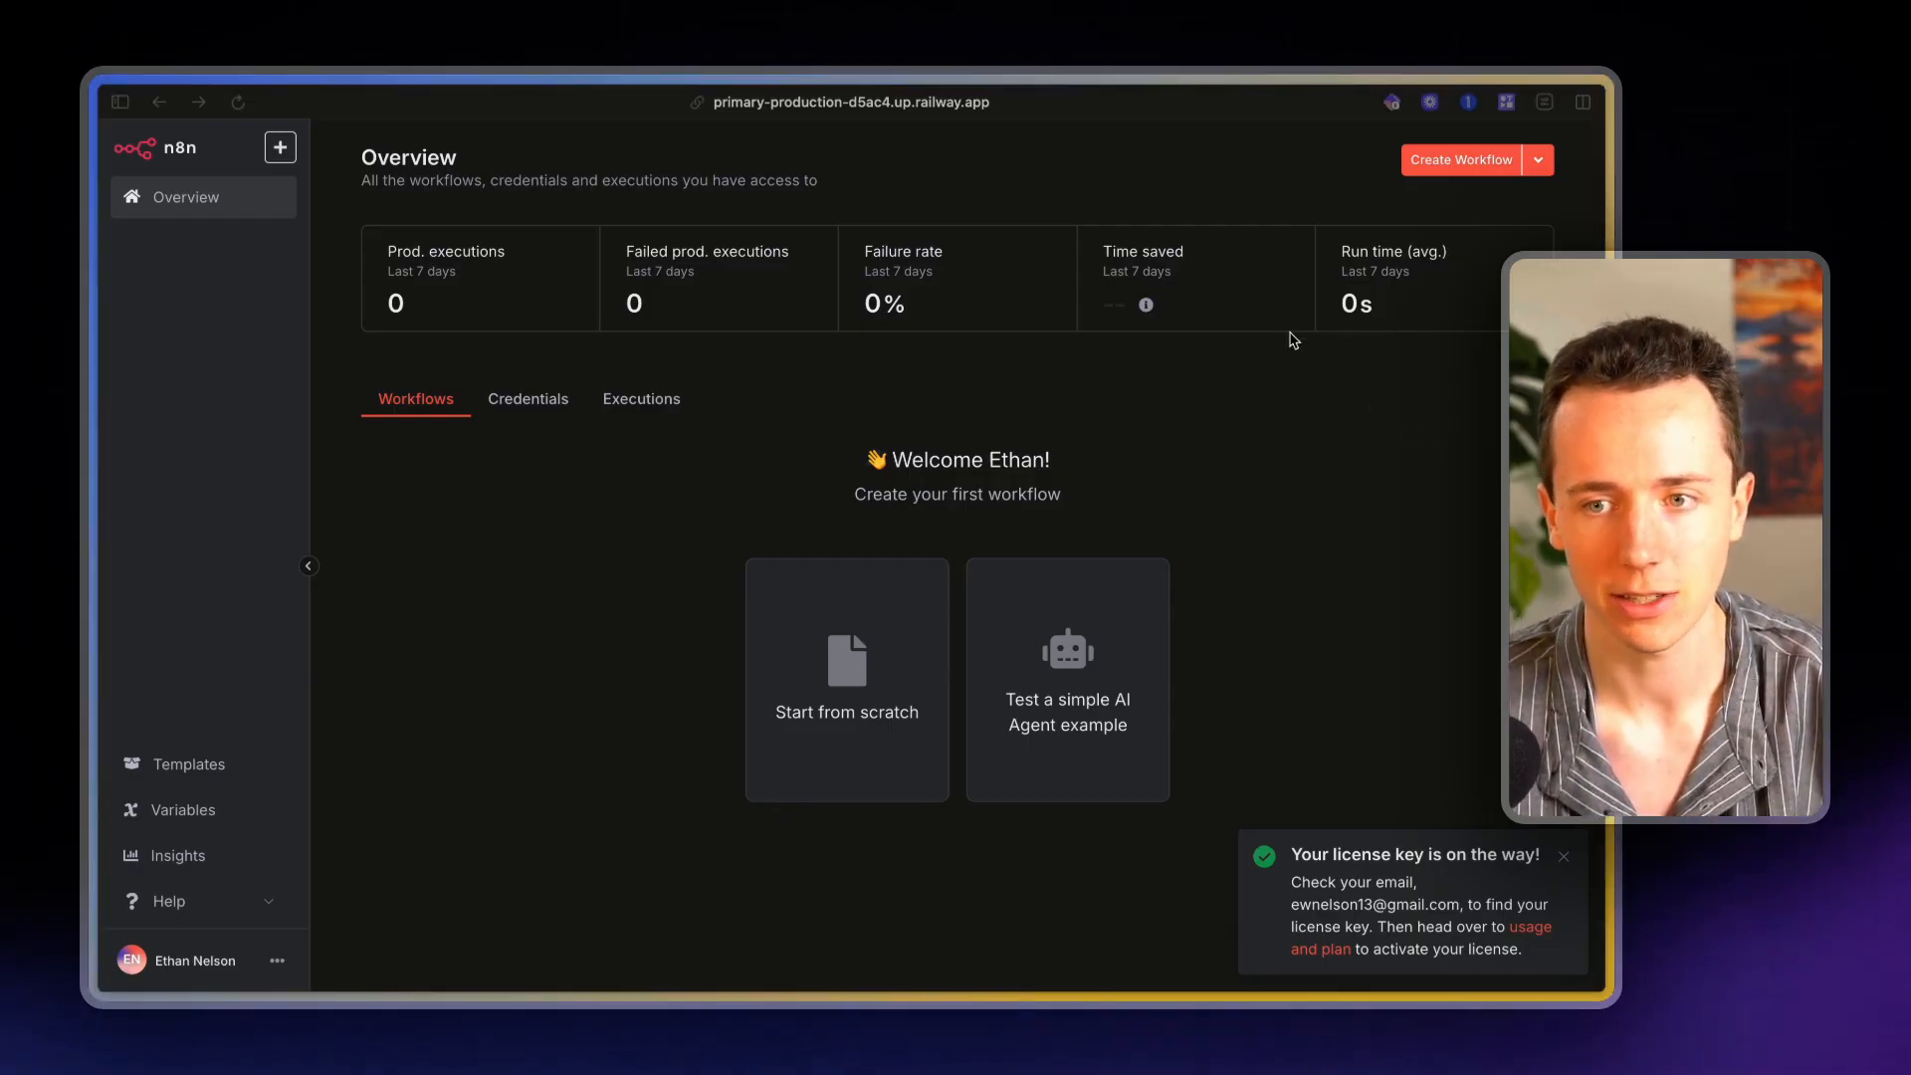
pyautogui.moveTo(828, 458)
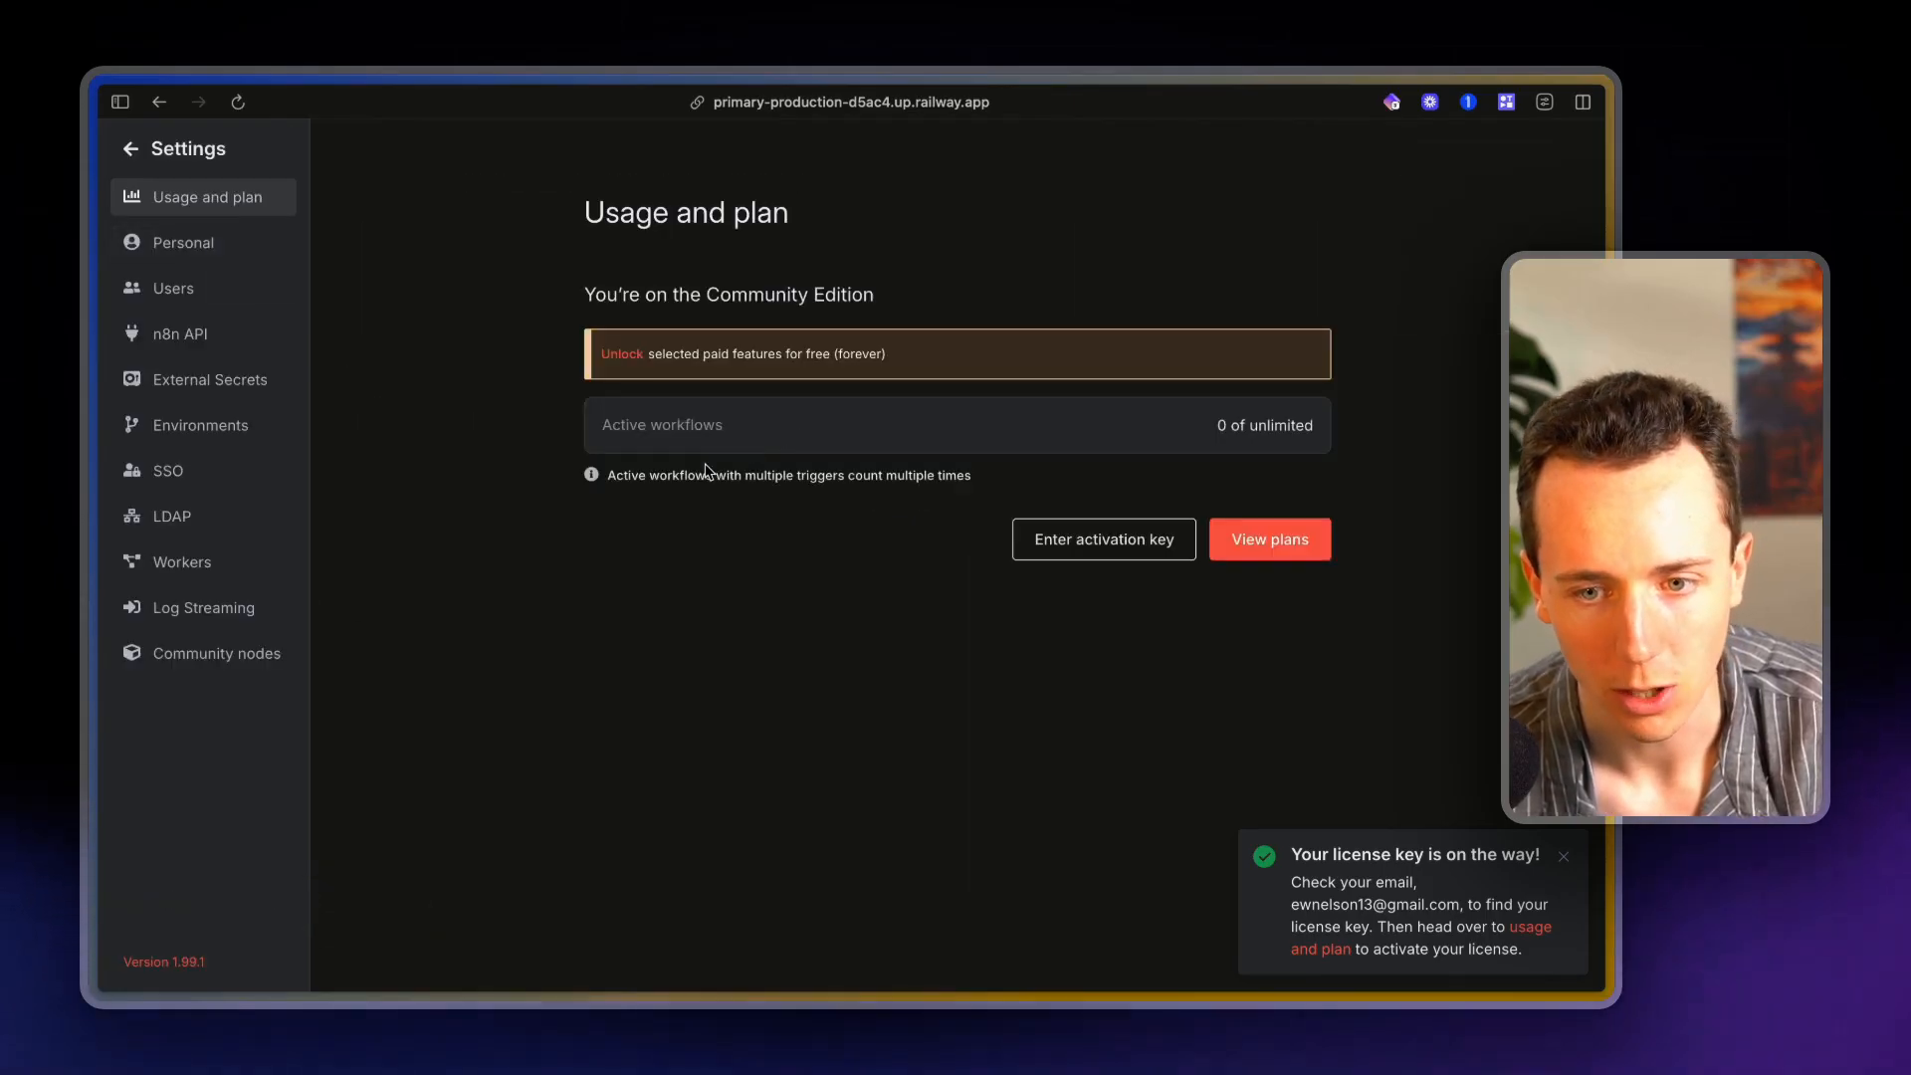
# Enter the emailed activation key to register the Community Edition and return to Overview
pyautogui.click(1101, 540)
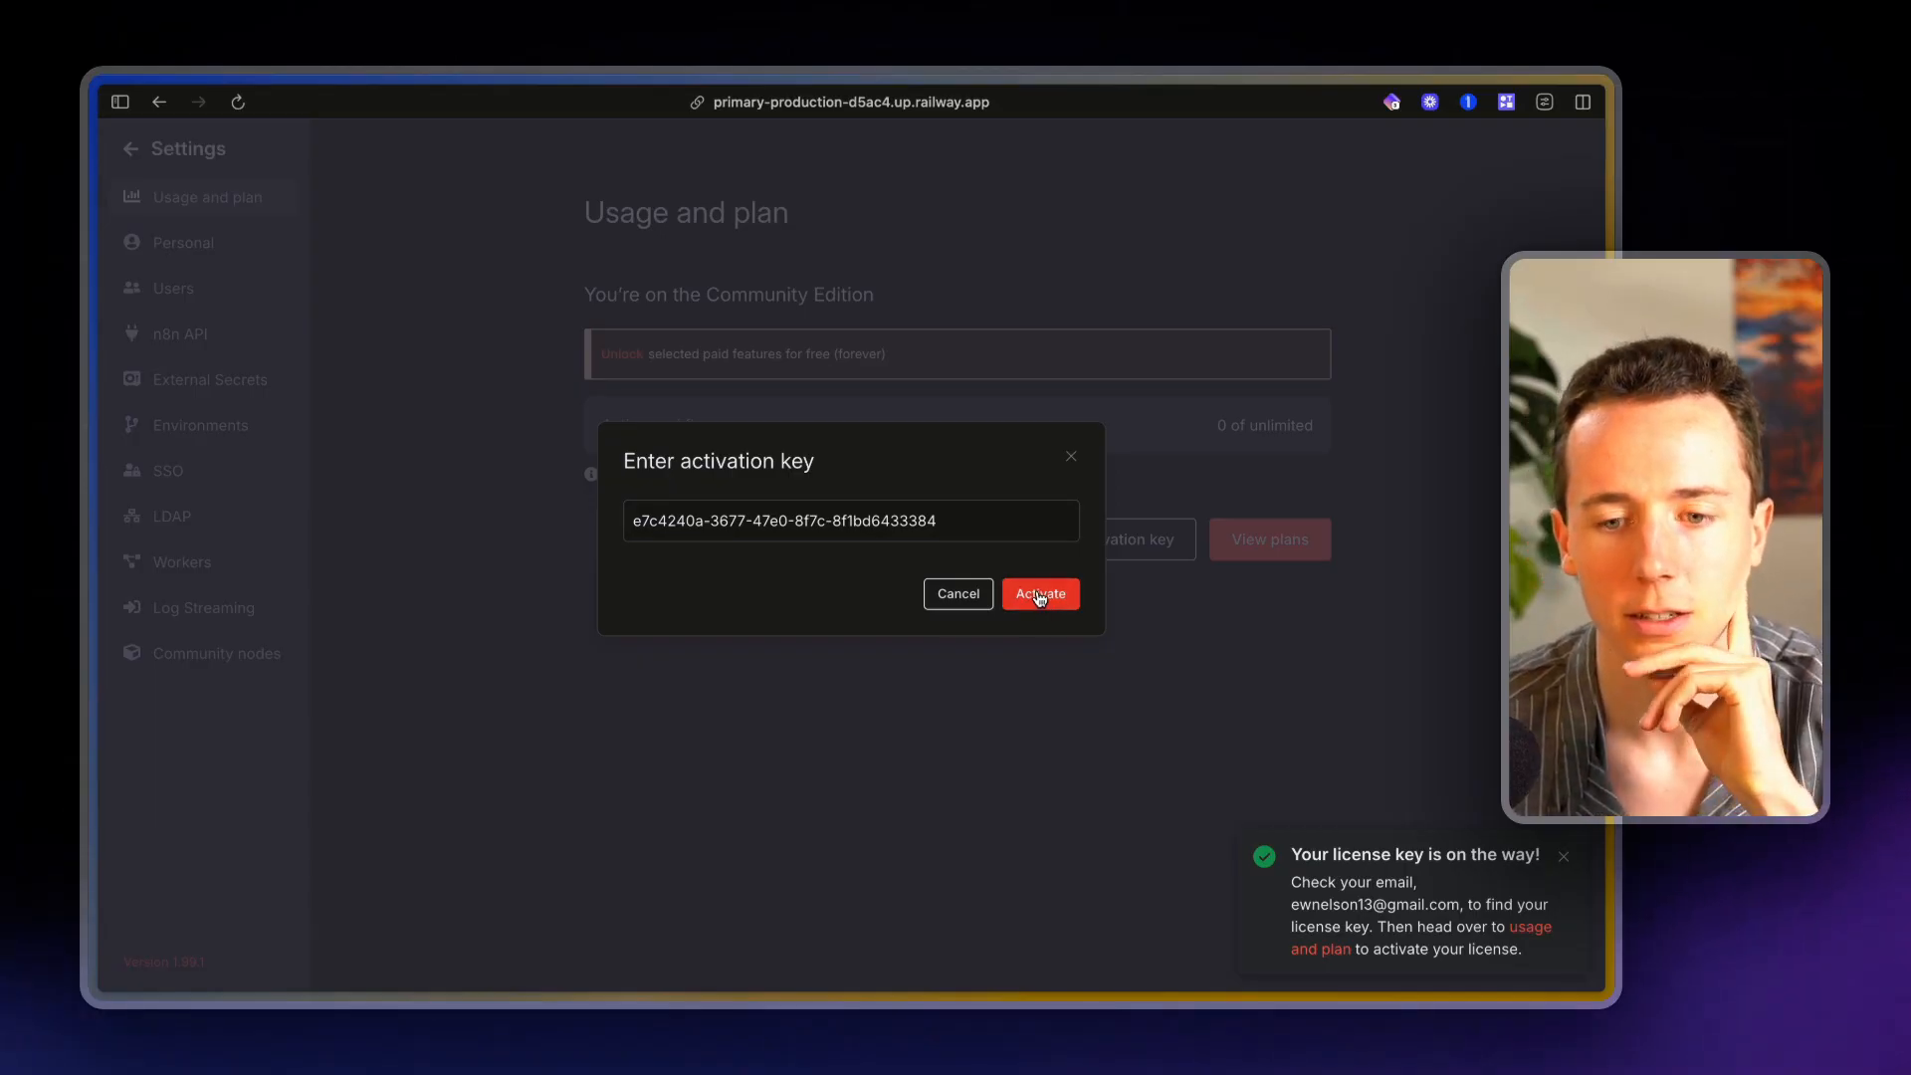
pyautogui.click(1038, 593)
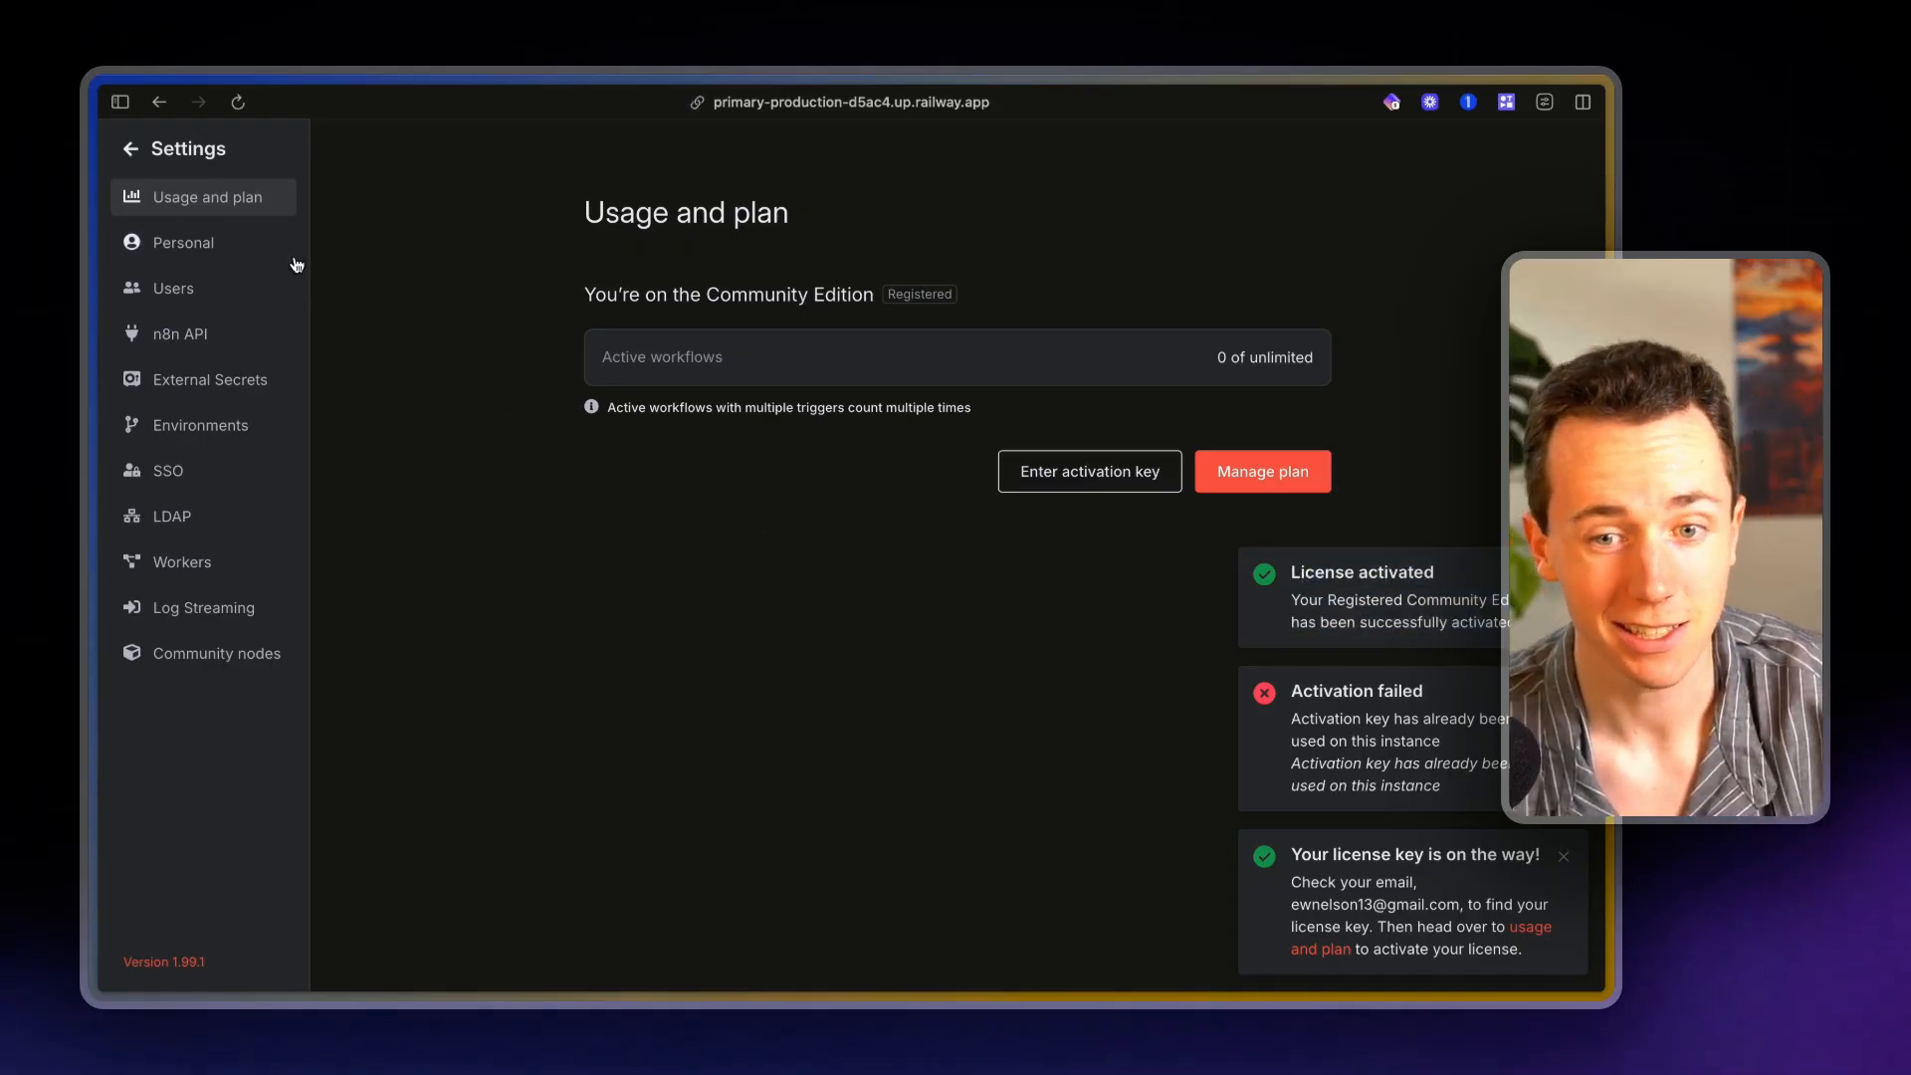
pyautogui.moveTo(1208, 356)
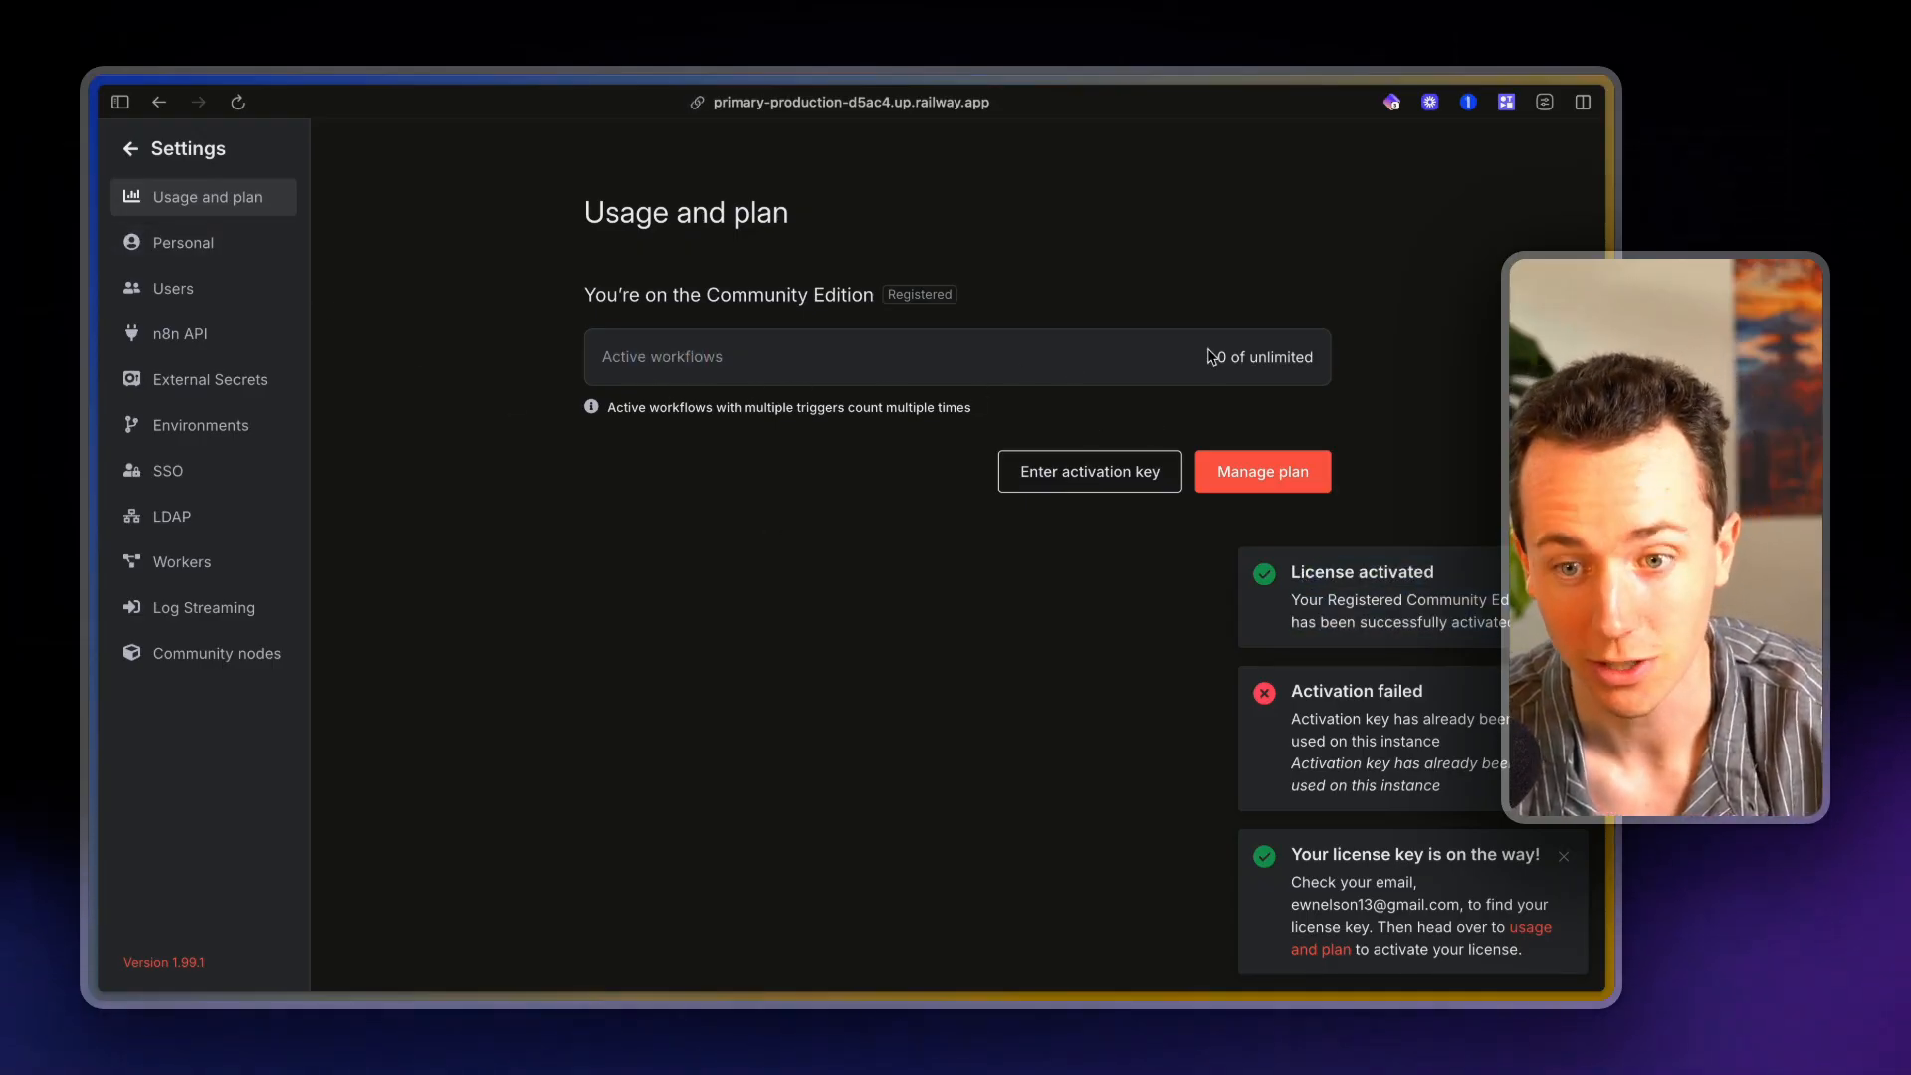
pyautogui.click(130, 147)
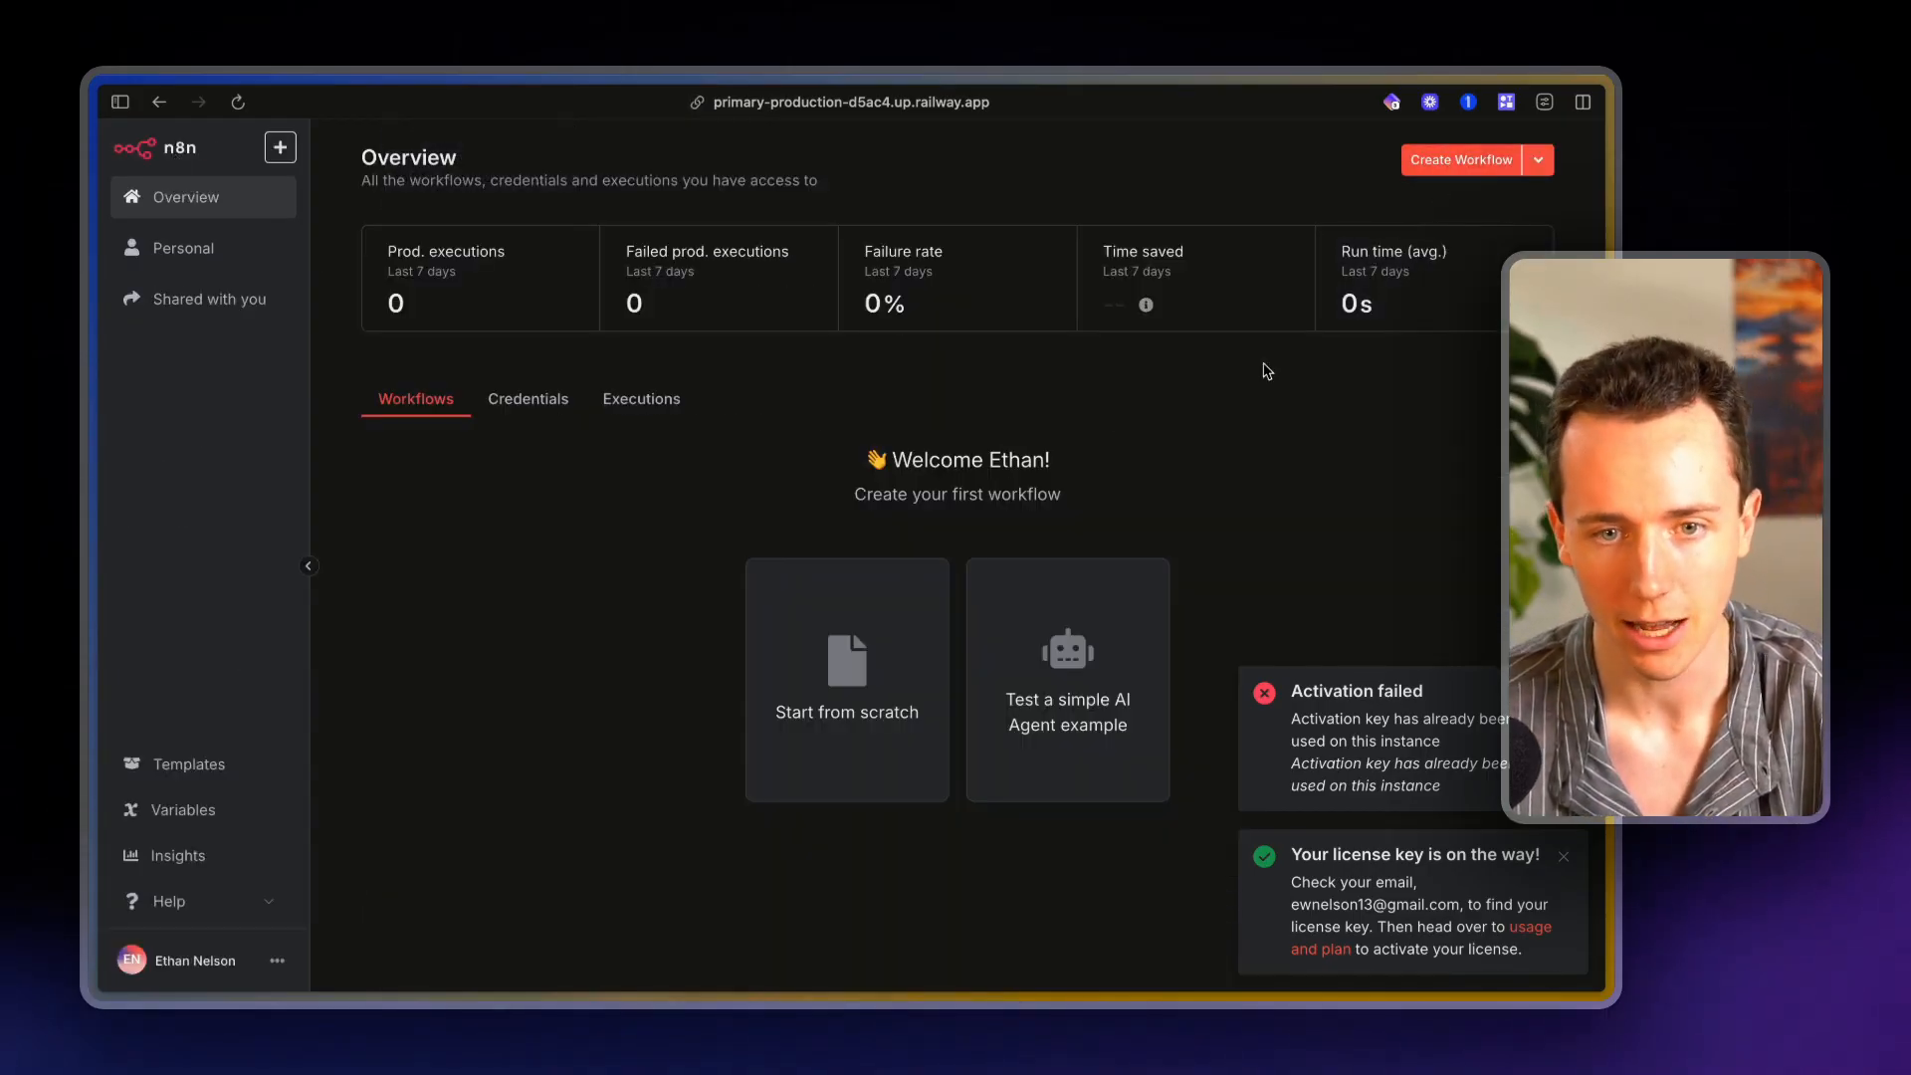
# Start a new workflow with a Chat Trigger and run it on the 'testing' chat message
pyautogui.click(846, 678)
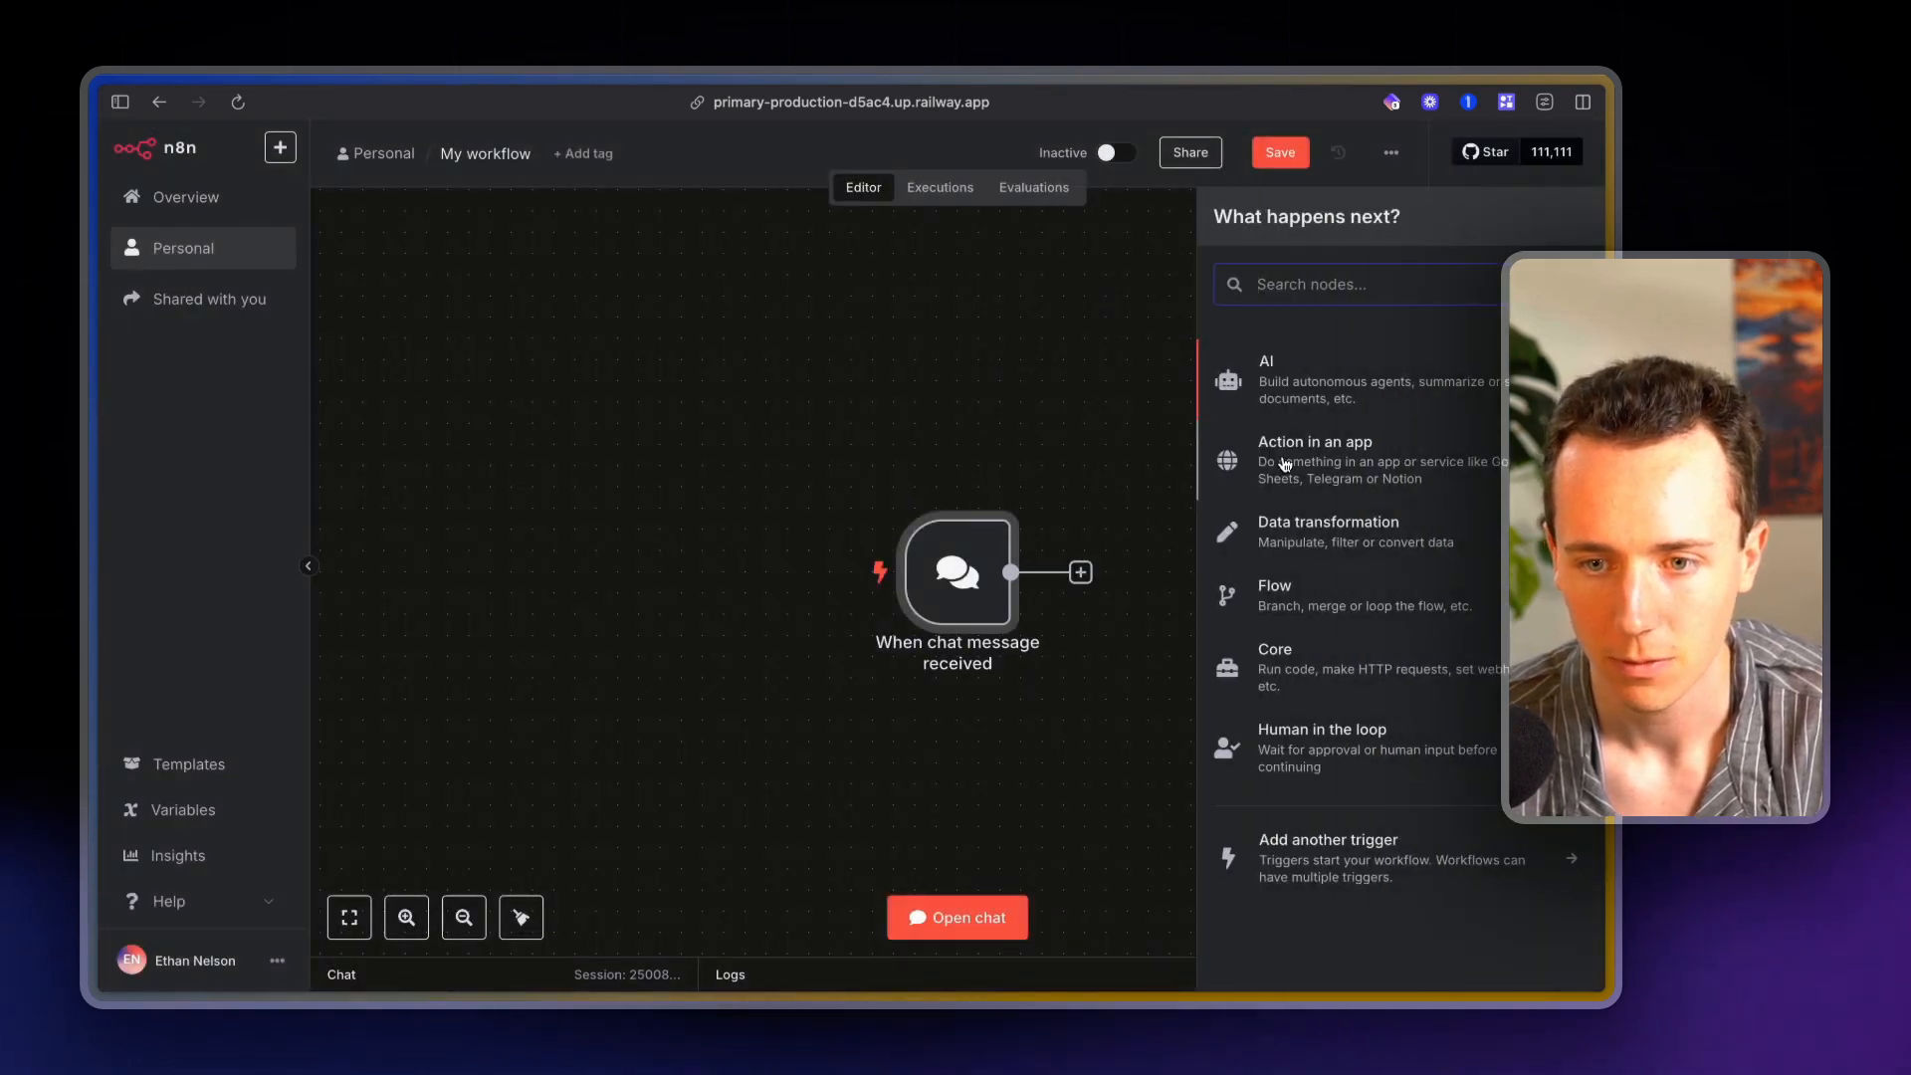
pyautogui.click(1266, 361)
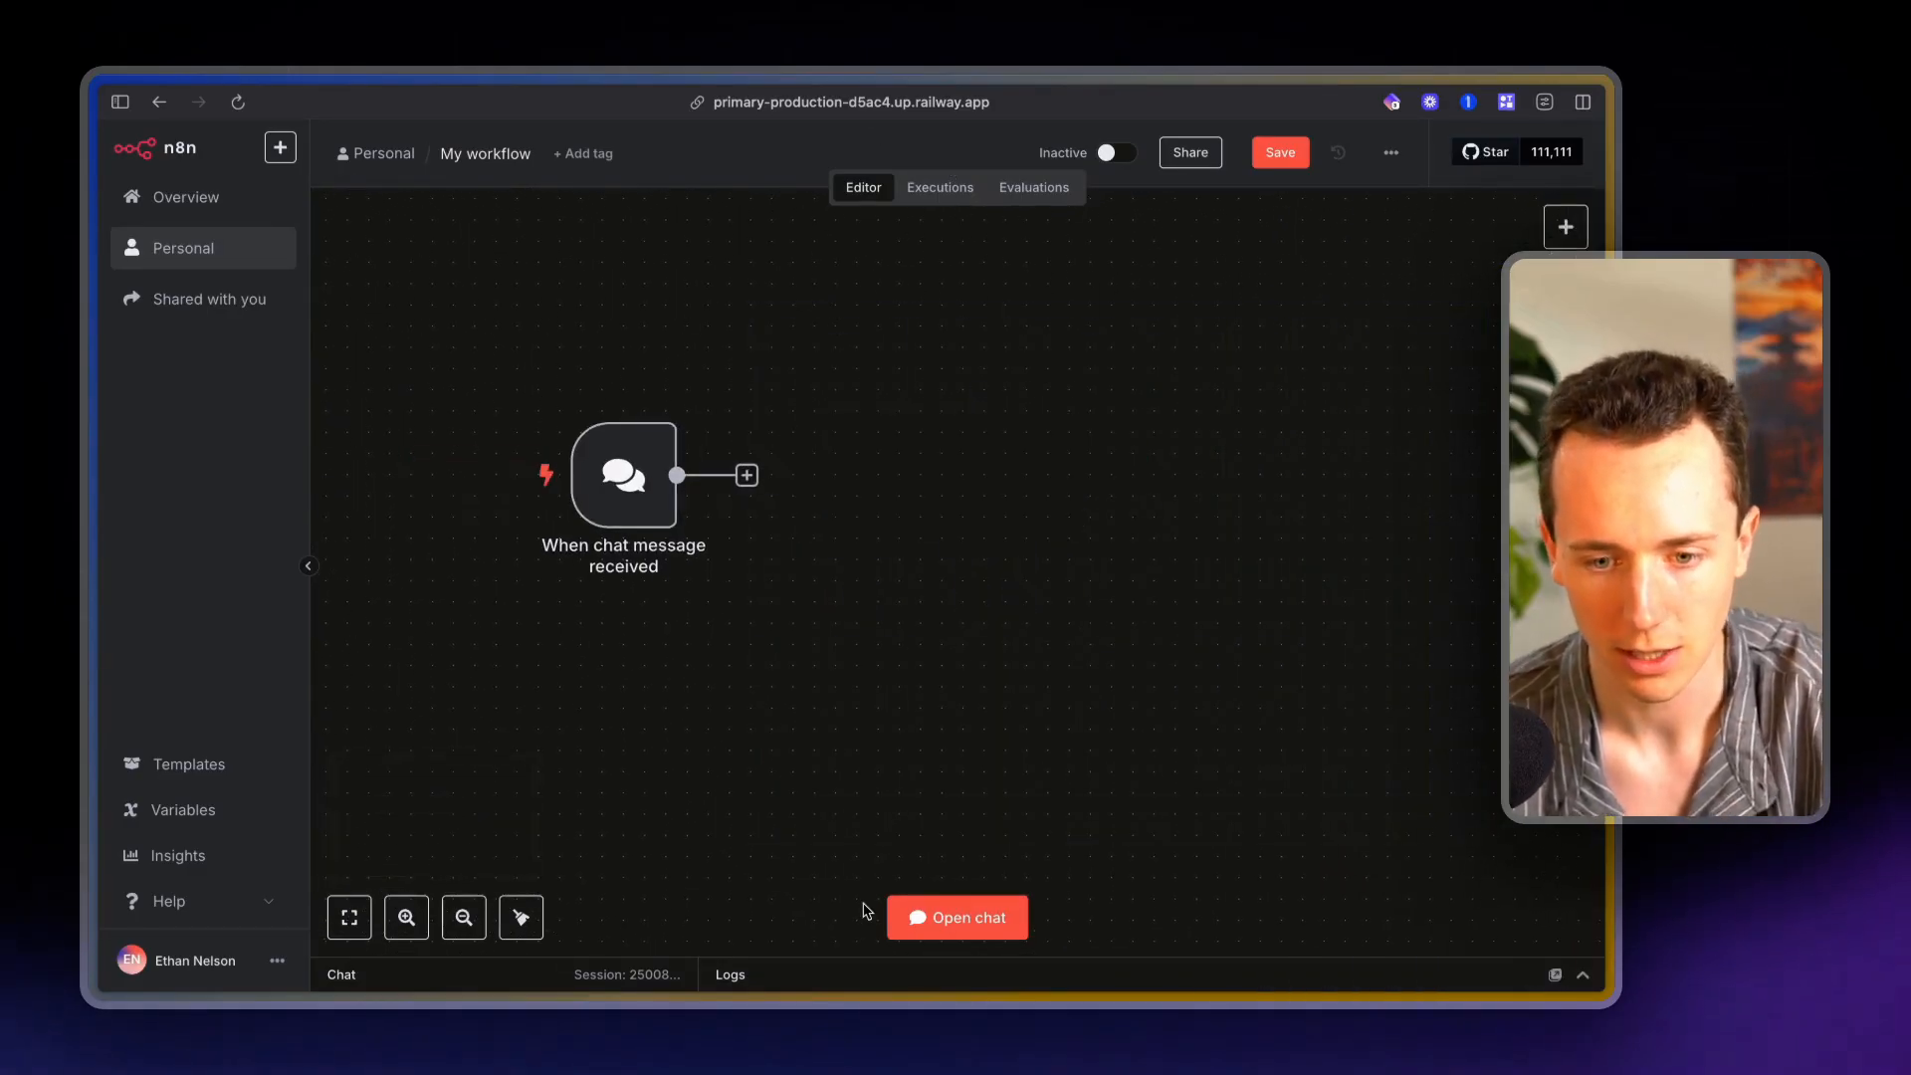
pyautogui.click(958, 915)
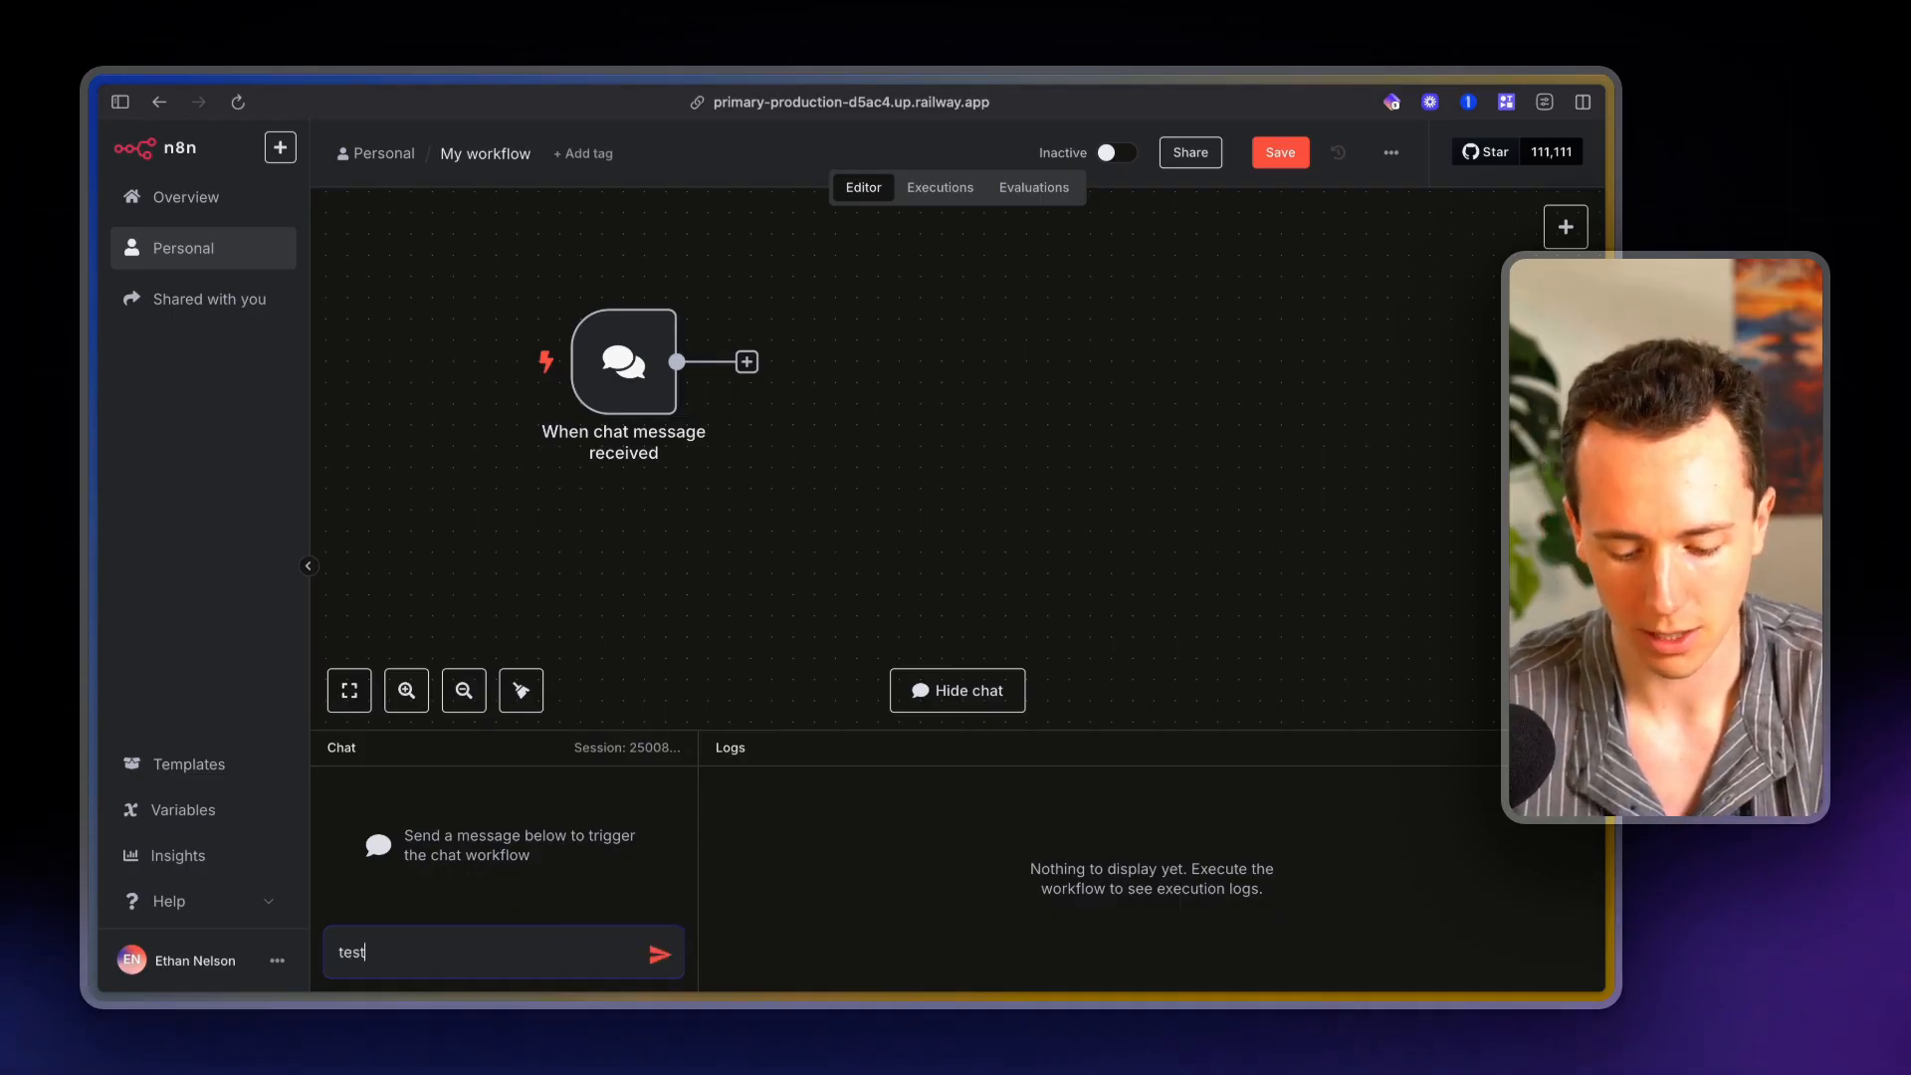
pyautogui.click(659, 953)
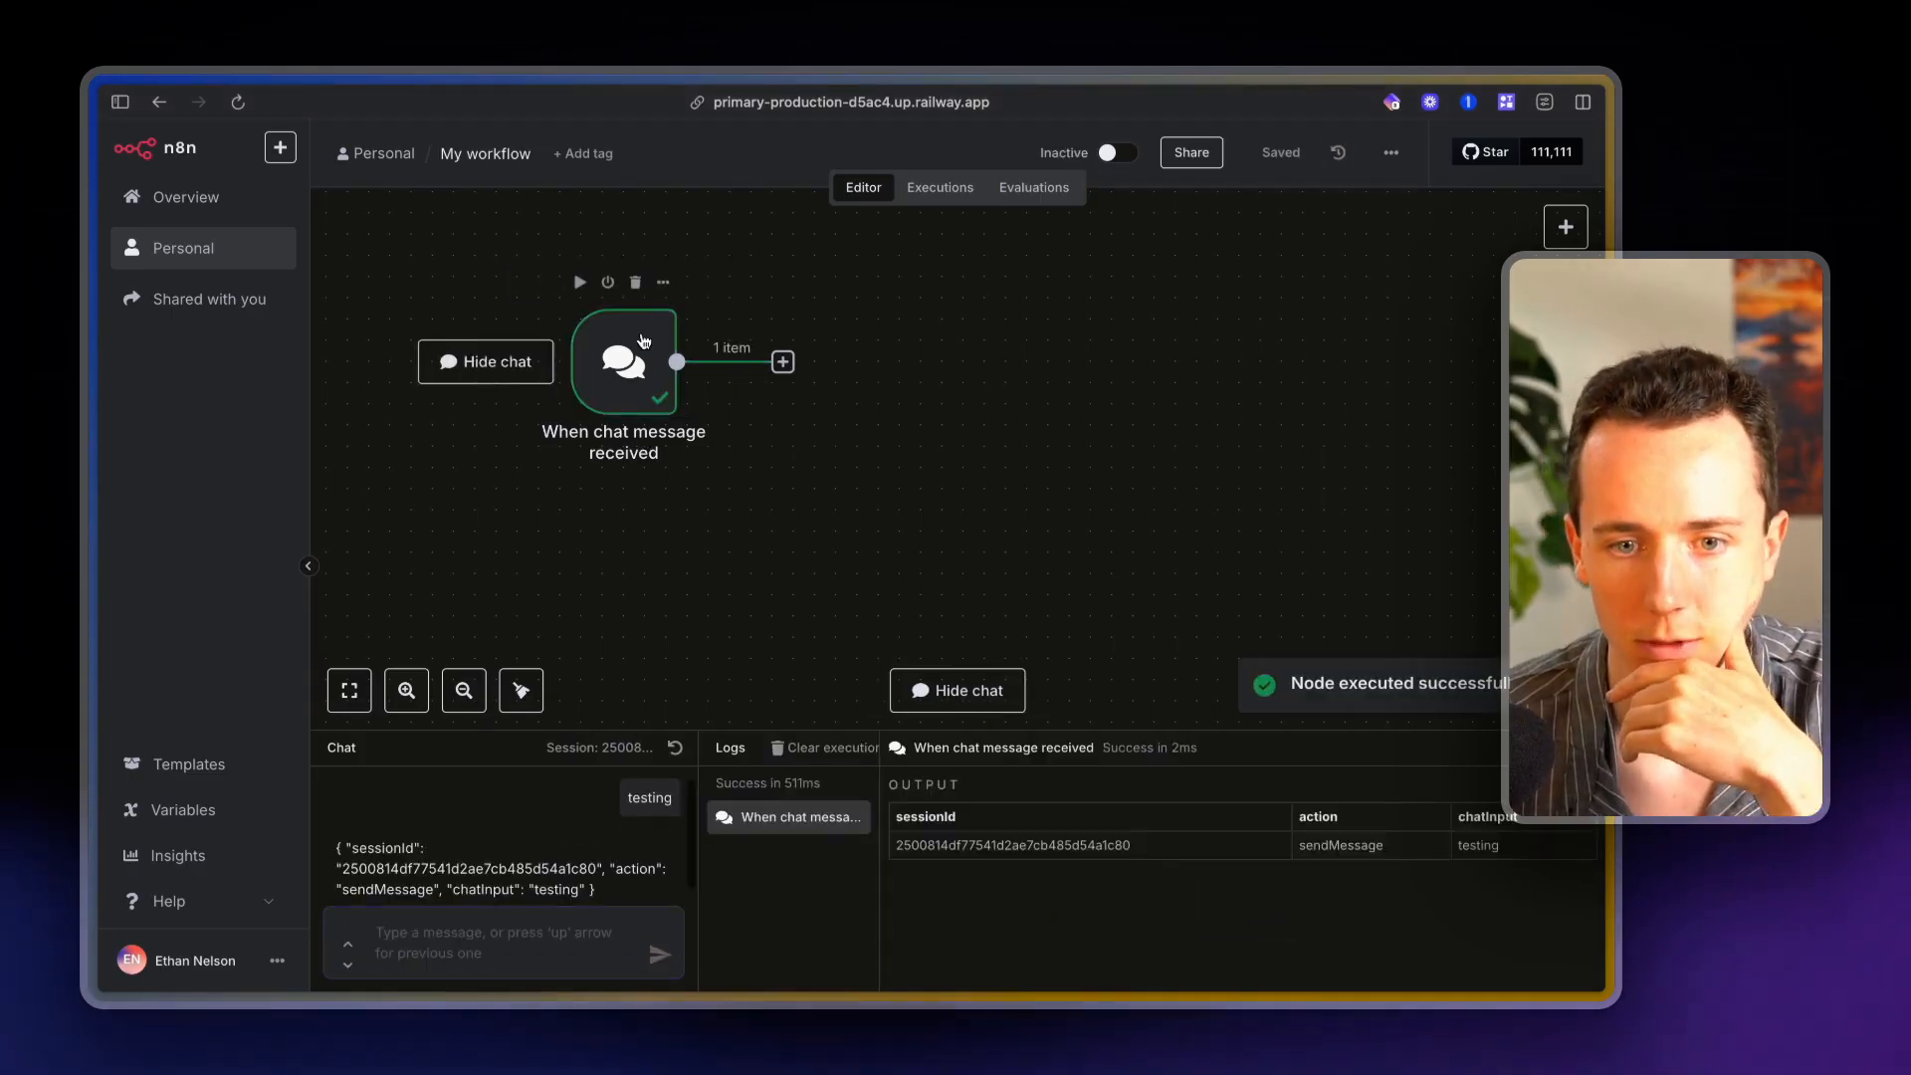
# Add an Edit Fields node after the chat trigger and return to the canvas
pyautogui.click(782, 360)
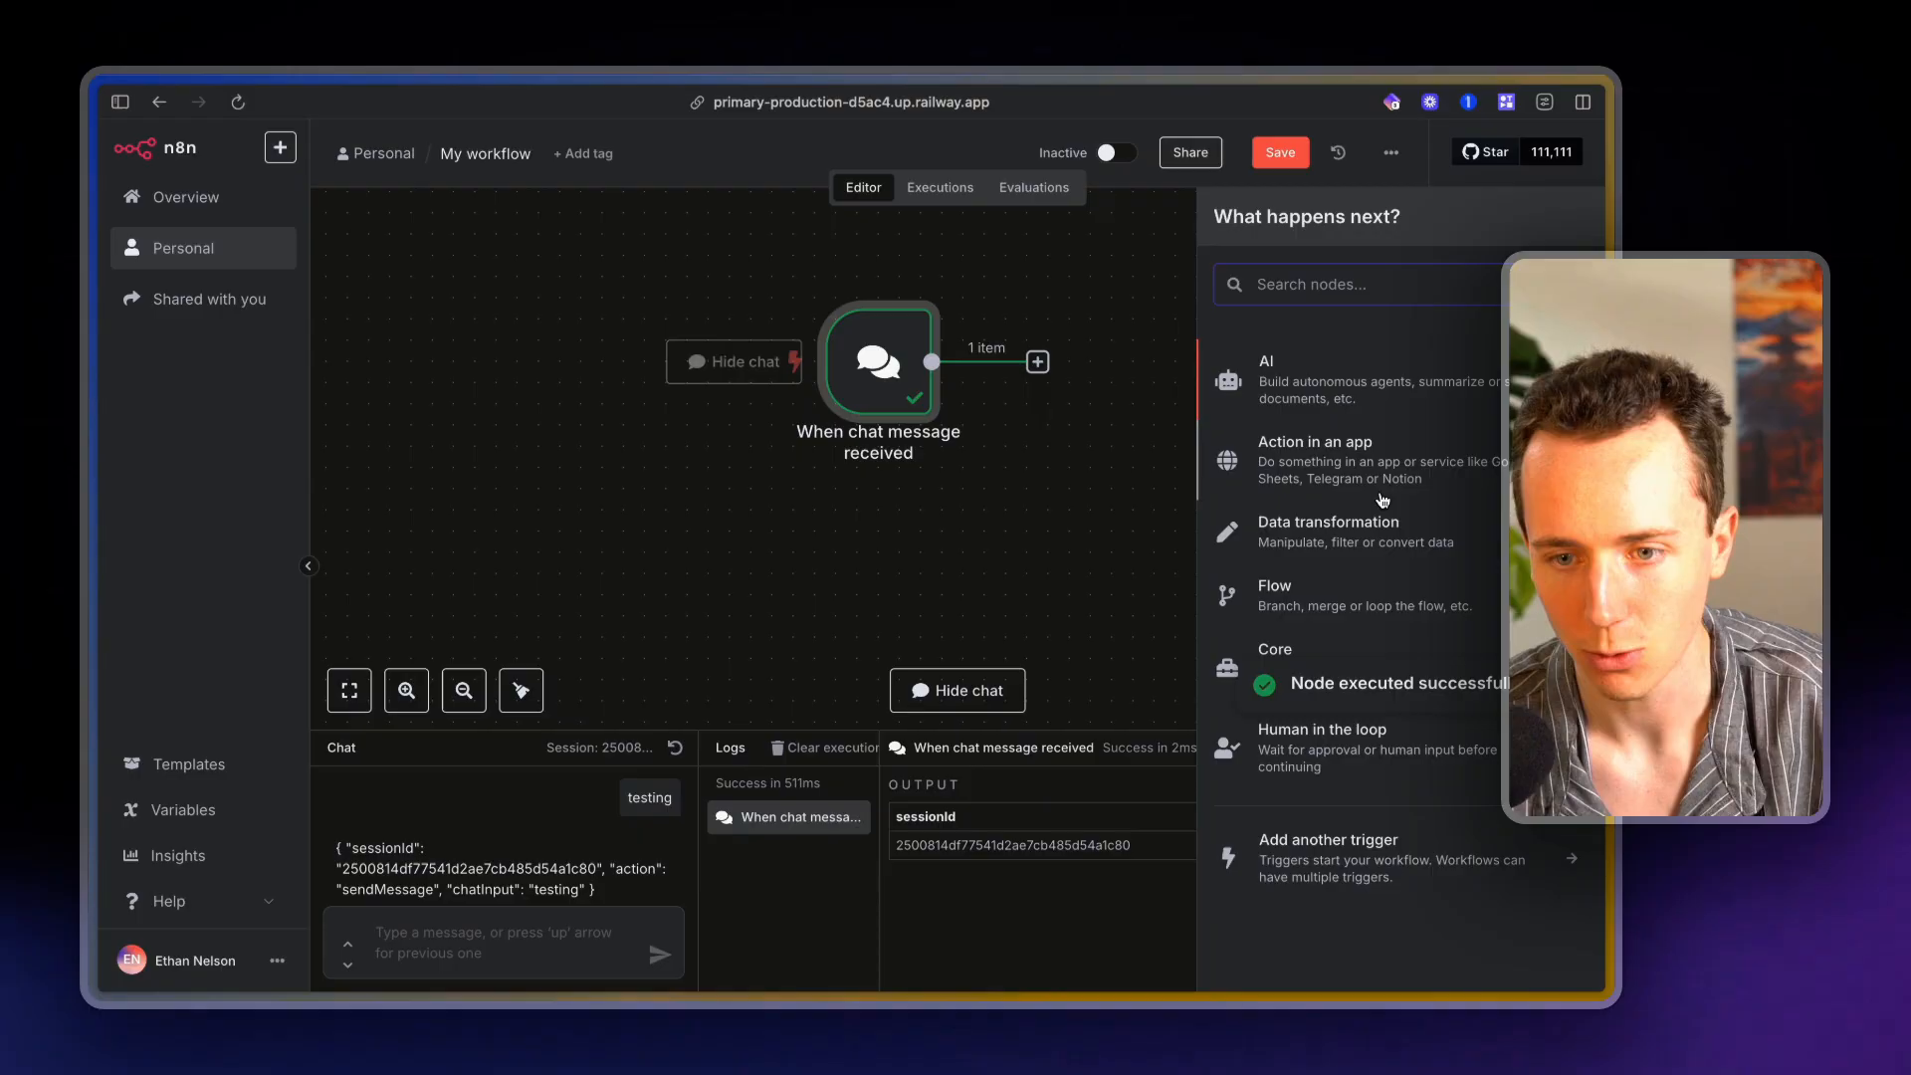
pyautogui.click(1316, 459)
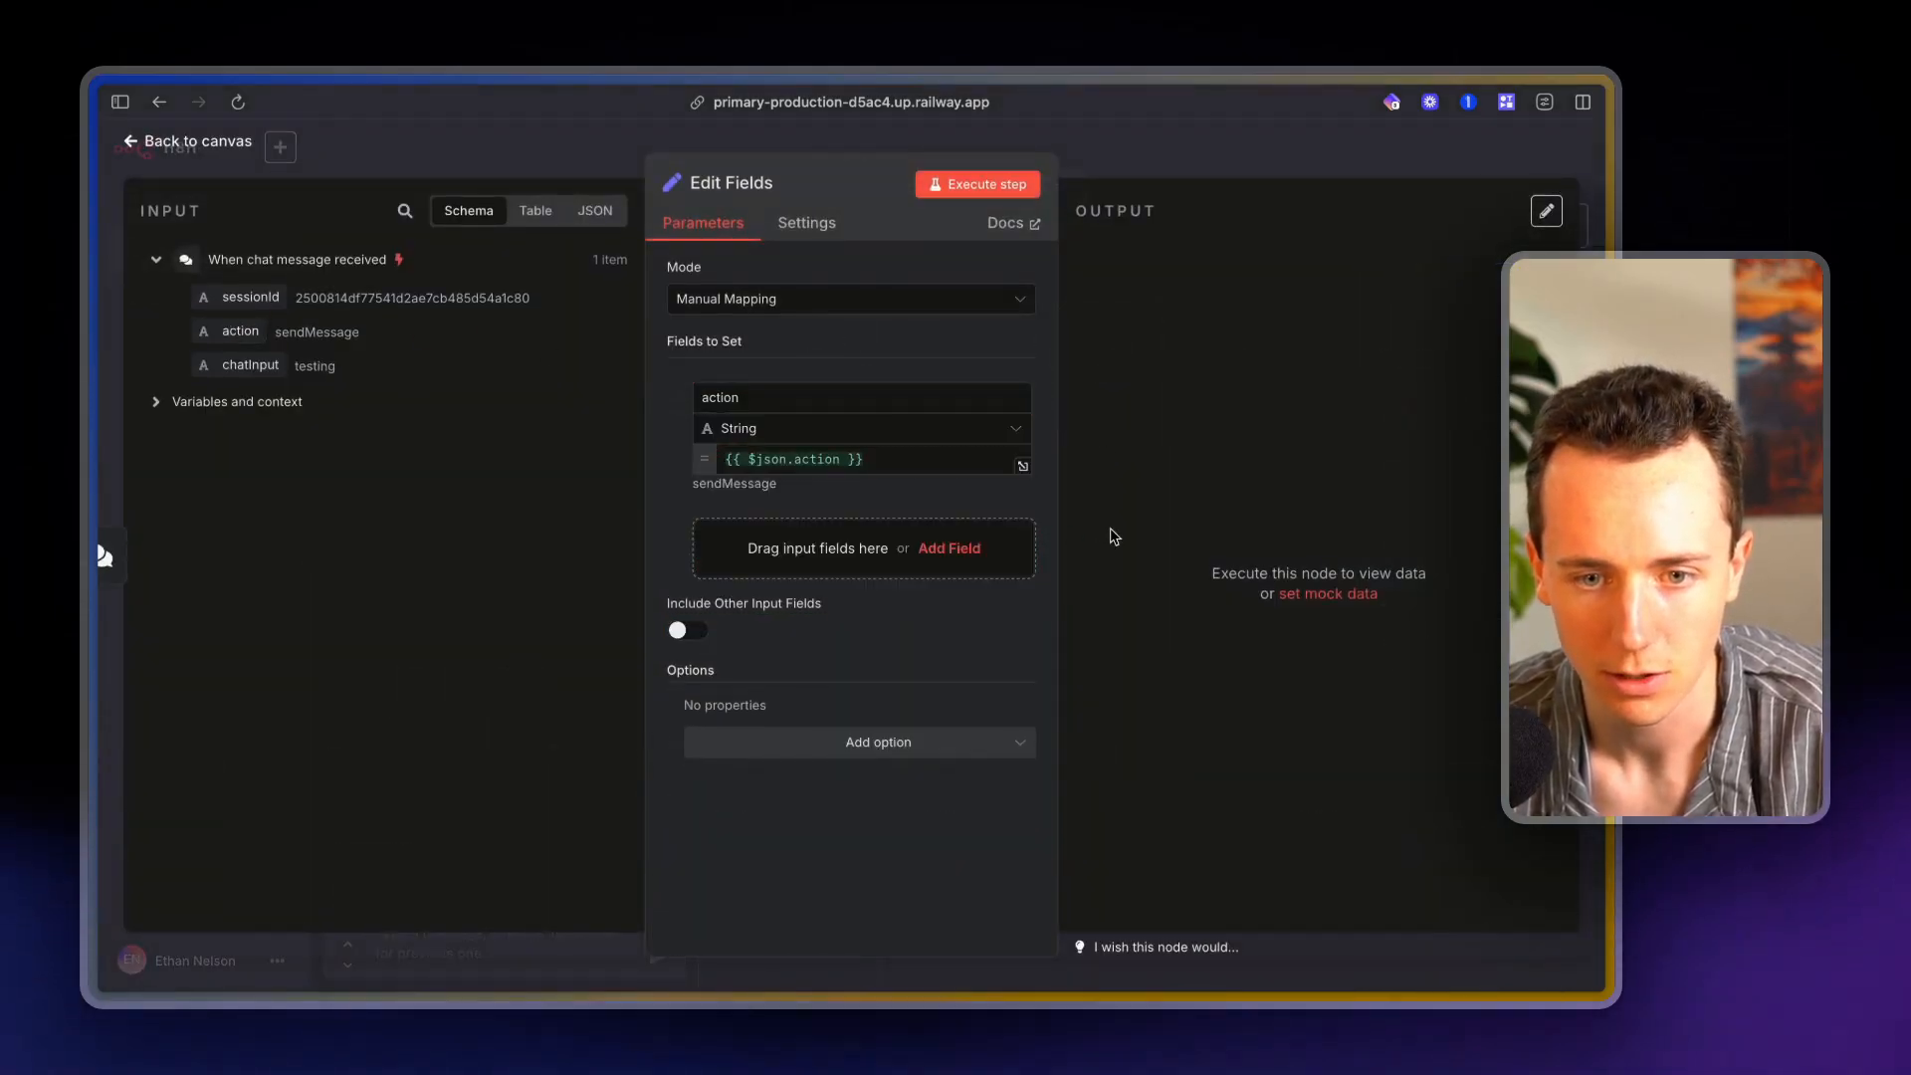
pyautogui.click(183, 141)
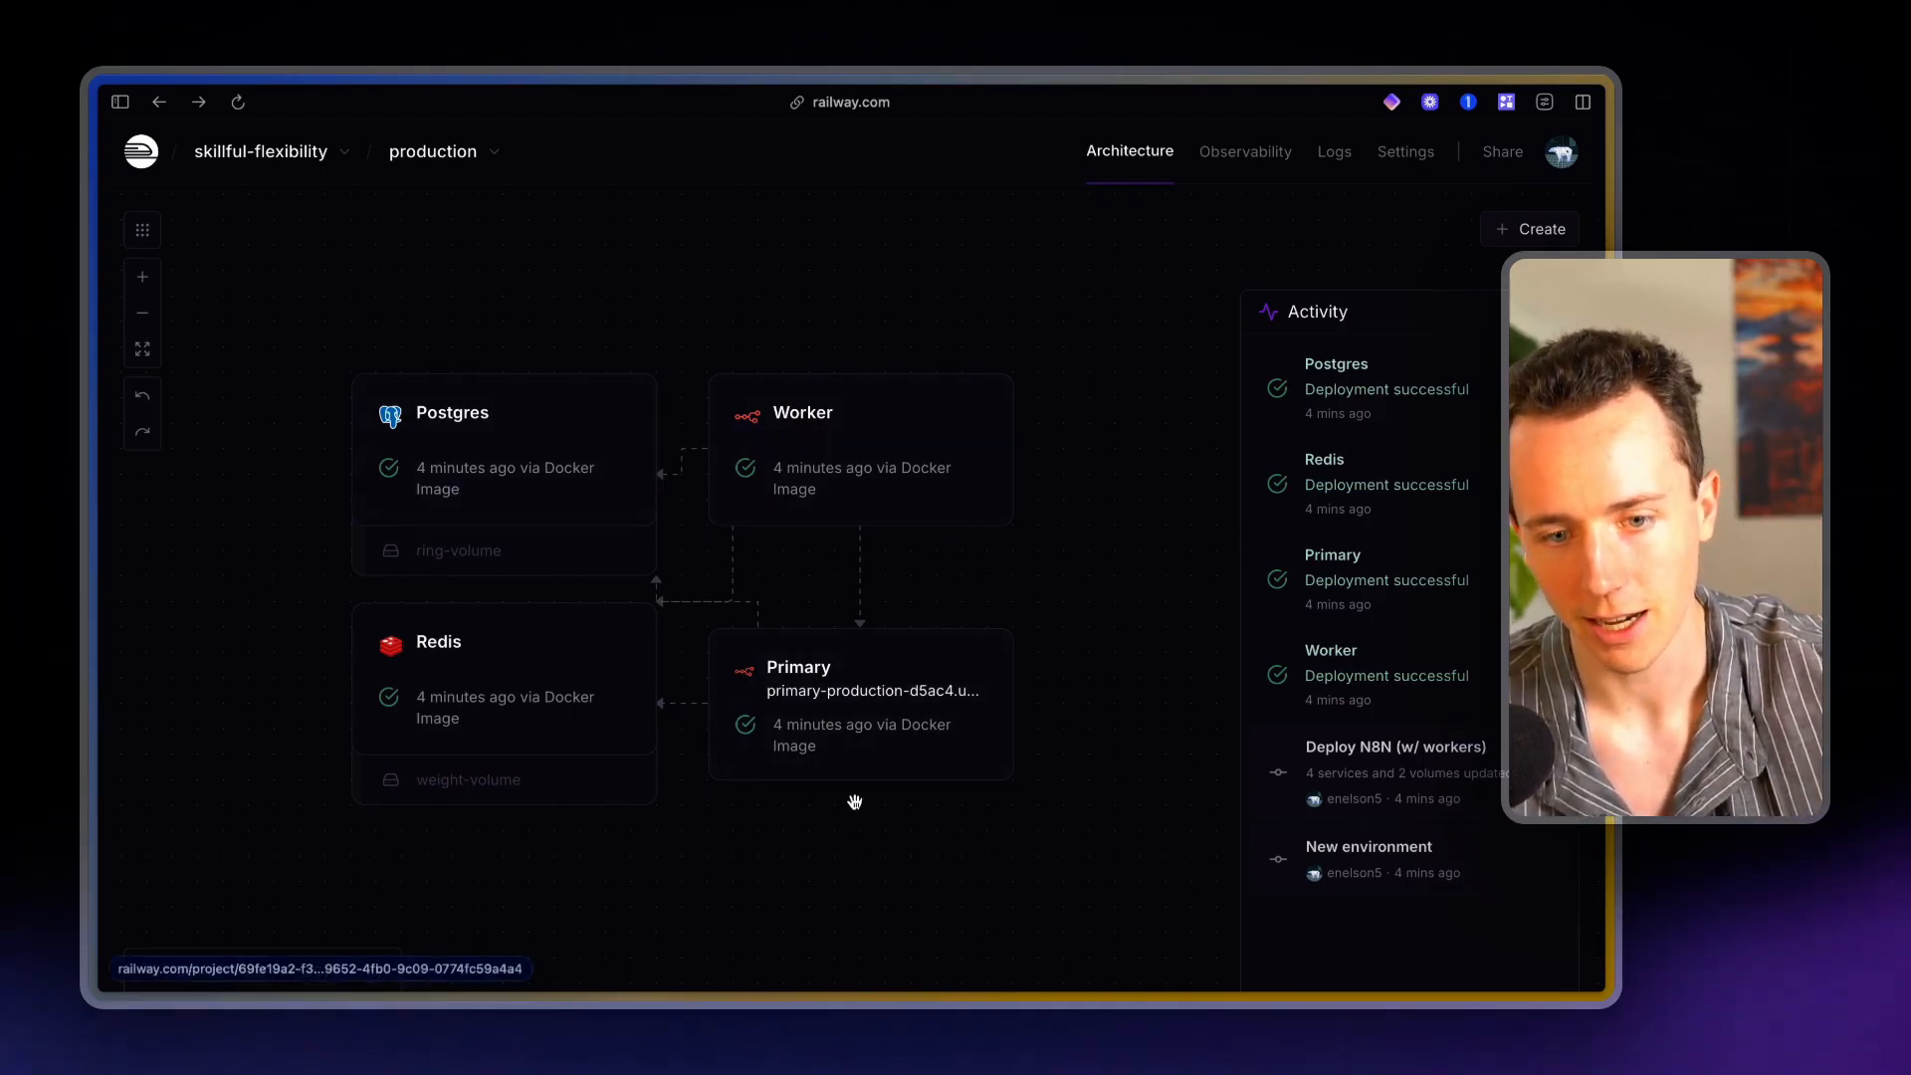
# View the Primary service's deployments and select its railway.app public address
pyautogui.click(802, 412)
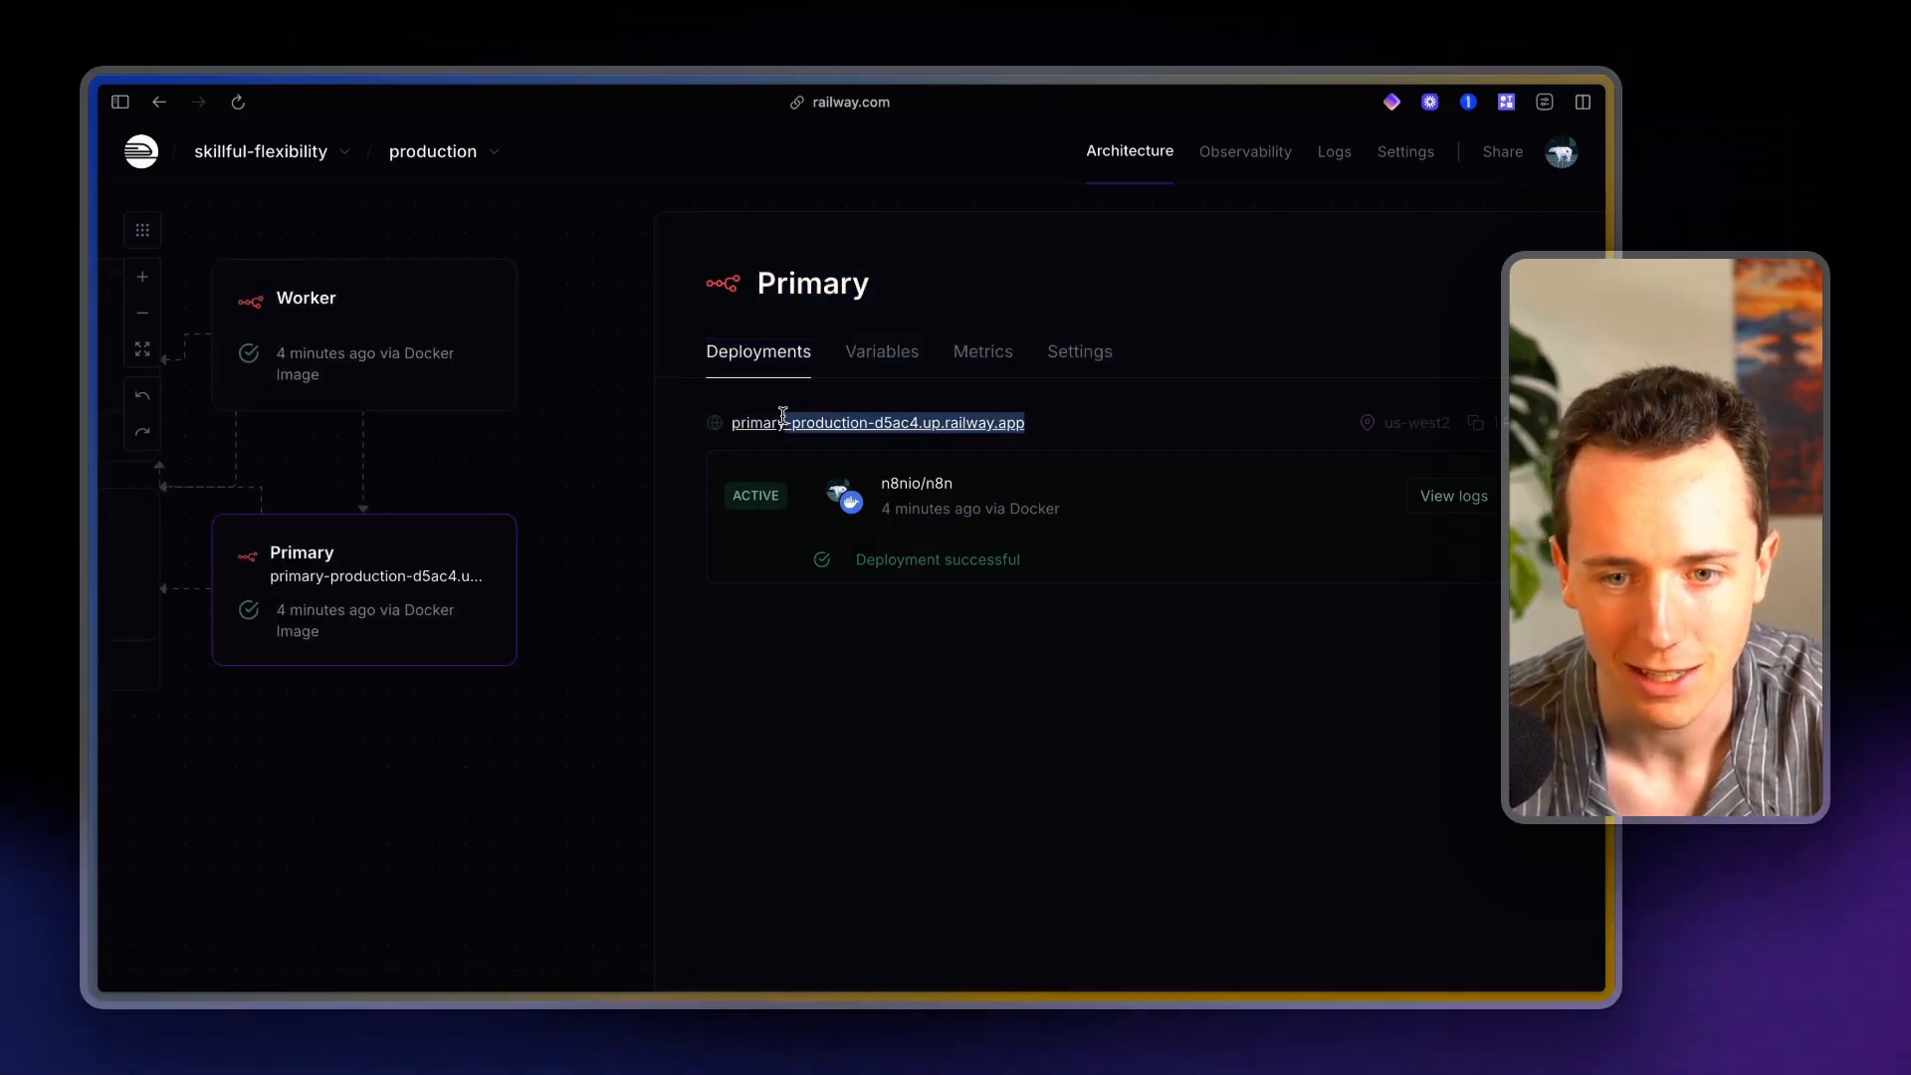
pyautogui.doubleClick(876, 422)
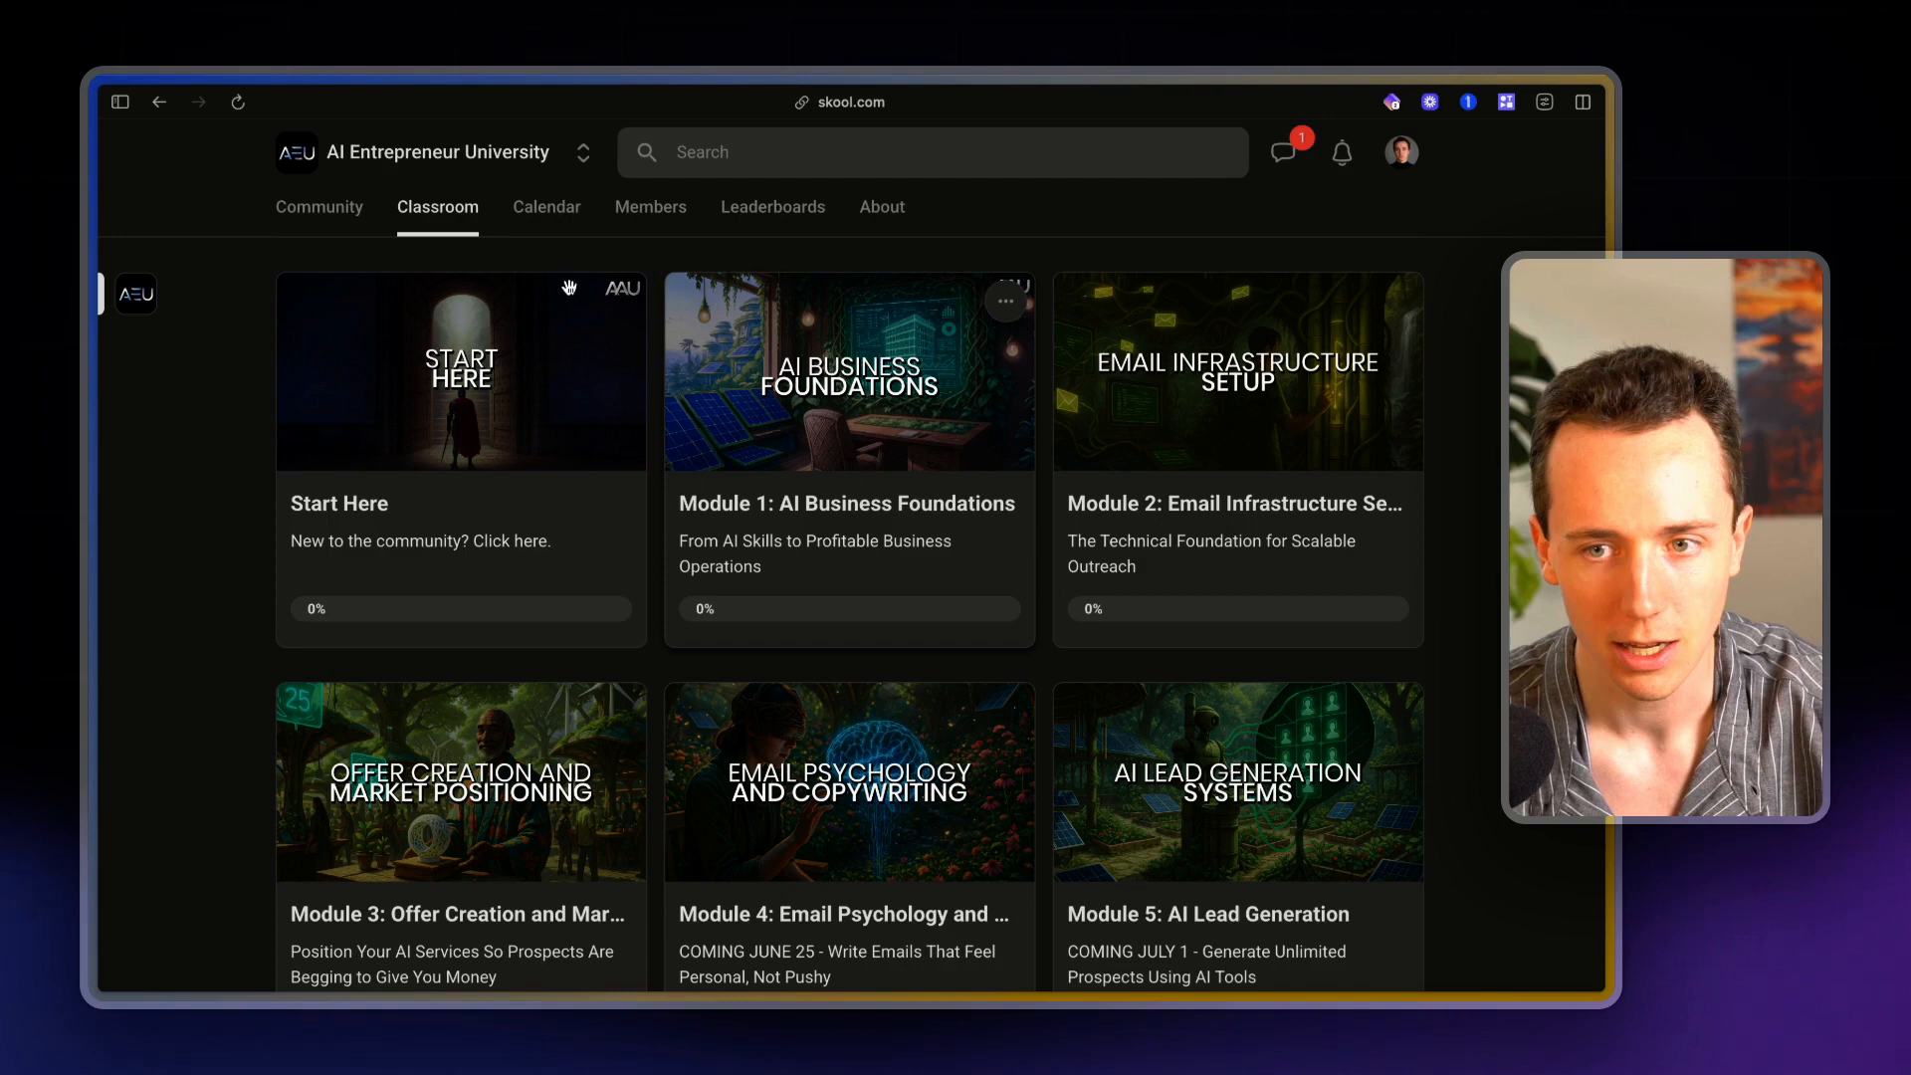
# Browse the Classroom modules of the AI Entrepreneur University community
pyautogui.scroll(-3)
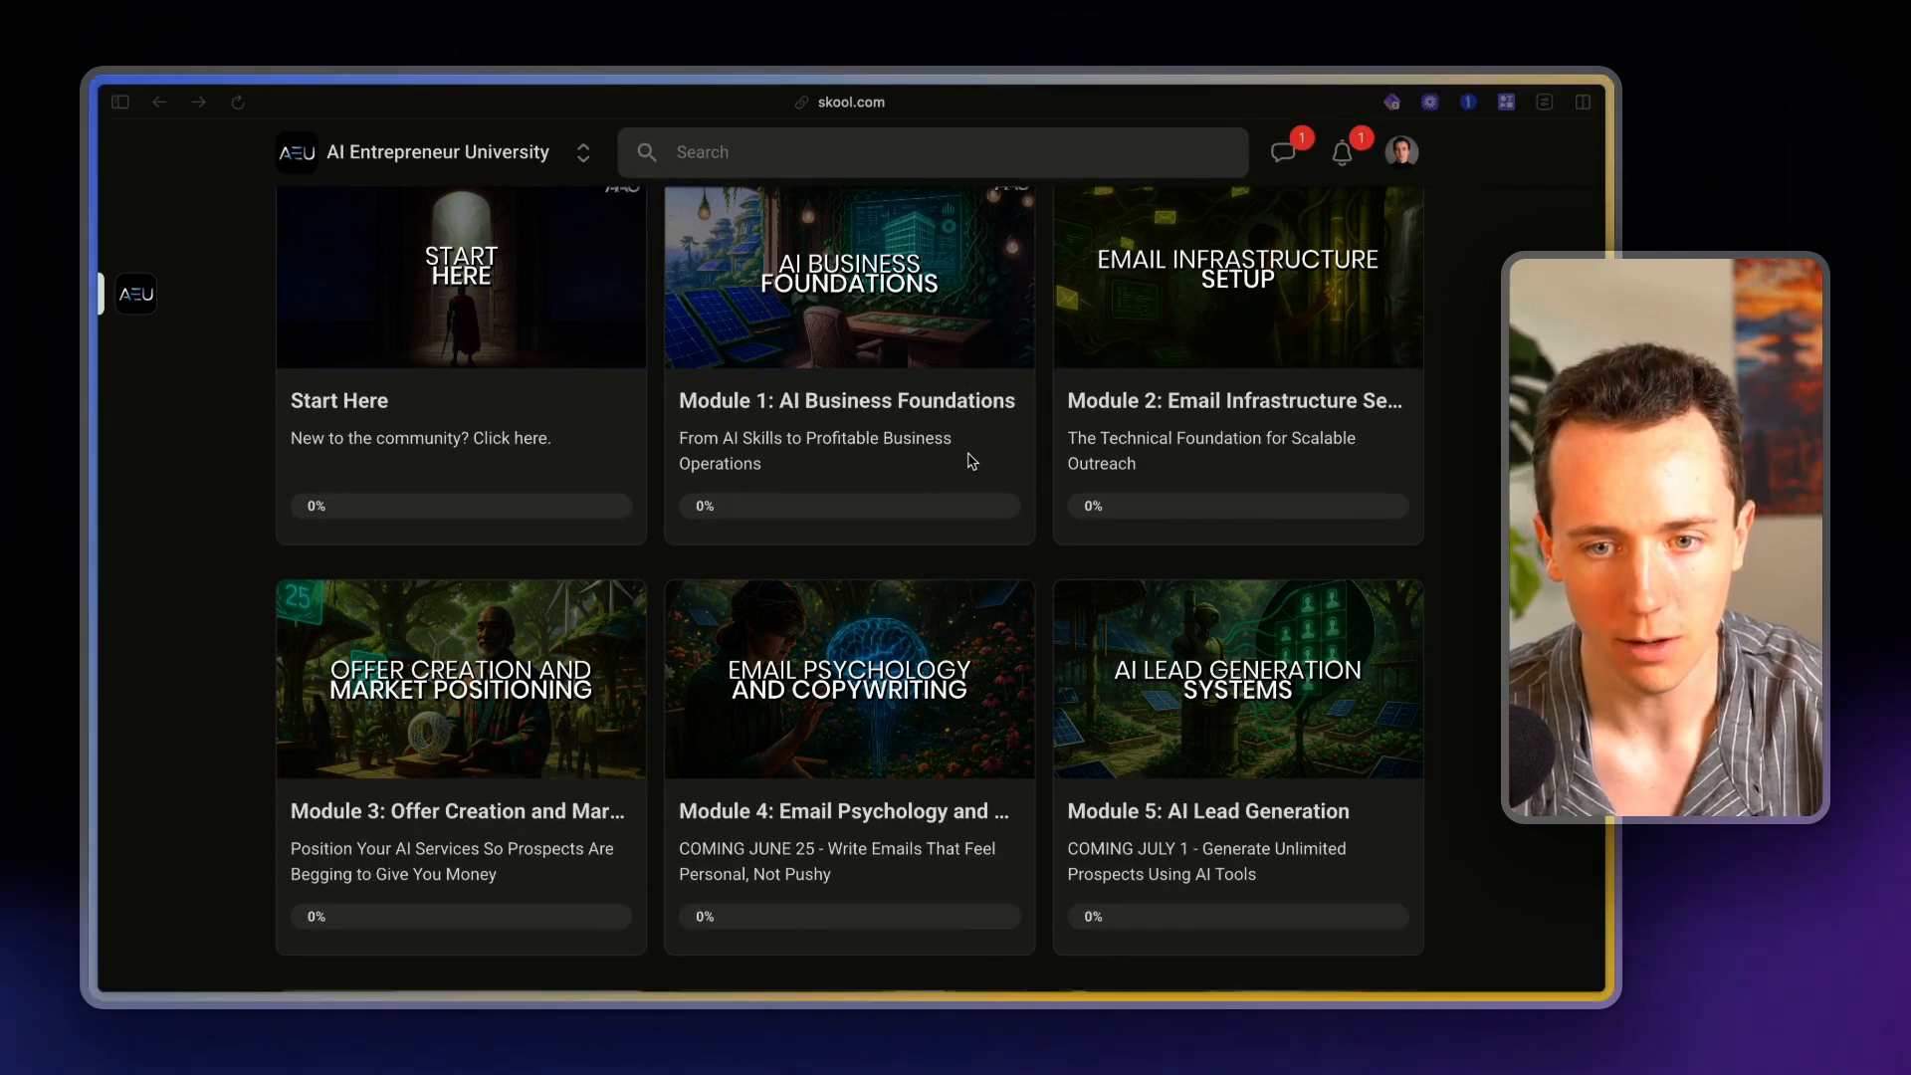
pyautogui.scroll(-3)
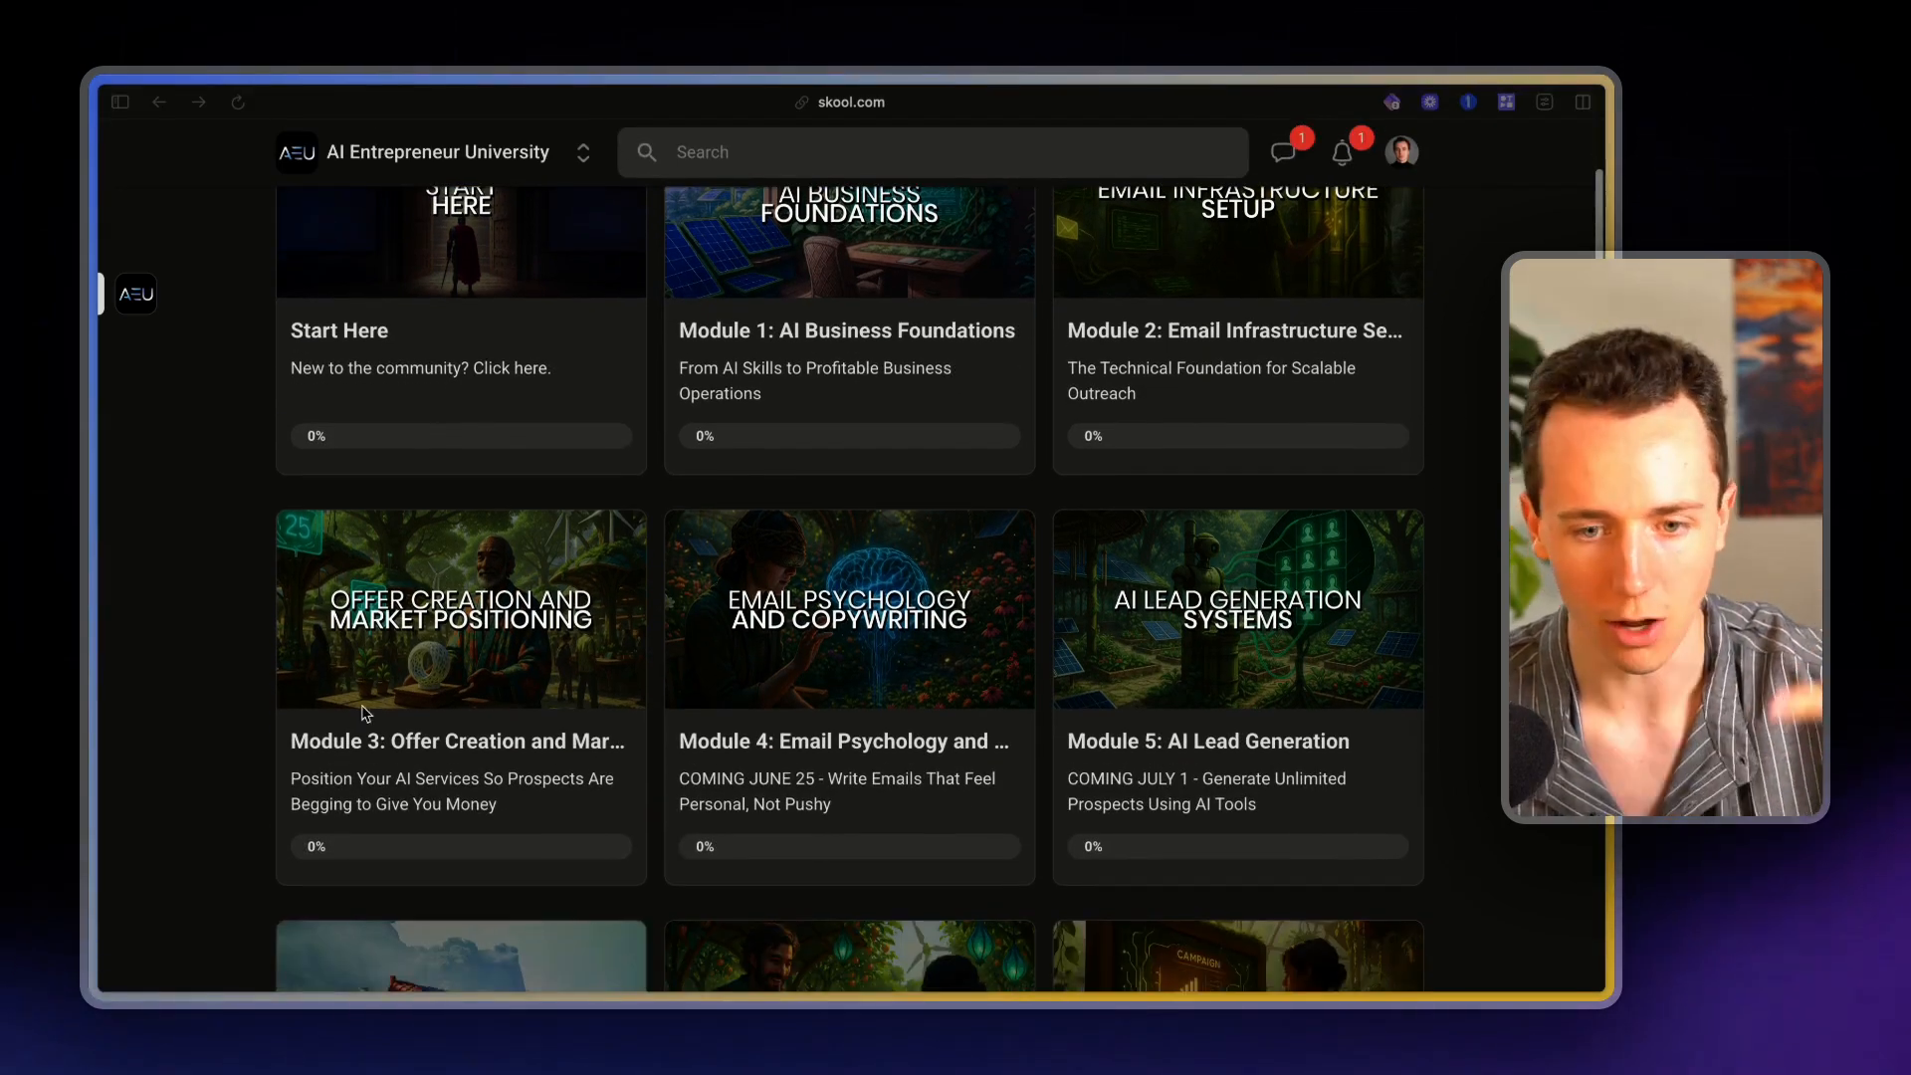
pyautogui.scroll(-3)
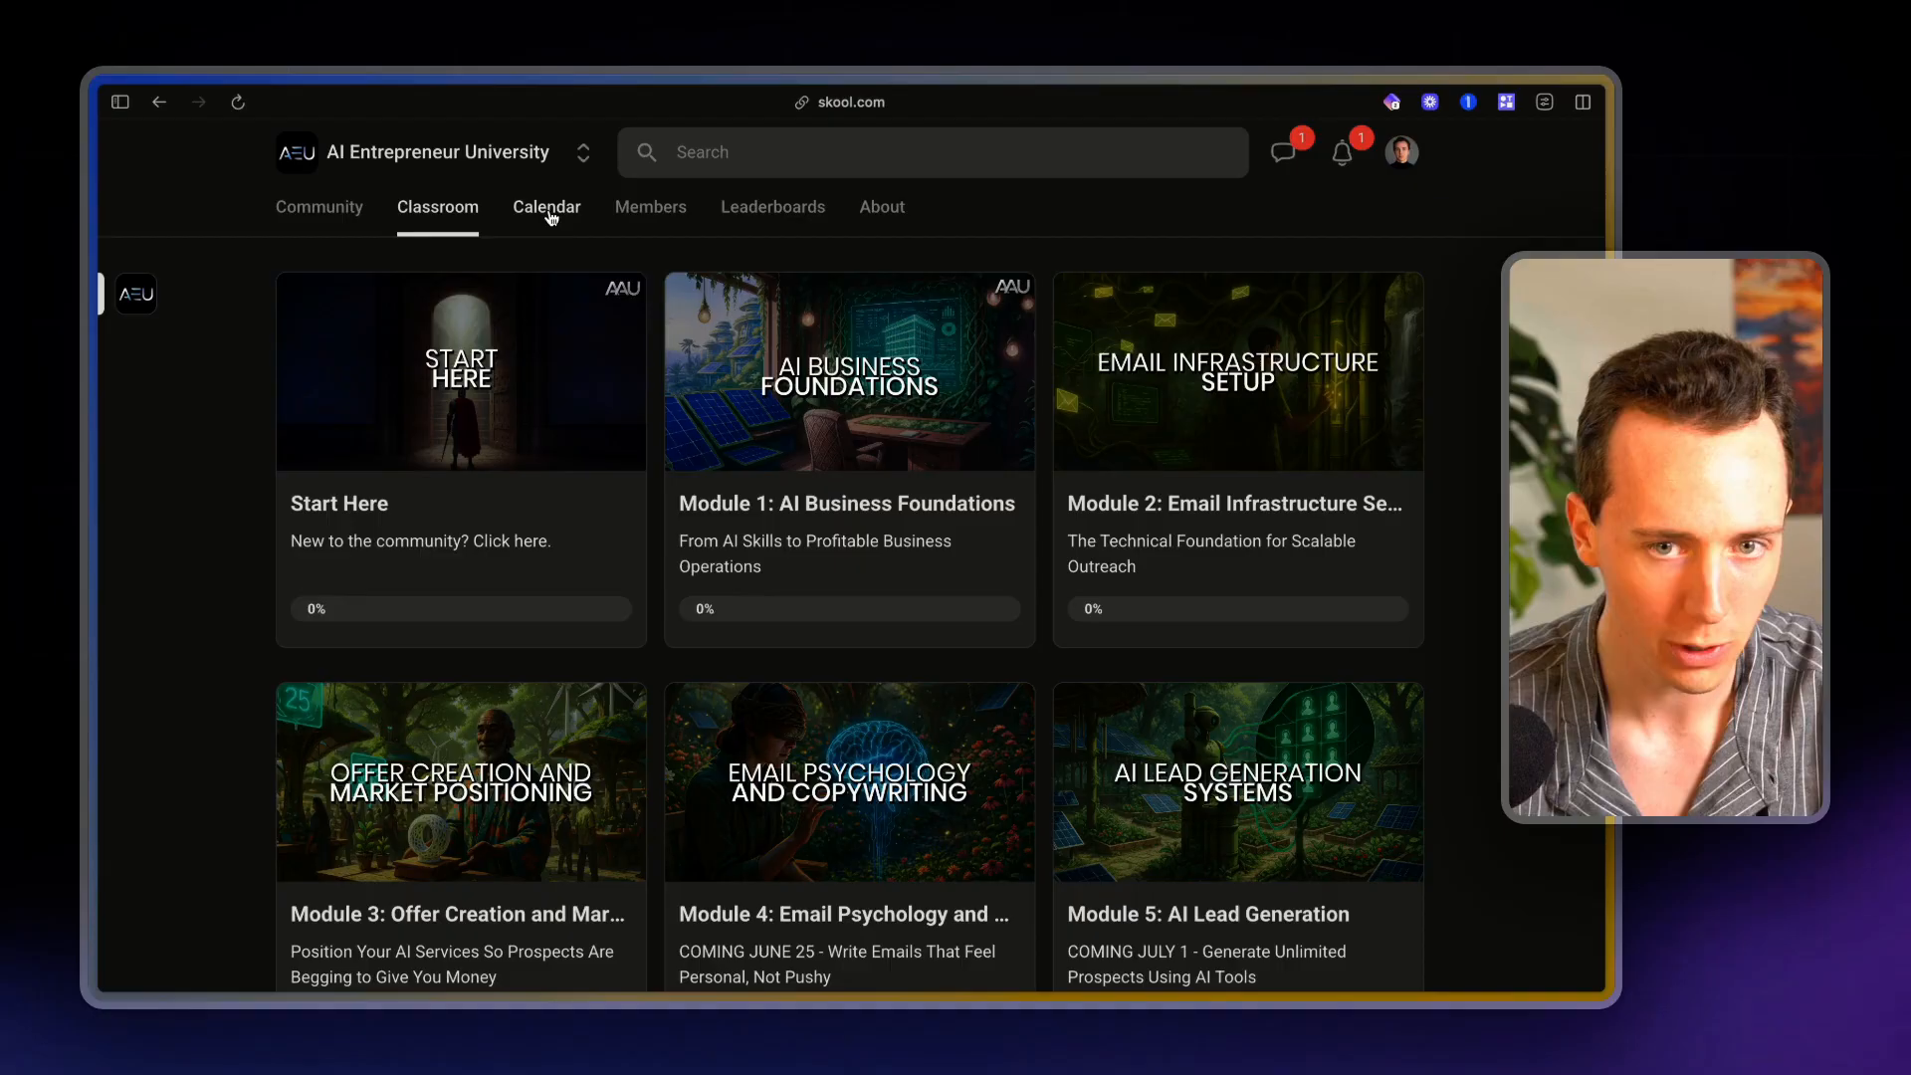
# View the community event Calendar, then browse the Community discussion feed
pyautogui.click(545, 205)
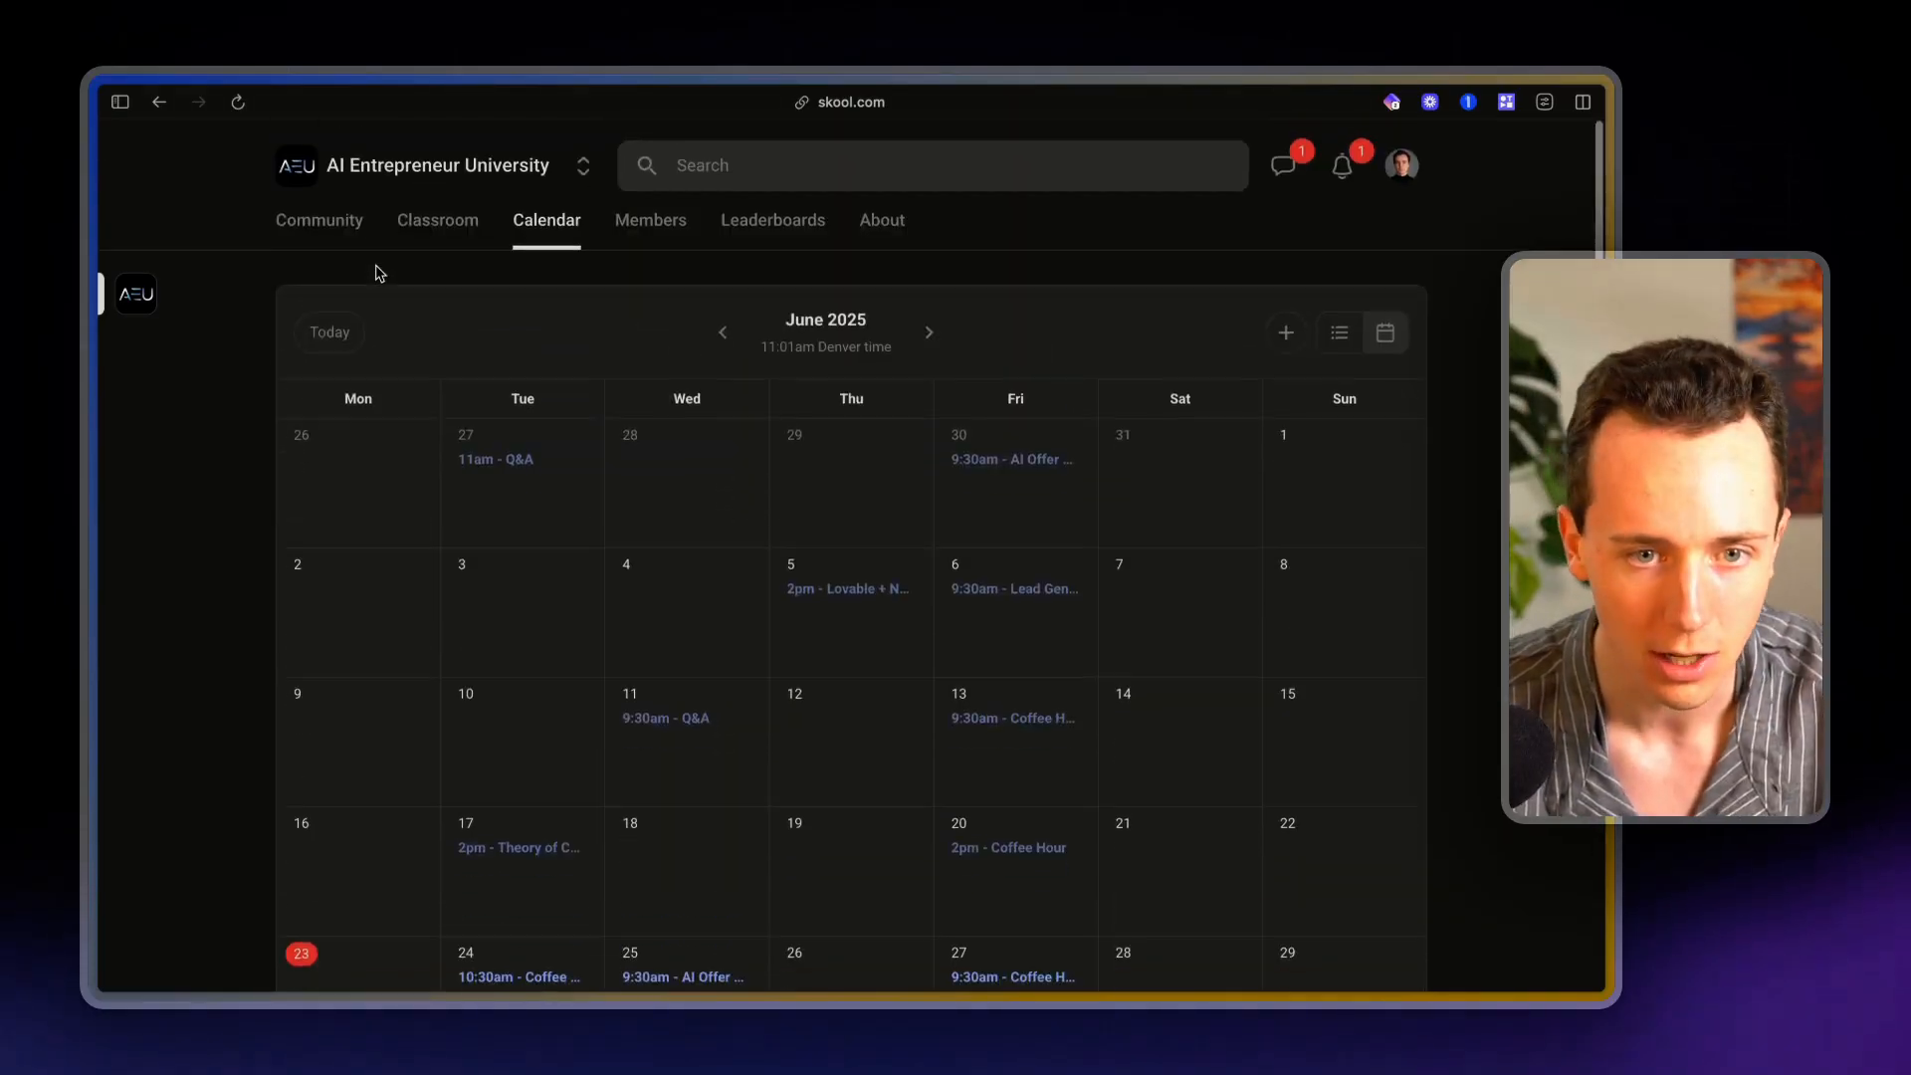
pyautogui.click(319, 220)
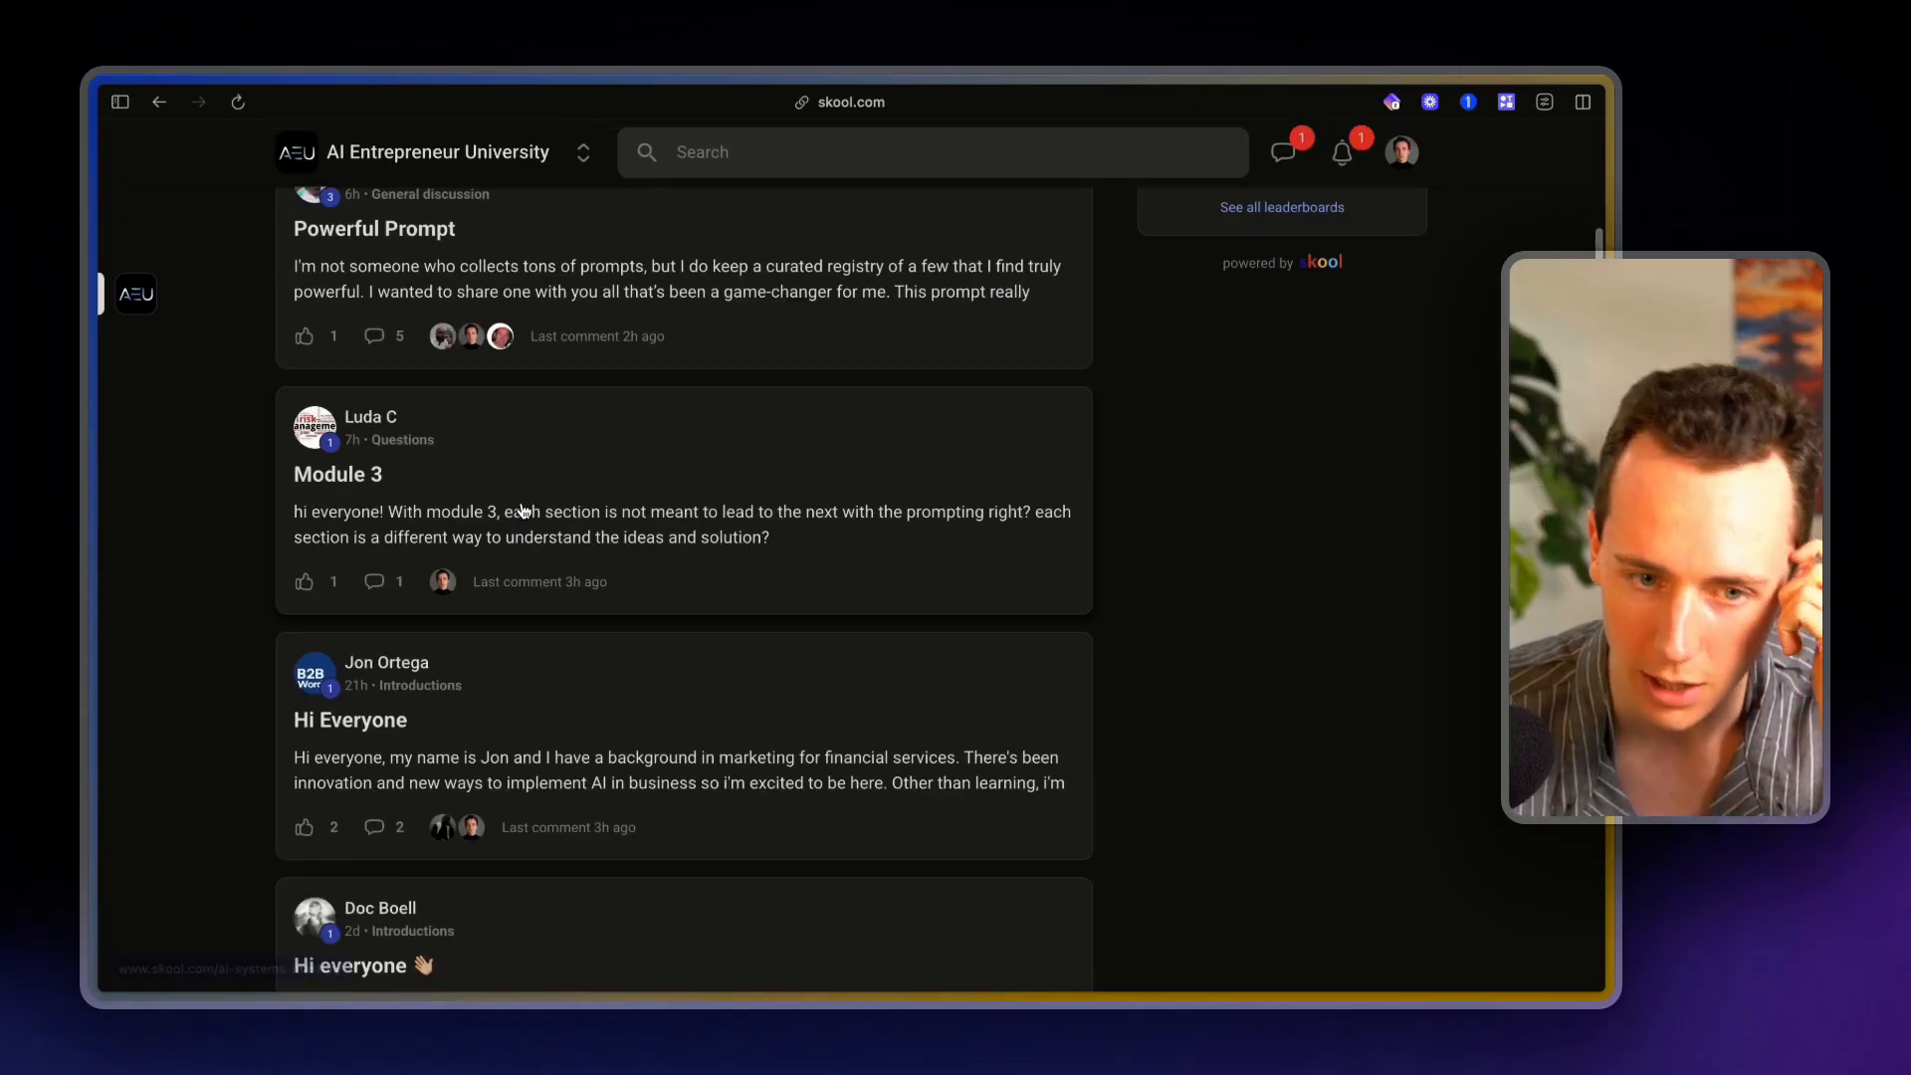
pyautogui.scroll(-3)
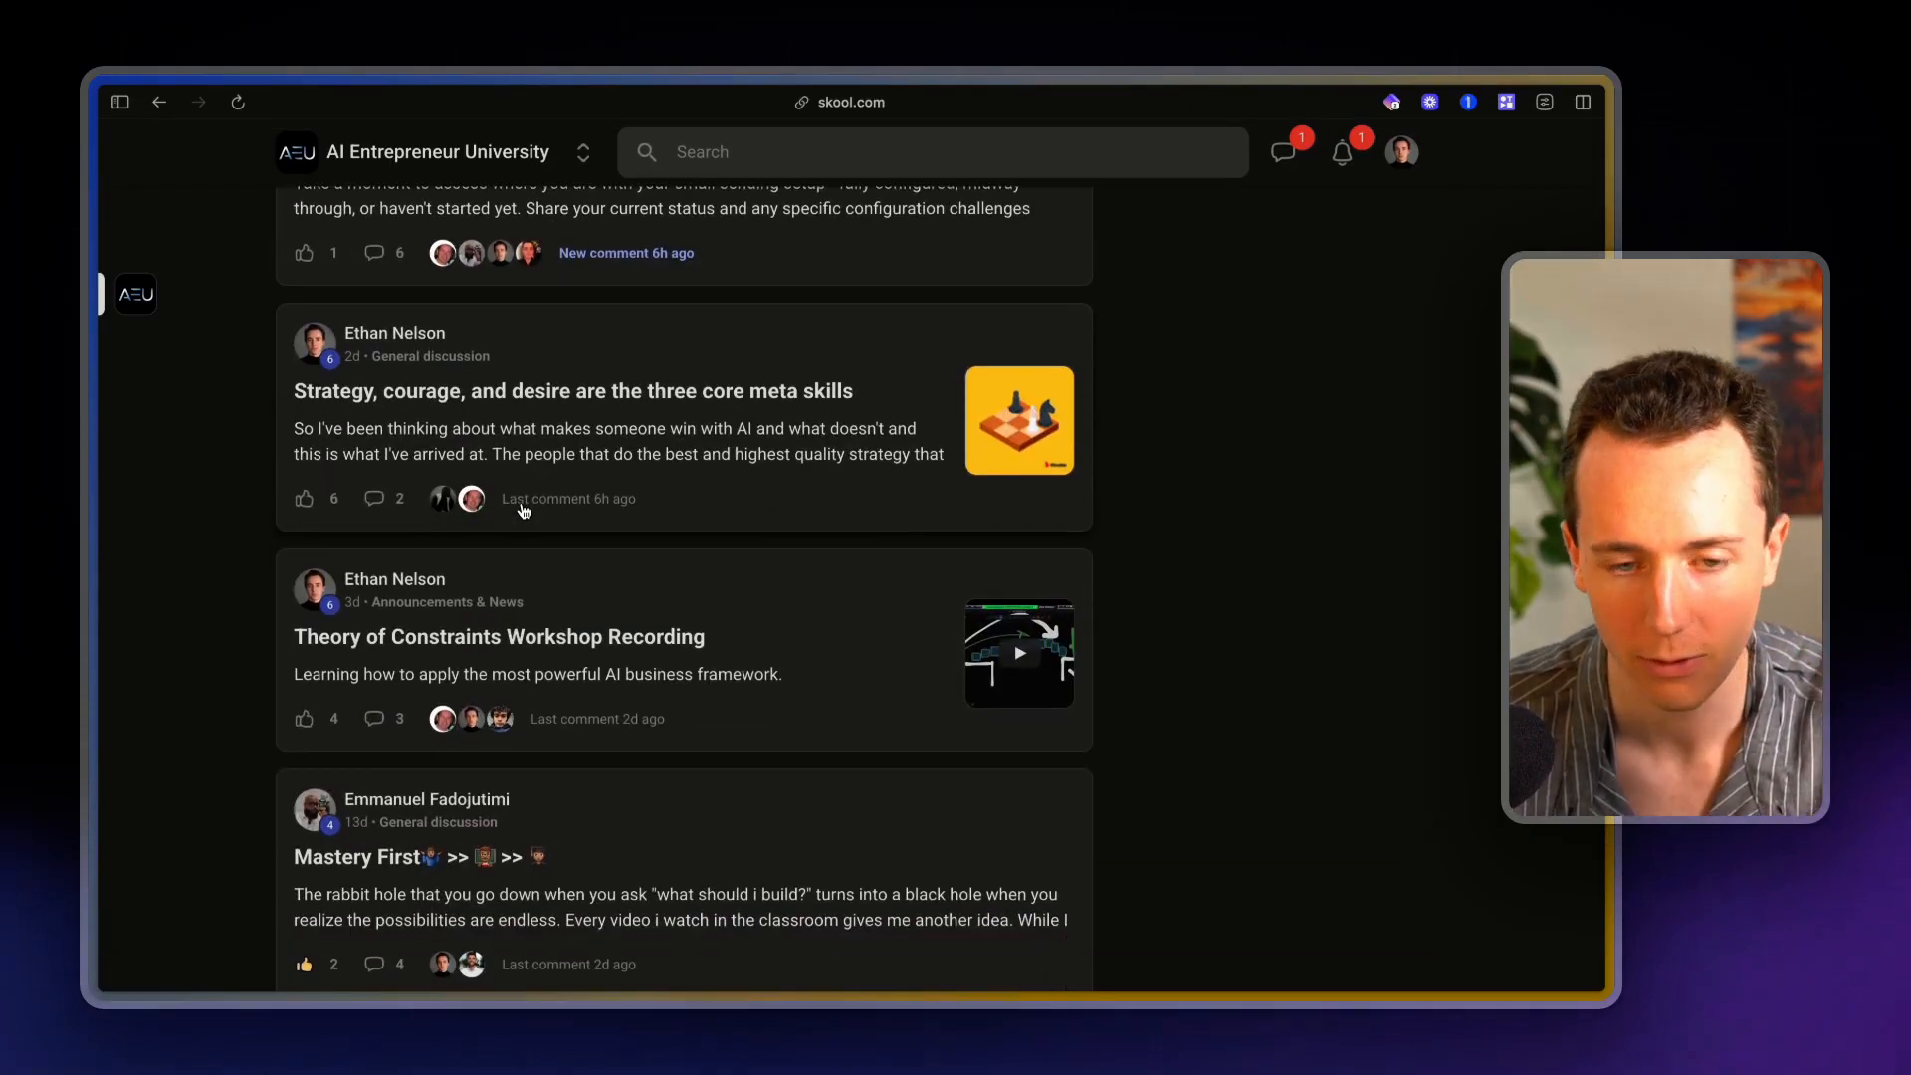